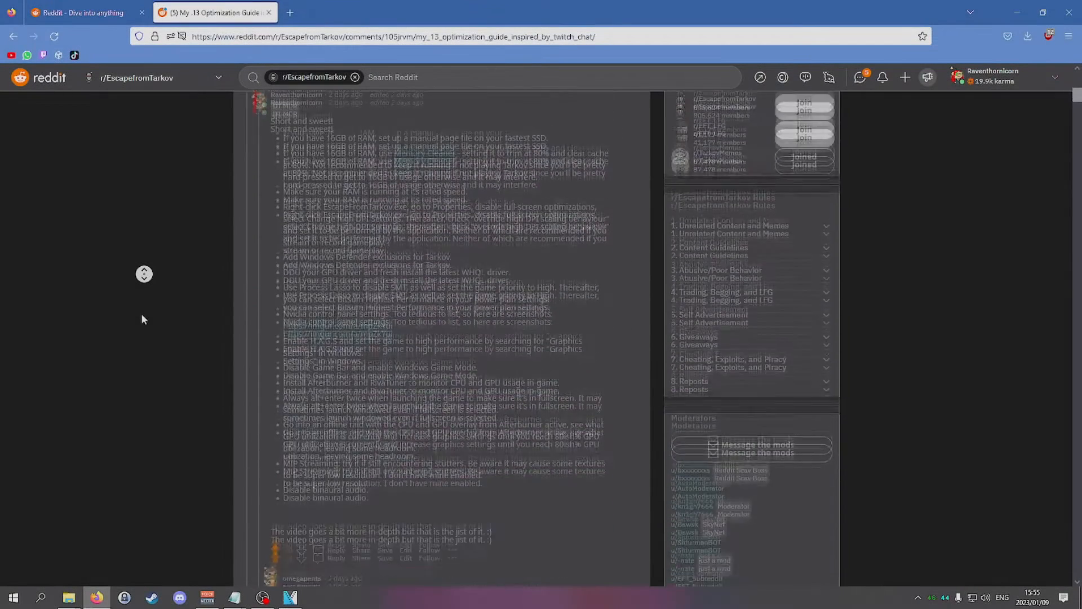
Scroll through the gameplay clip view toward the Memory Cleaner page on koshyjohn.com
scroll(down, 3)
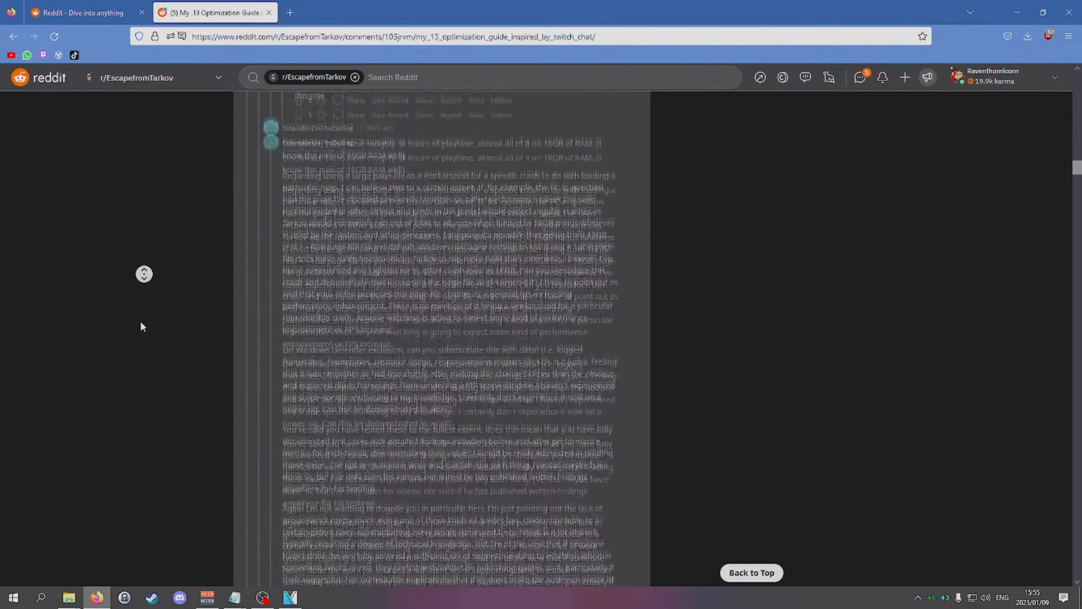
scroll(down, 3)
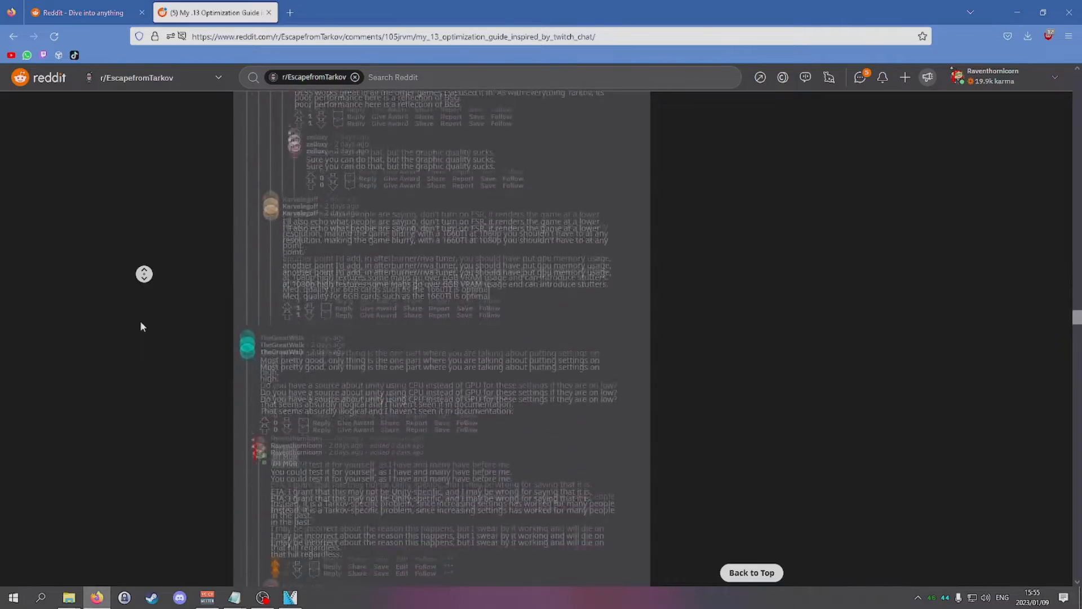
scroll(down, 3)
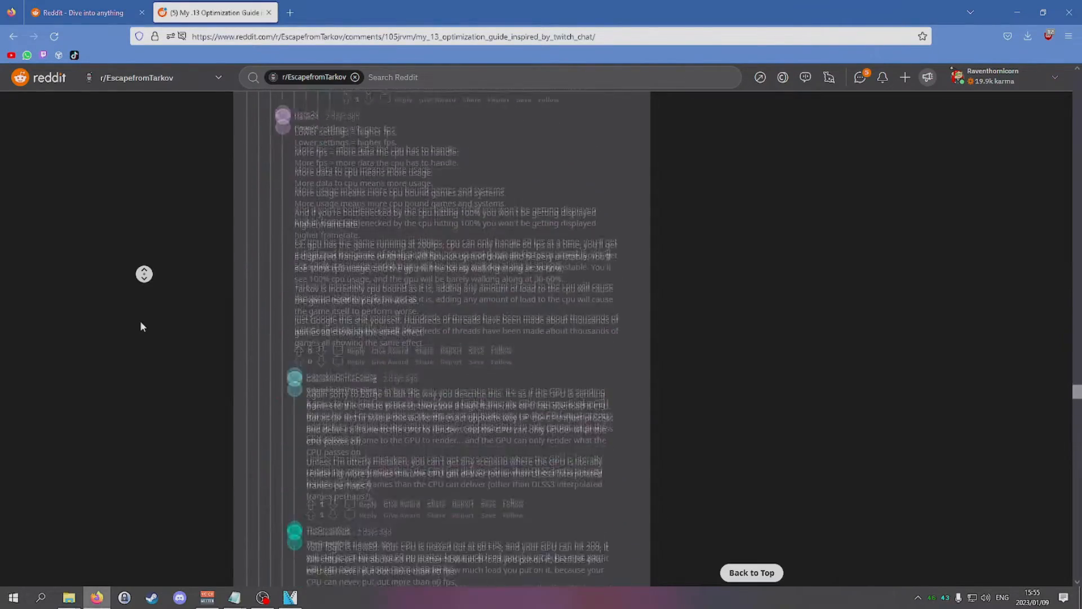
scroll(down, 3)
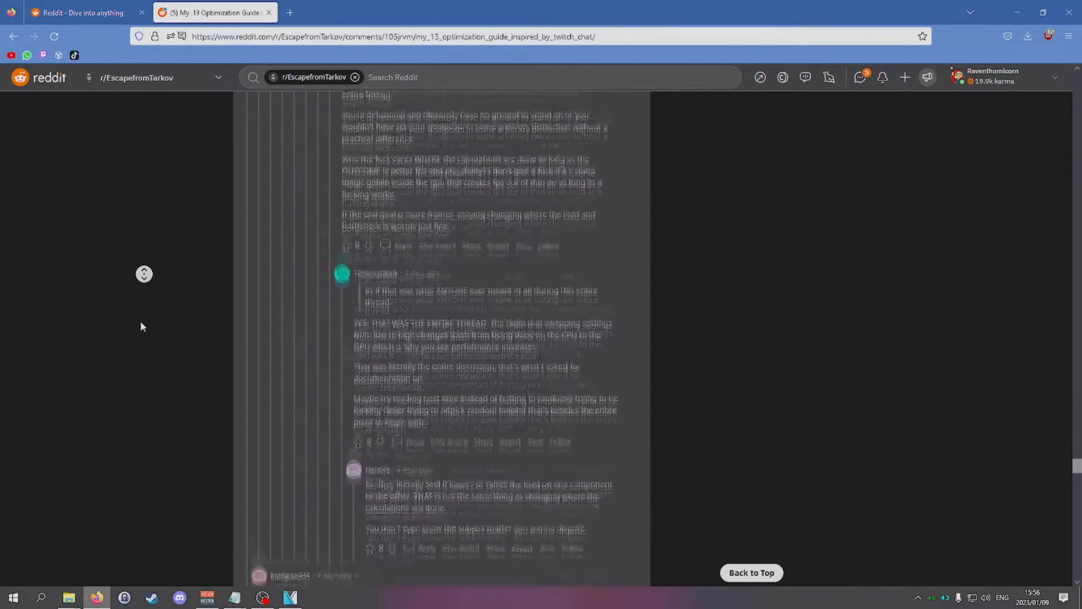
scroll(down, 3)
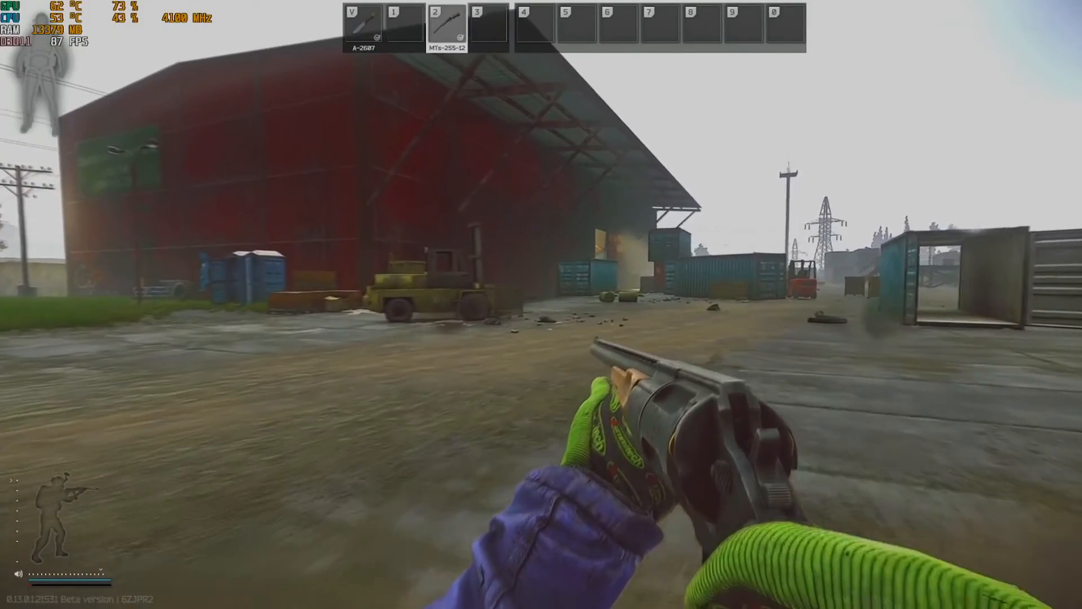
mouse_move(539, 304)
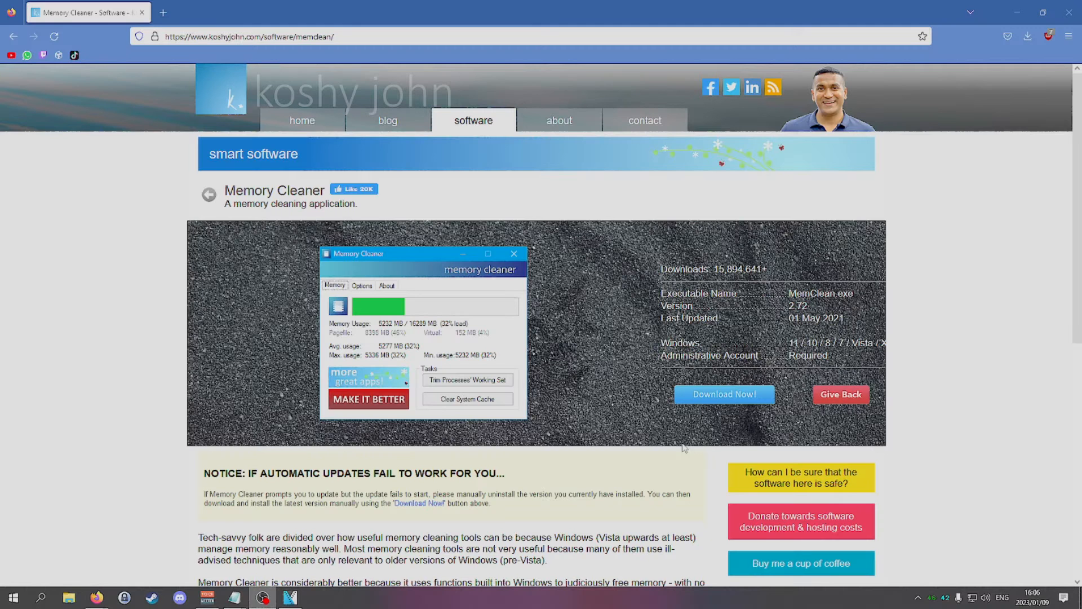
mouse_move(170, 291)
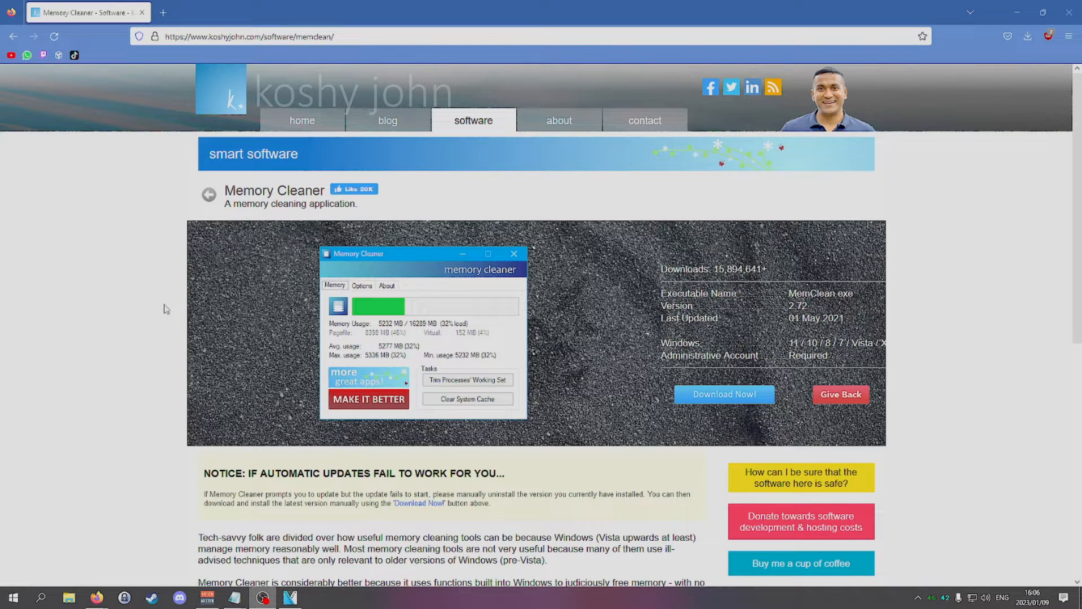
mouse_move(299, 456)
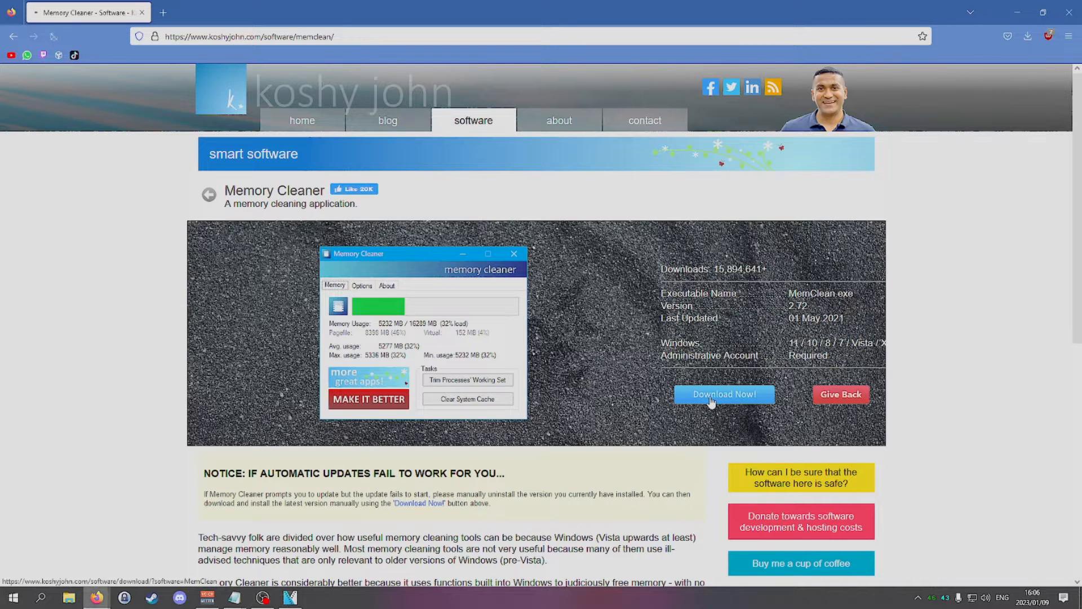
Download MemClean.exe, run it, agree to install and accept the terms
click(723, 395)
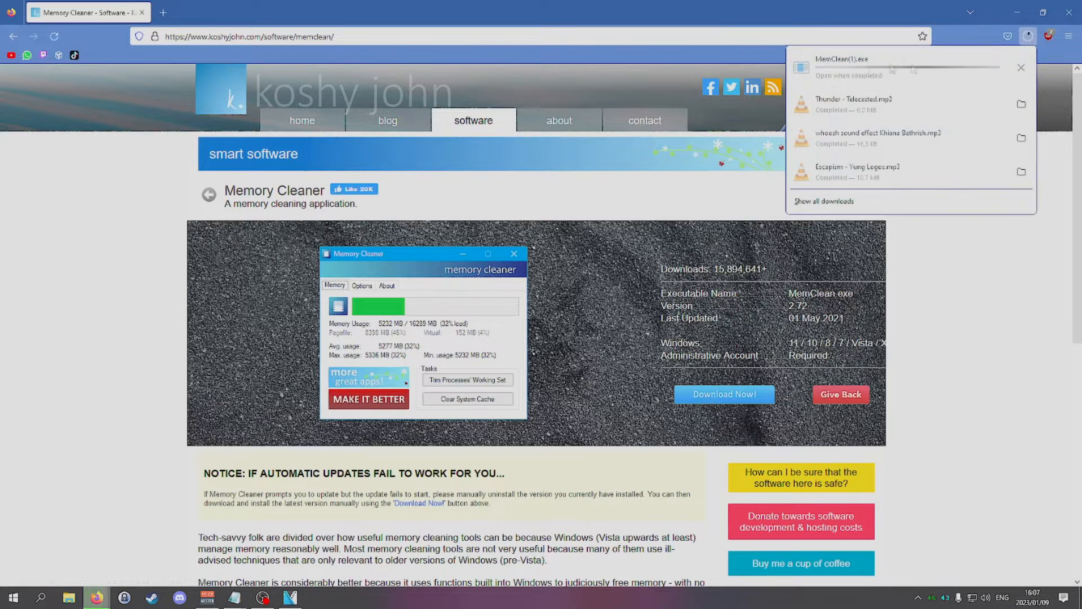
click(882, 65)
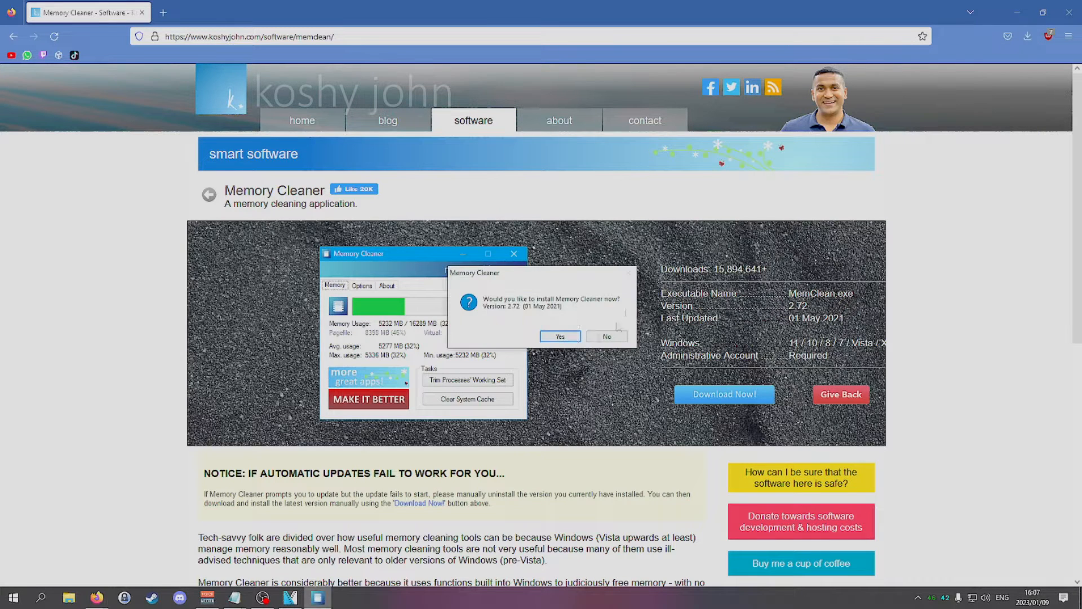
click(560, 336)
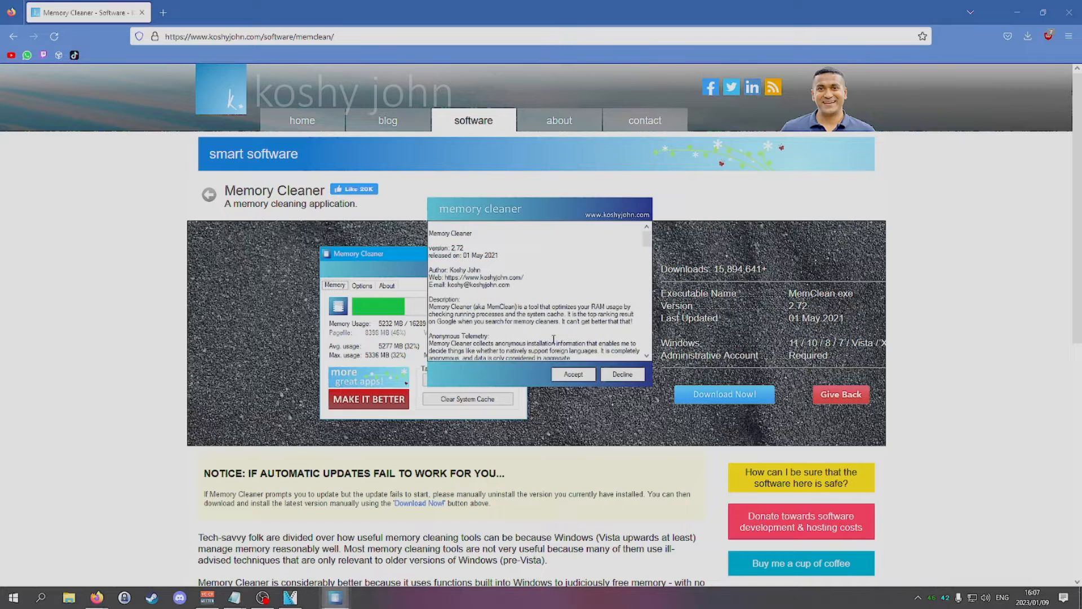
click(573, 373)
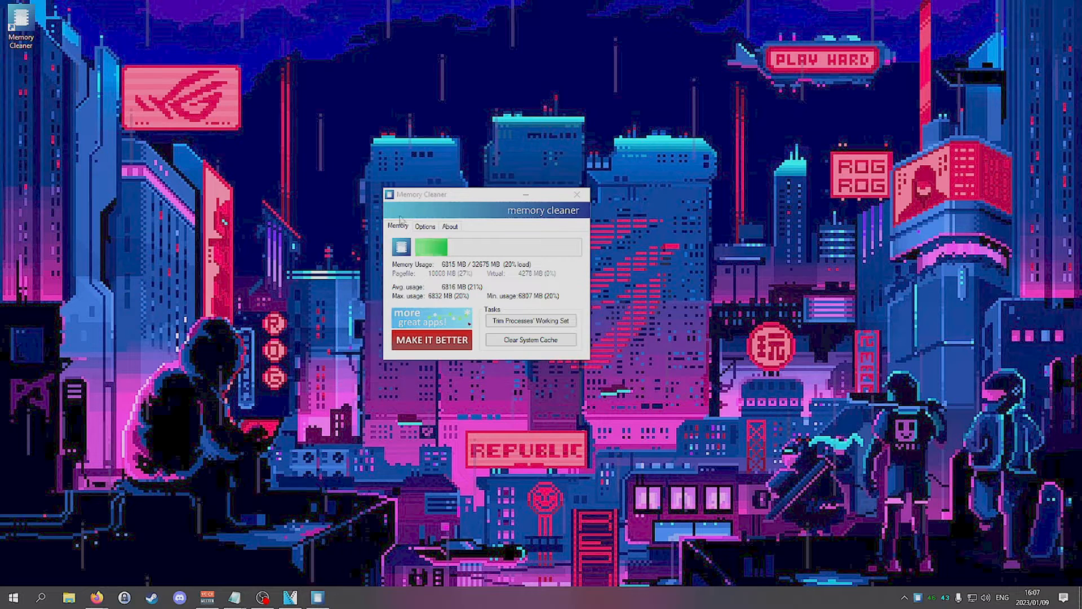
Enable 'Clear system cache when usage exceeds 80%' in Options and leave Memory Cleaner in the tray
click(425, 225)
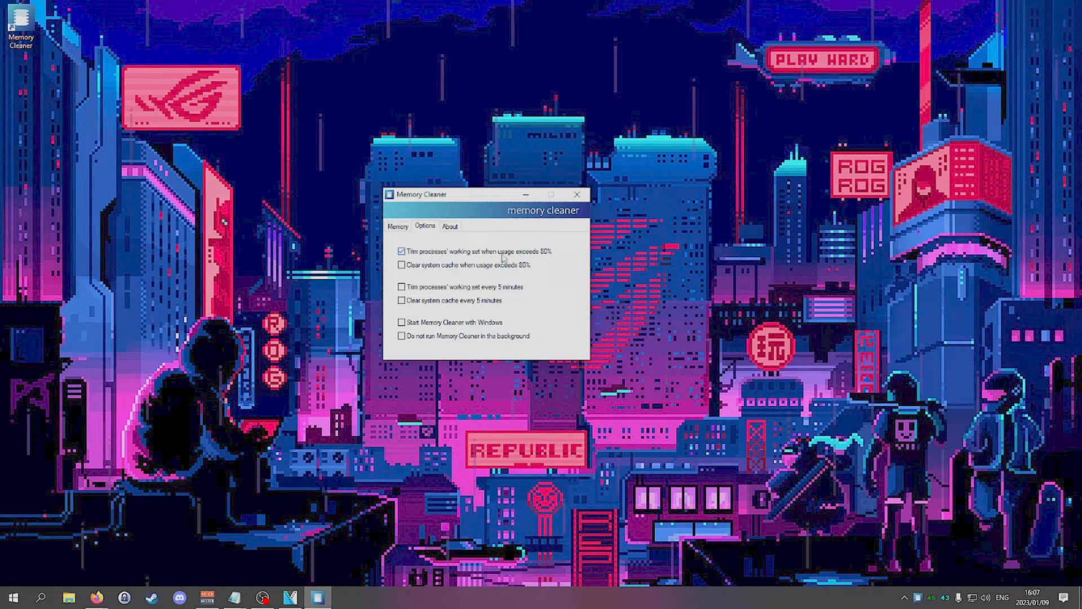
mouse_move(487, 273)
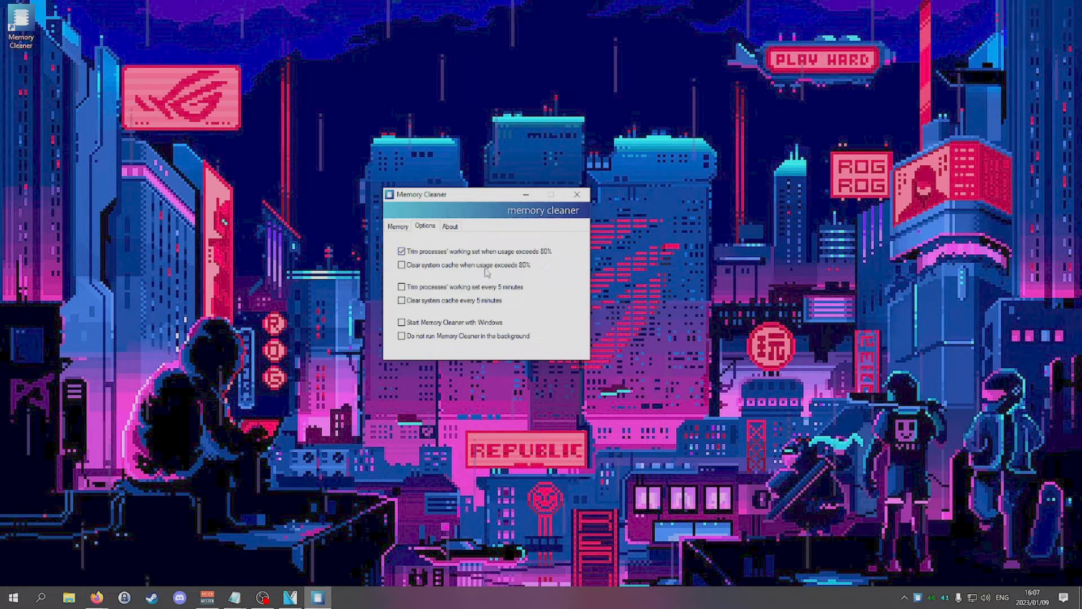
click(401, 265)
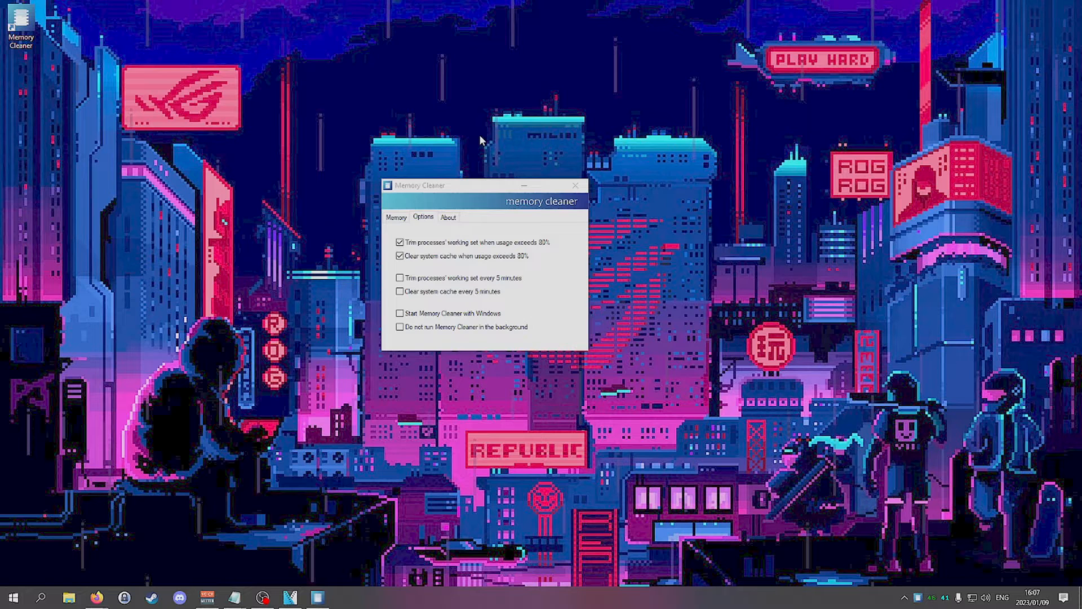
mouse_move(355, 161)
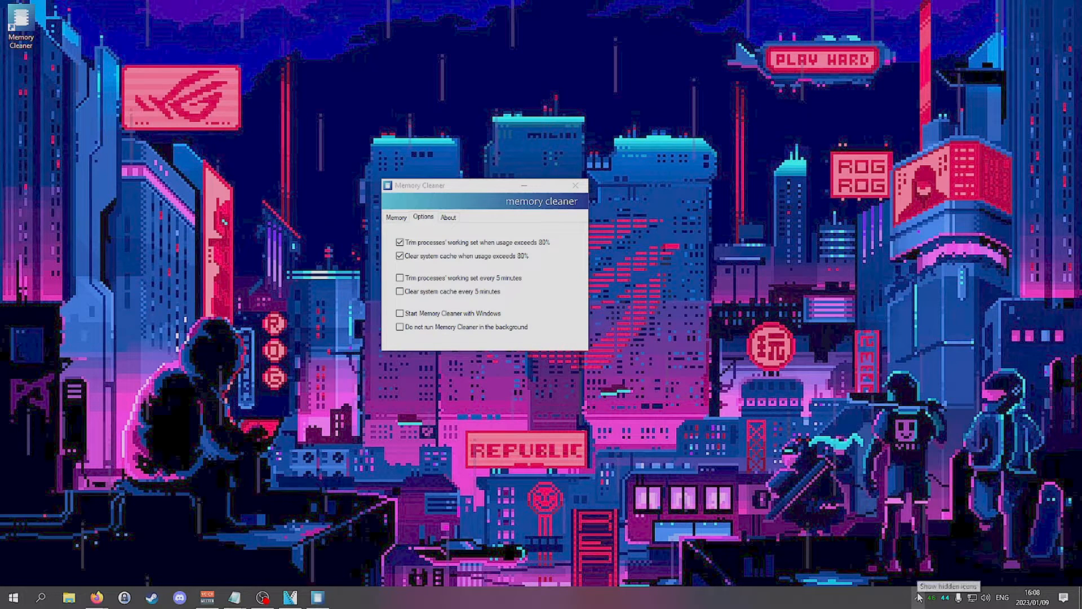
click(919, 597)
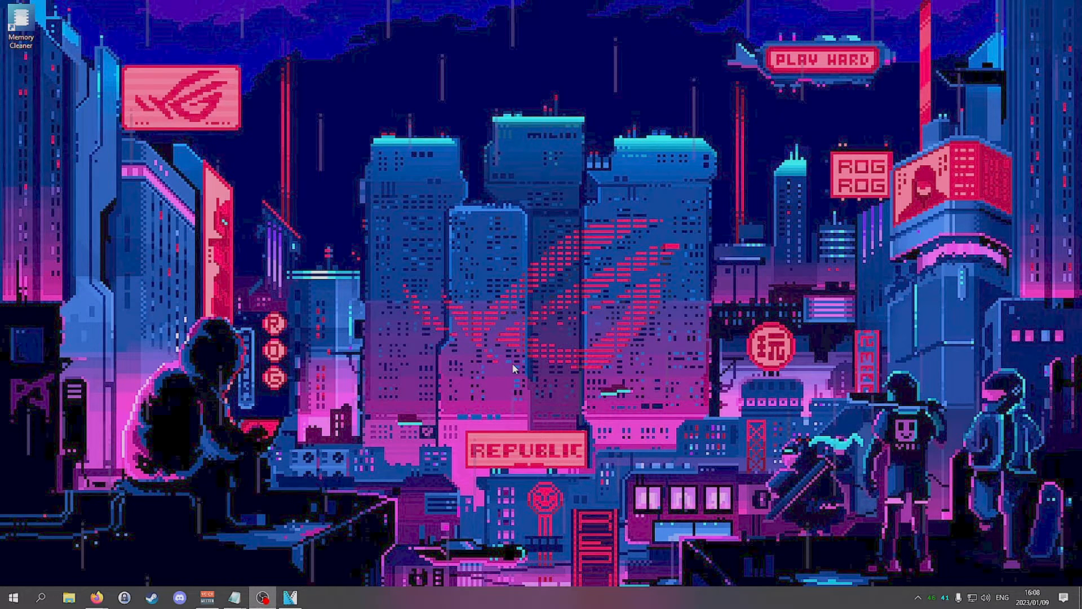
mouse_move(537, 371)
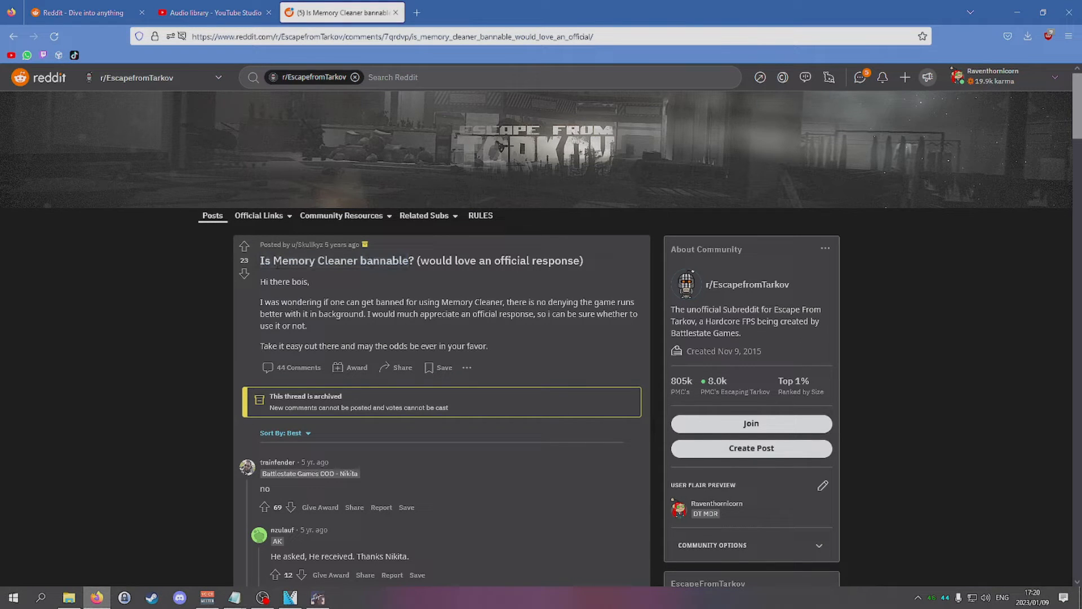
View the 'Is Memory Cleaner bannable?' Reddit post, then return to the desktop
double_click(263, 489)
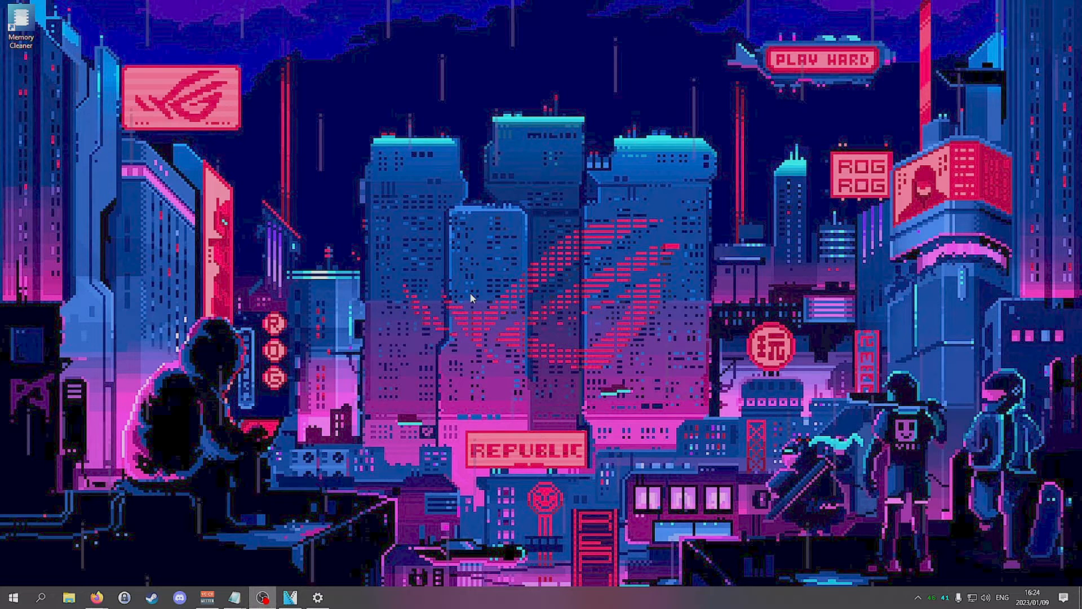
mouse_move(464, 290)
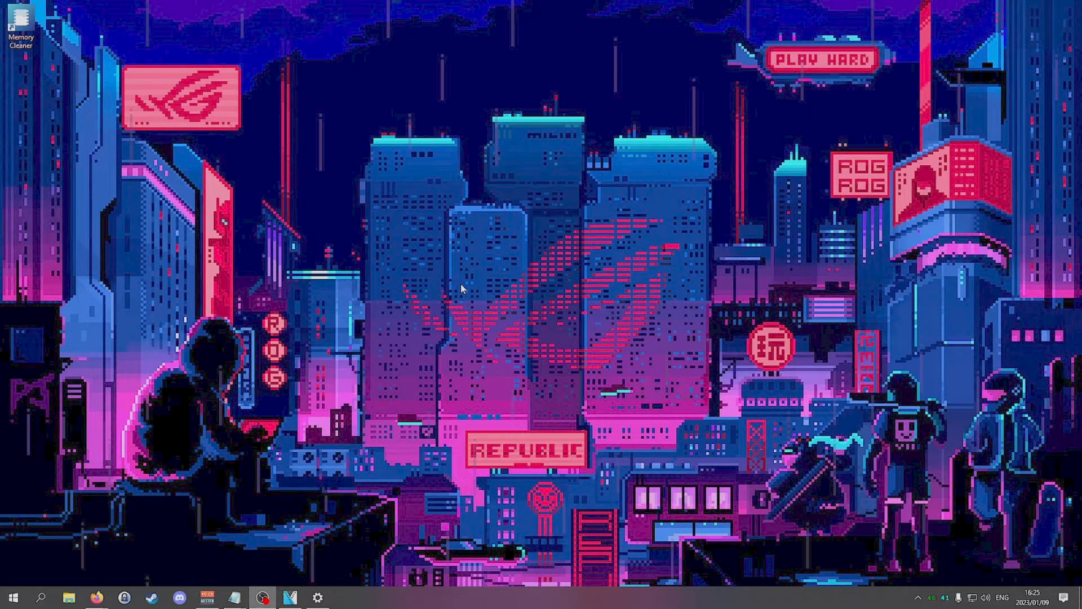
mouse_move(348, 379)
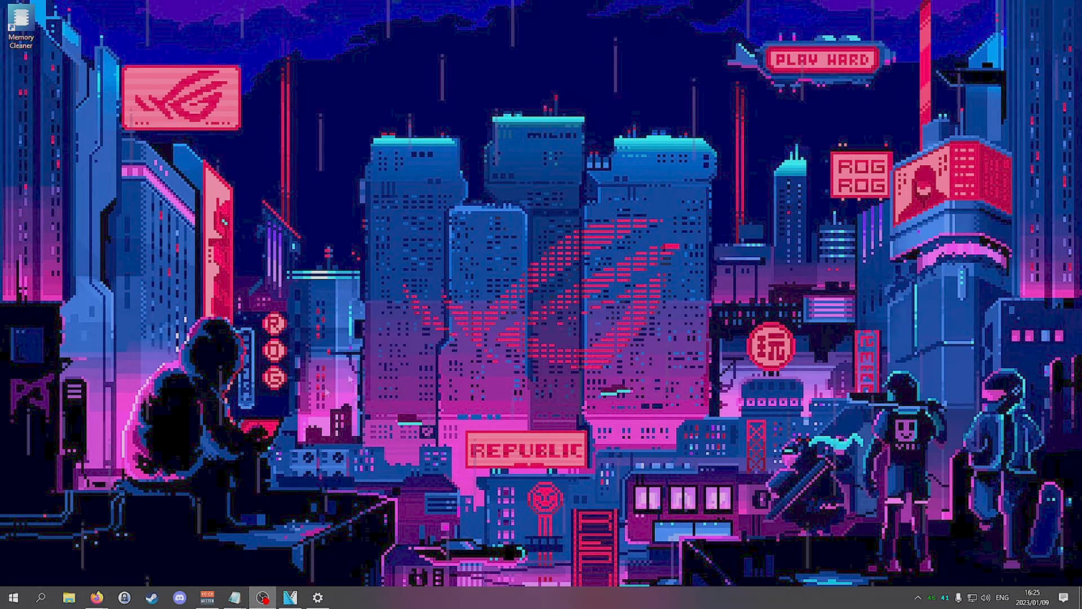
Launch Task Manager from the Start button menu and show the Performance overview
right_click(12, 597)
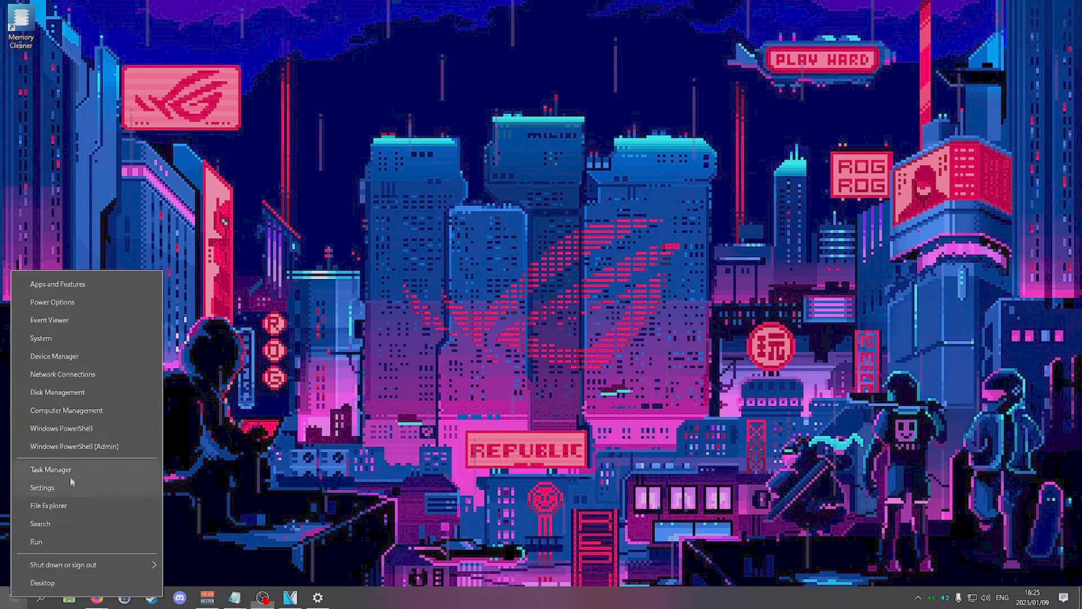
click(51, 469)
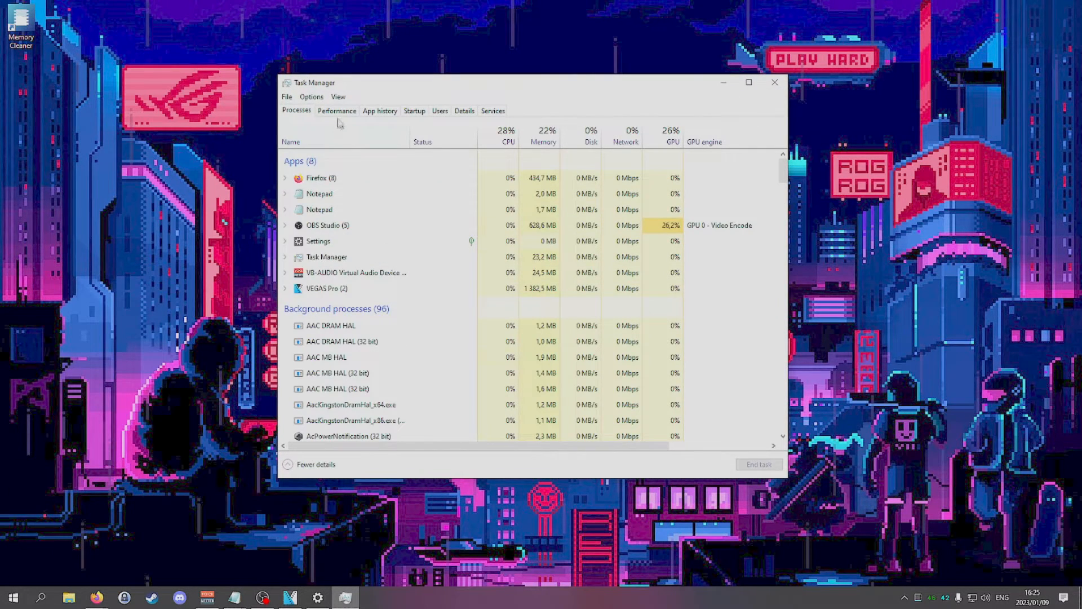
click(337, 110)
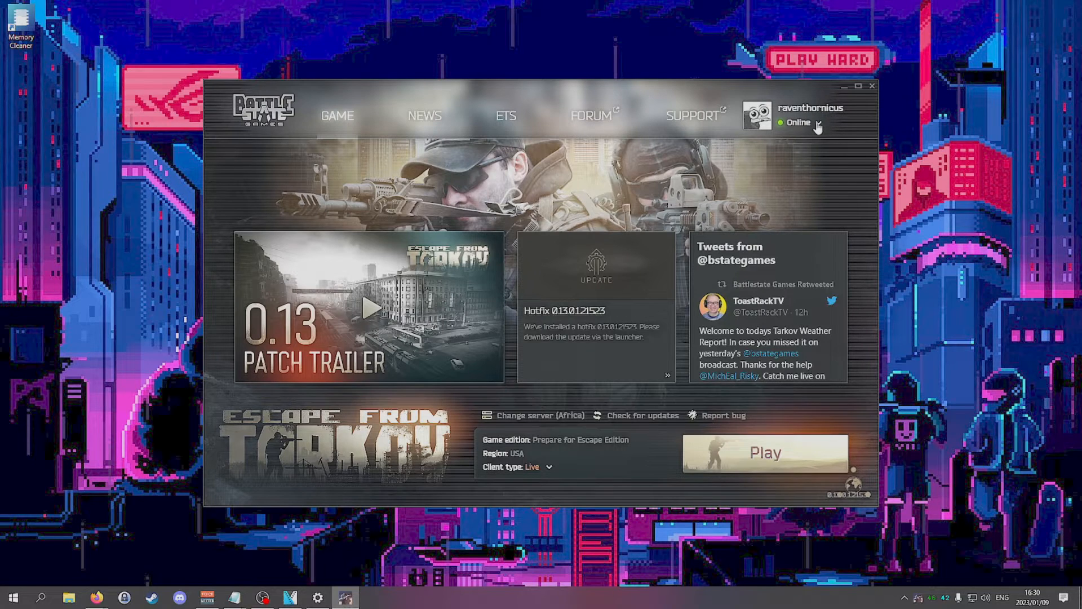
Reach the launcher Settings via the account menu and open the EFT game directory in File Explorer
click(820, 123)
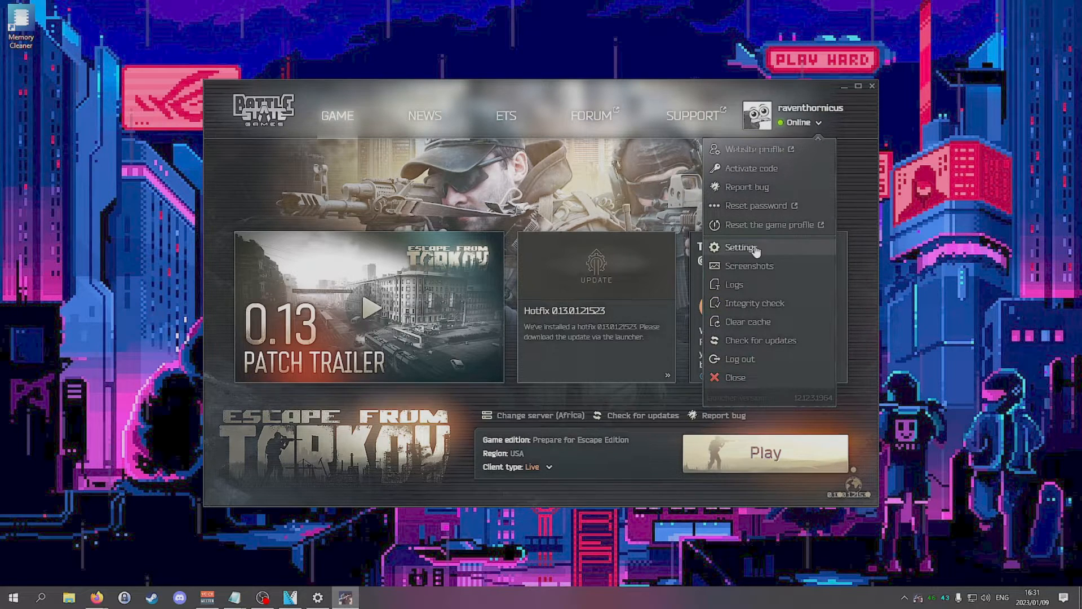
click(741, 247)
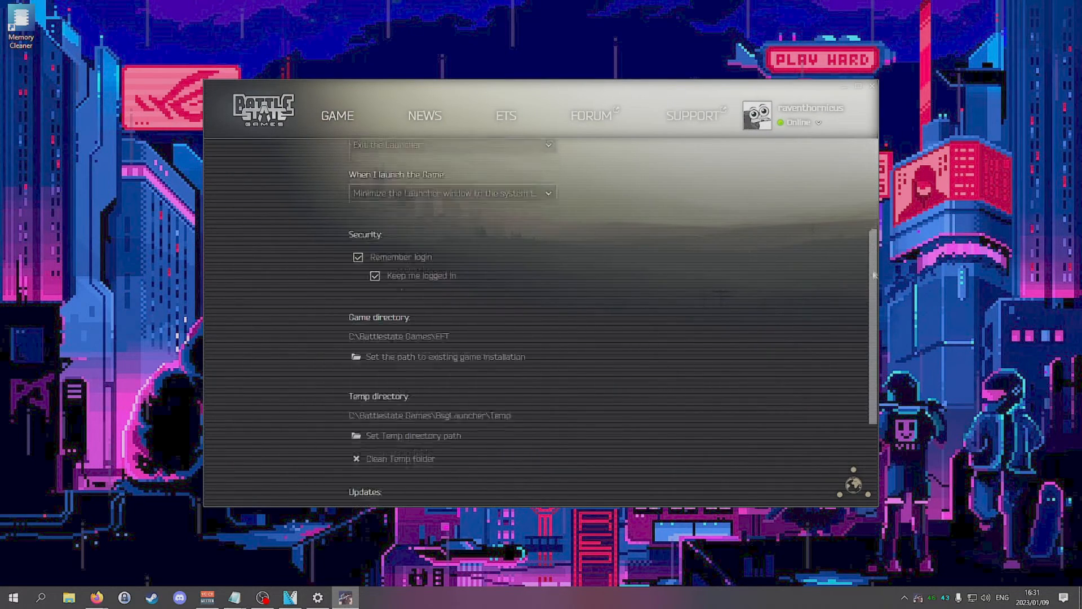
scroll(down, 3)
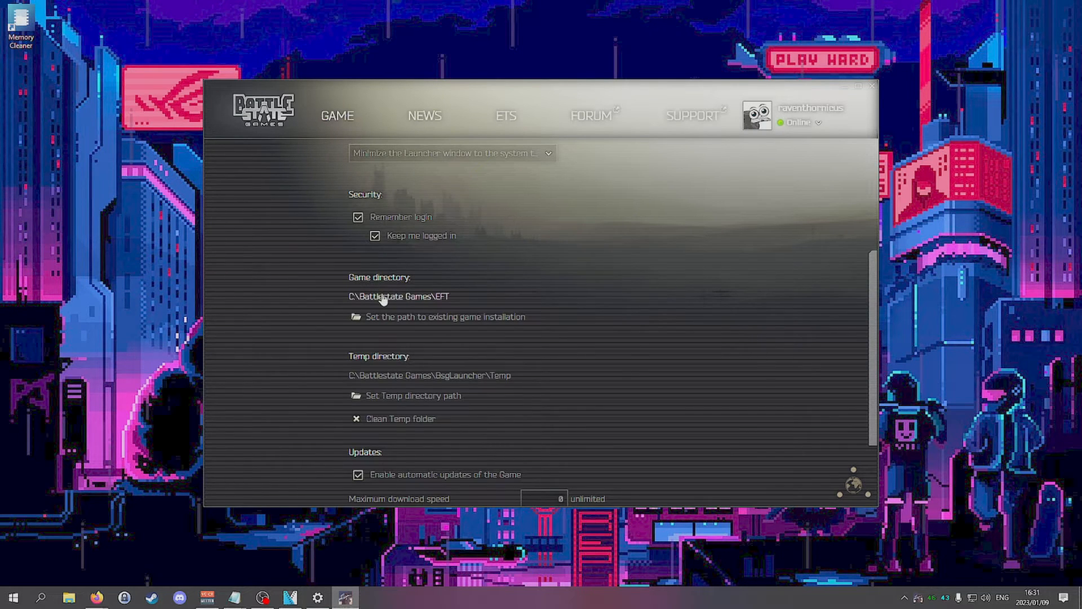
click(399, 297)
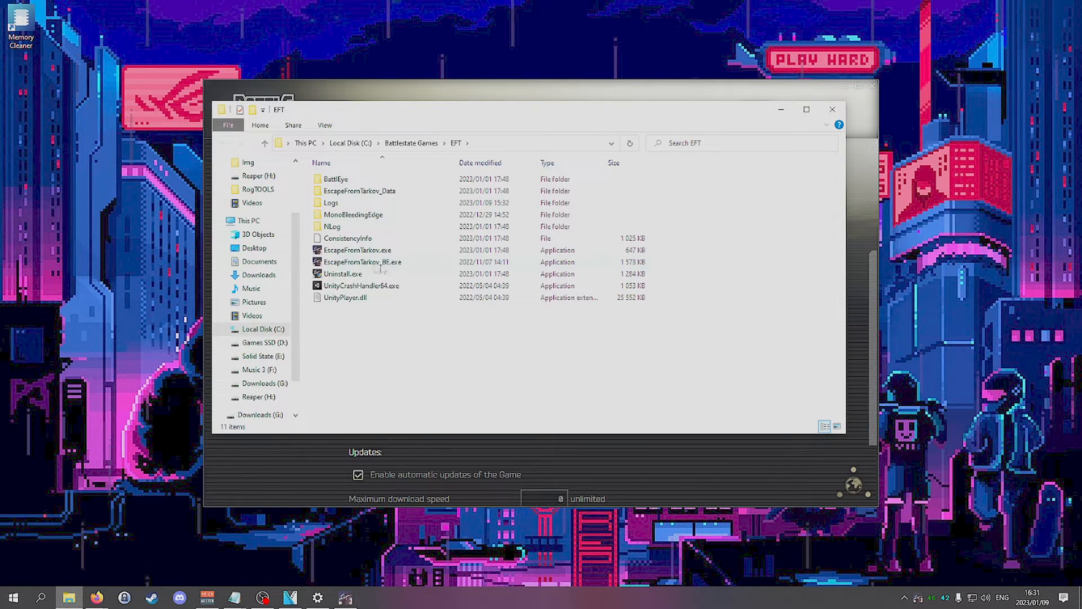
In EscapeFromTarkov.exe Properties > Compatibility, tick Disable fullscreen optimizations and apply
right_click(358, 250)
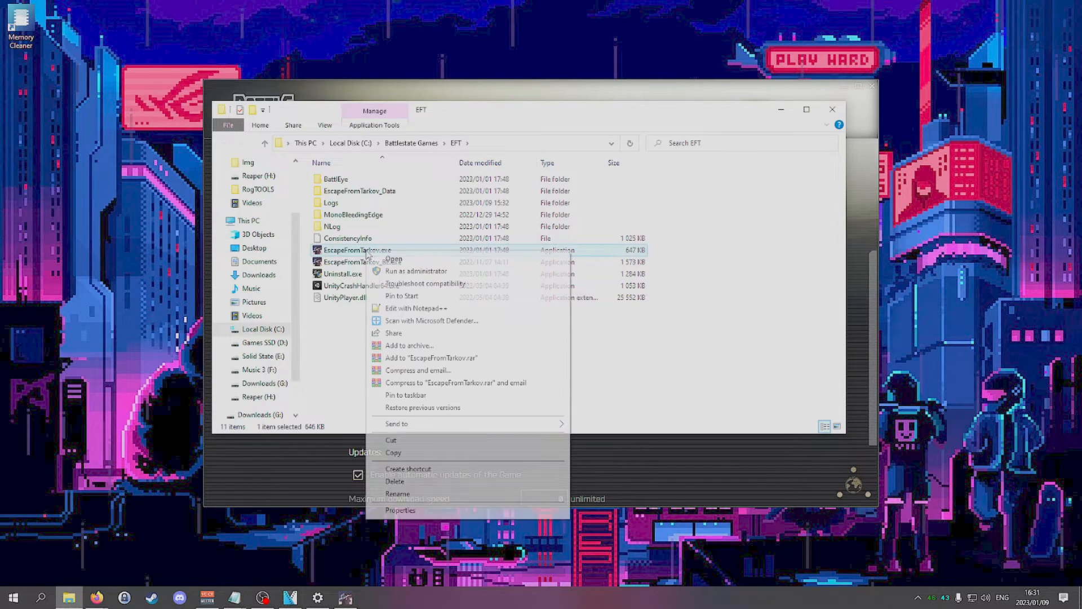
click(401, 510)
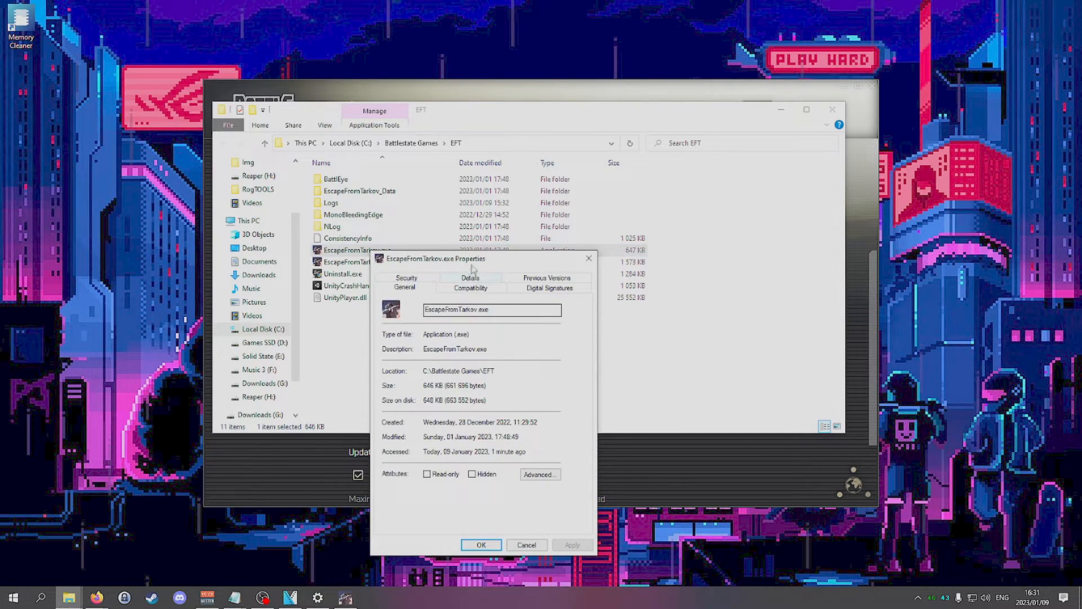
click(469, 287)
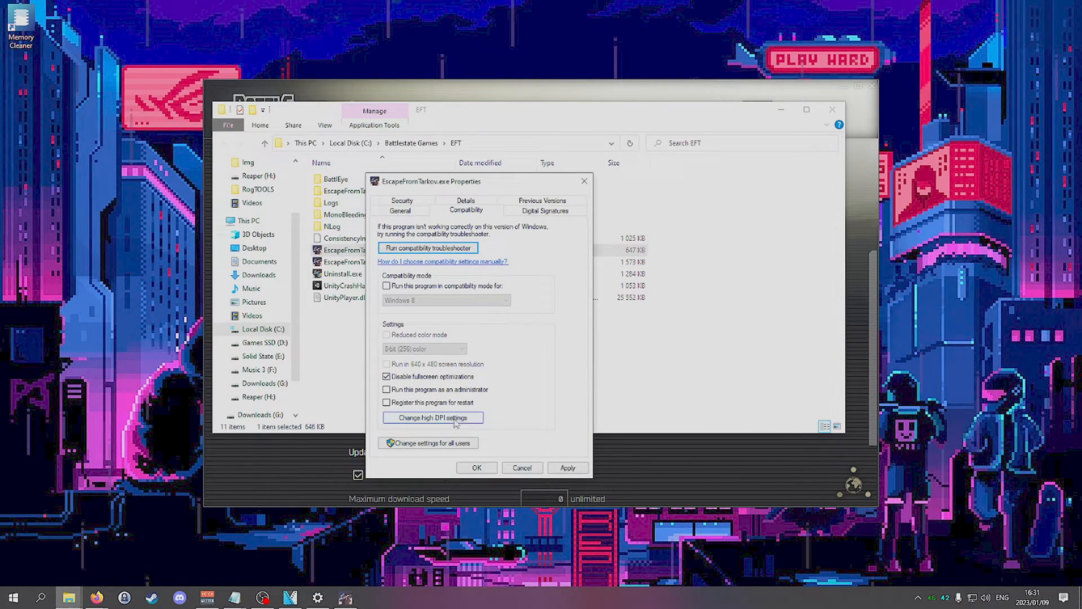
click(432, 417)
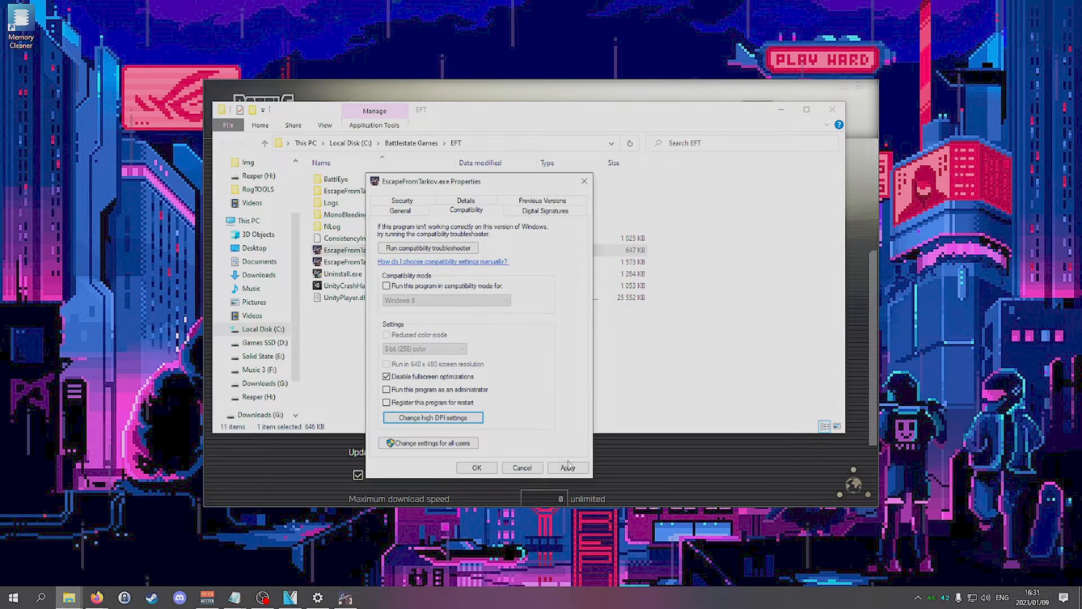
click(567, 467)
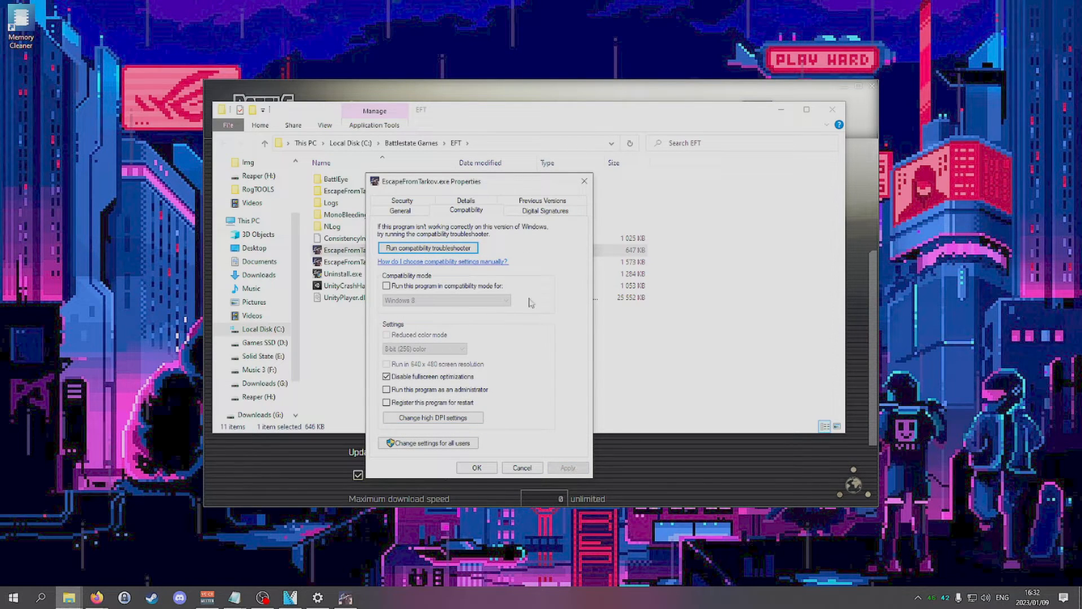
mouse_move(559, 331)
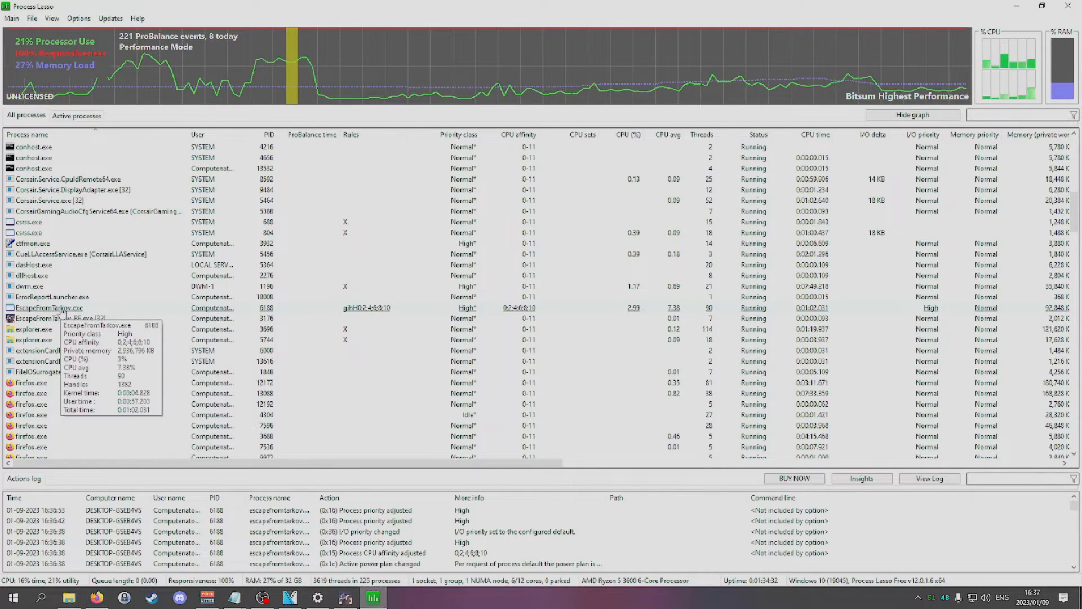
Bring up a permanent (Always) CPU affinity selection for EscapeFromTarkov.exe to assign even cores 0-10
right_click(49, 307)
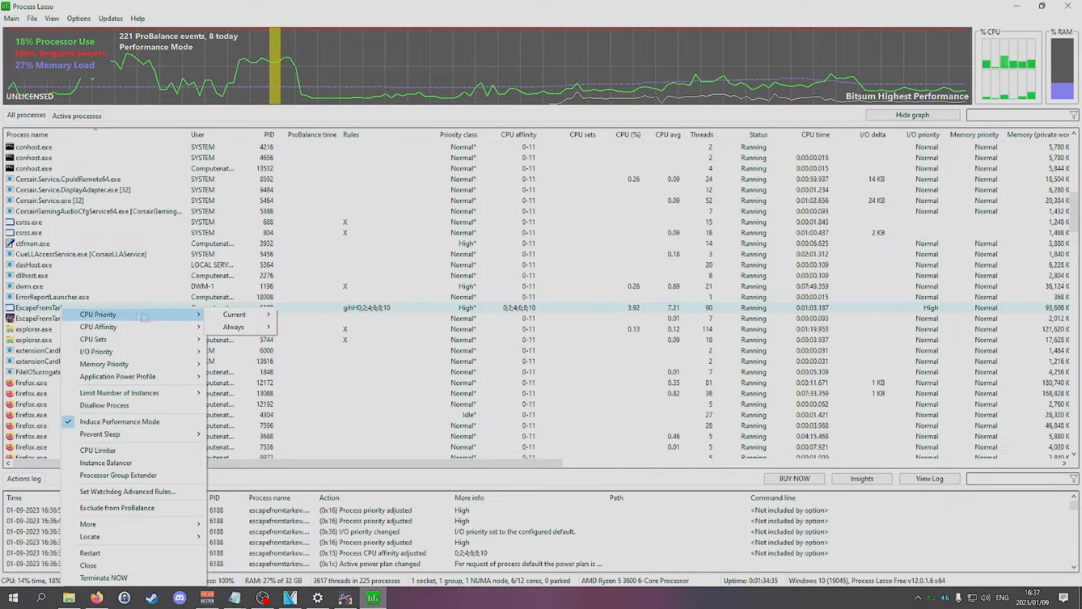
mouse_move(234, 327)
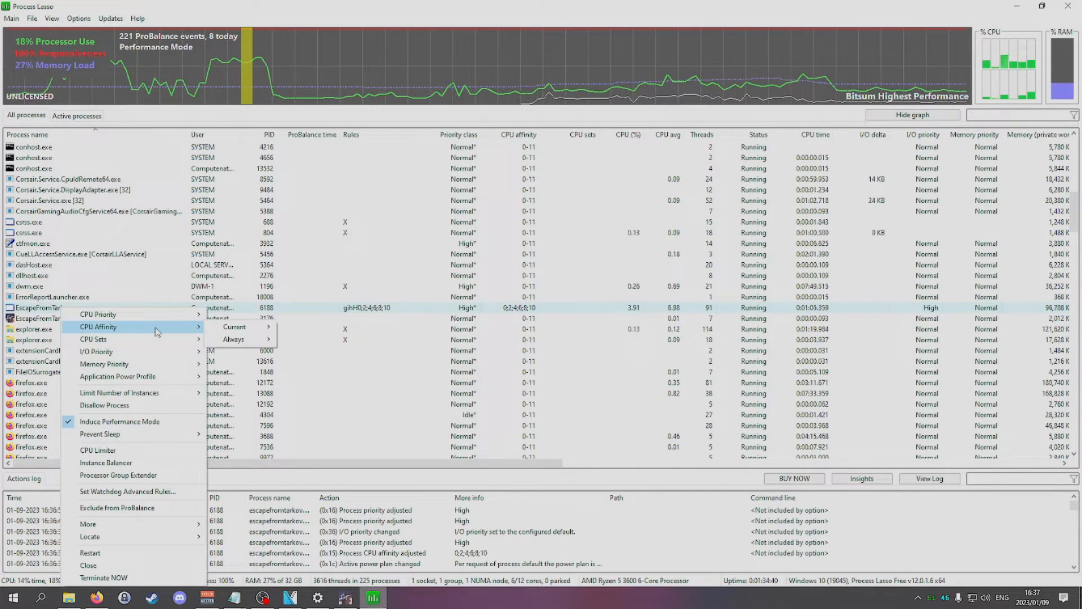
click(234, 339)
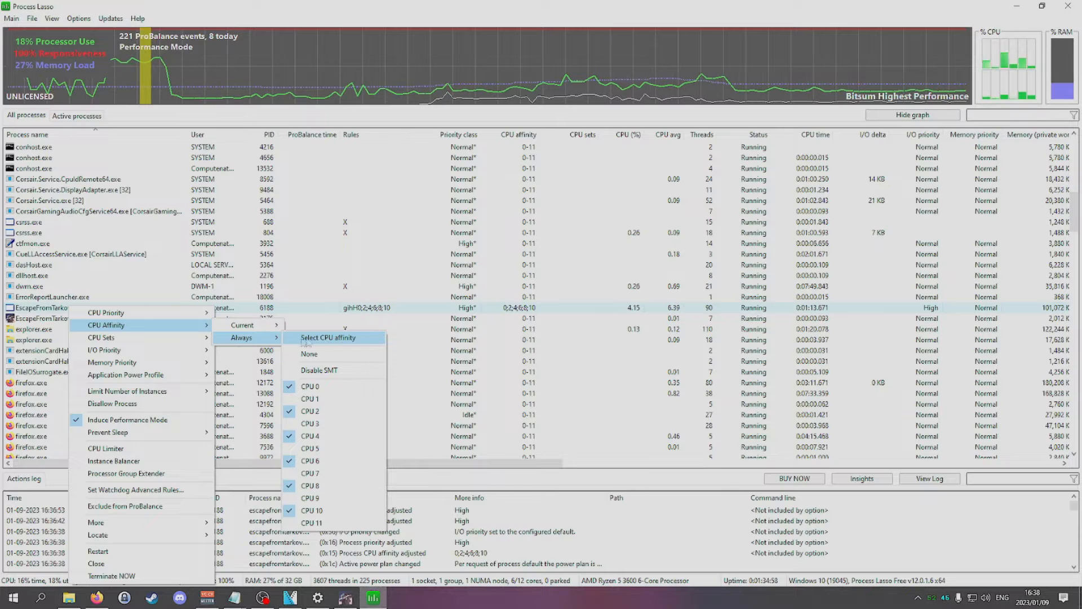
click(328, 338)
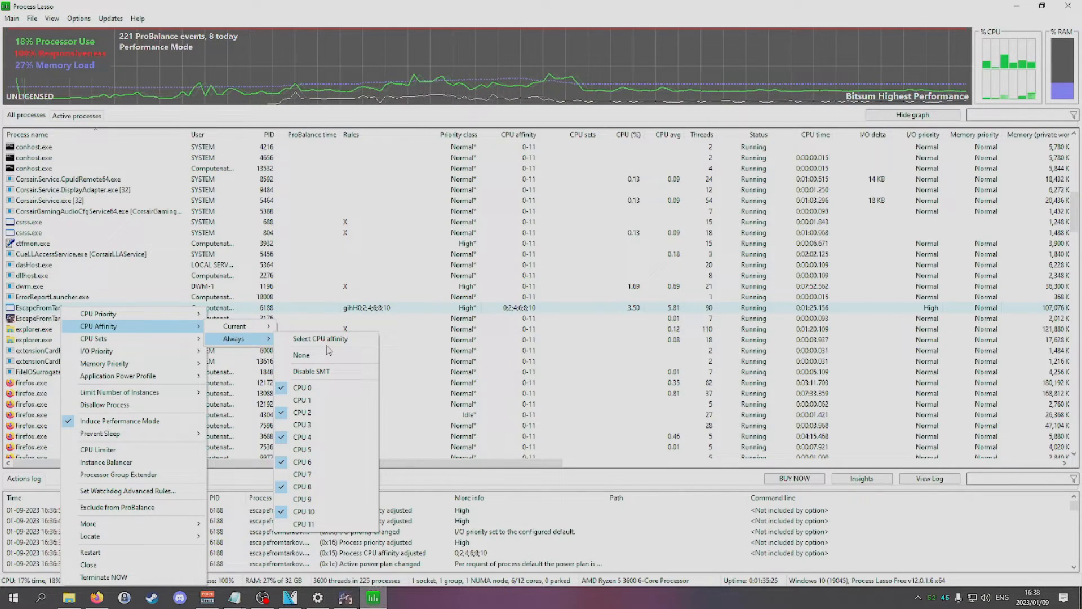
mouse_move(311, 371)
text(power)
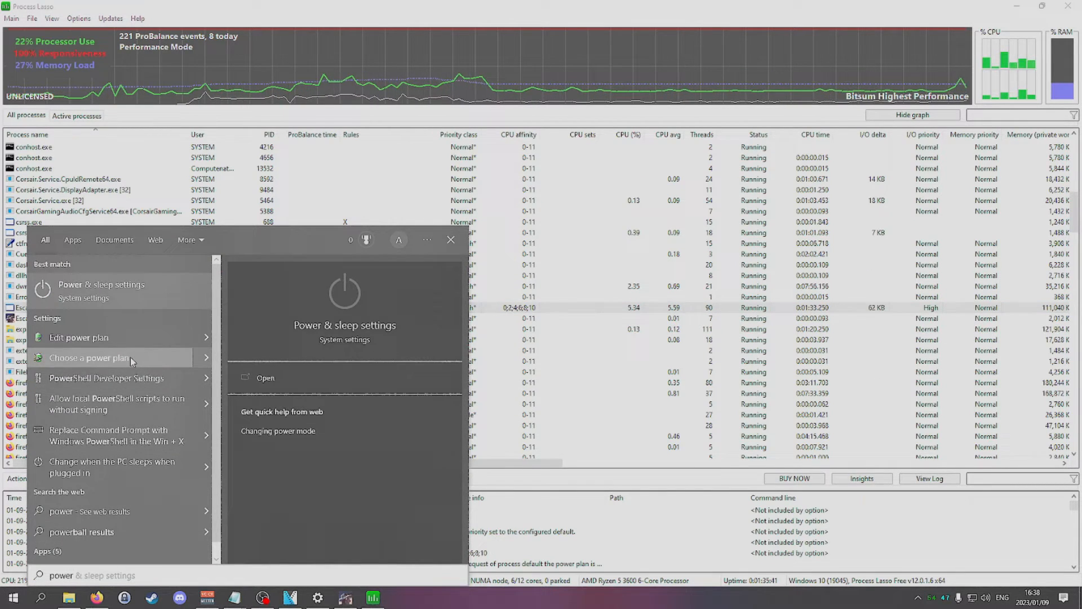
Open Choose a power plan to make Bitsum Highest Performance the active plan
click(90, 357)
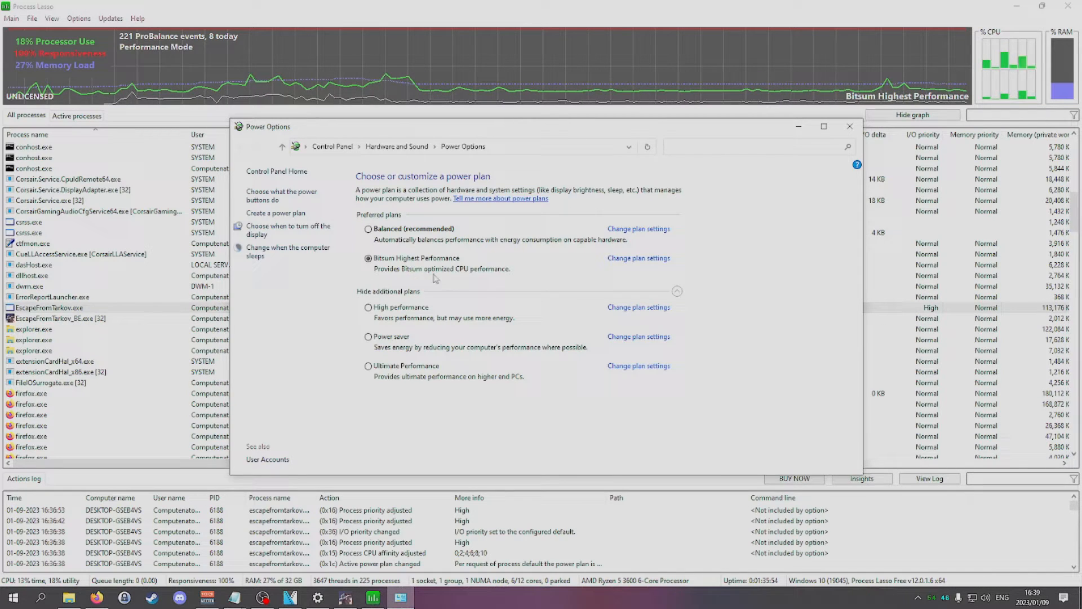
mouse_move(425, 268)
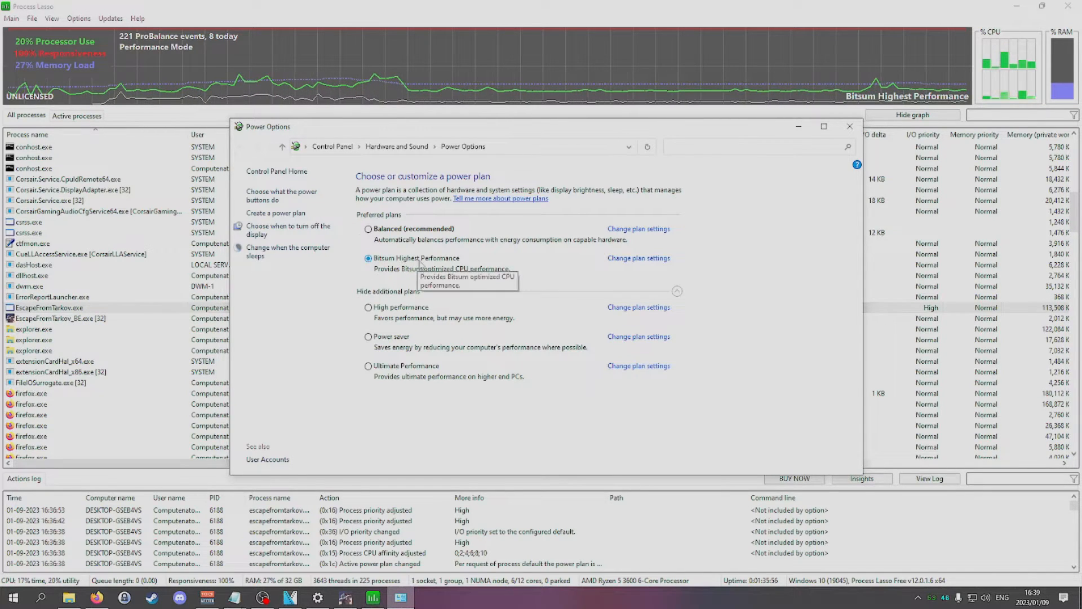
mouse_move(831, 149)
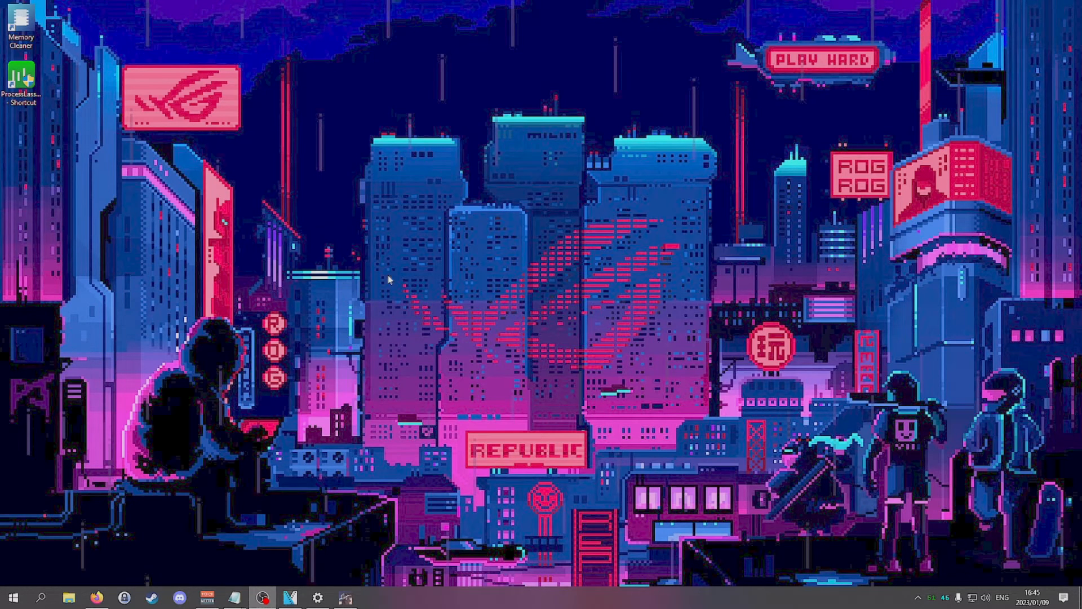
Launch NVIDIA Control Panel from the desktop and reach Program Settings for Escape From Tarkov under Manage 3D Settings
right_click(388, 279)
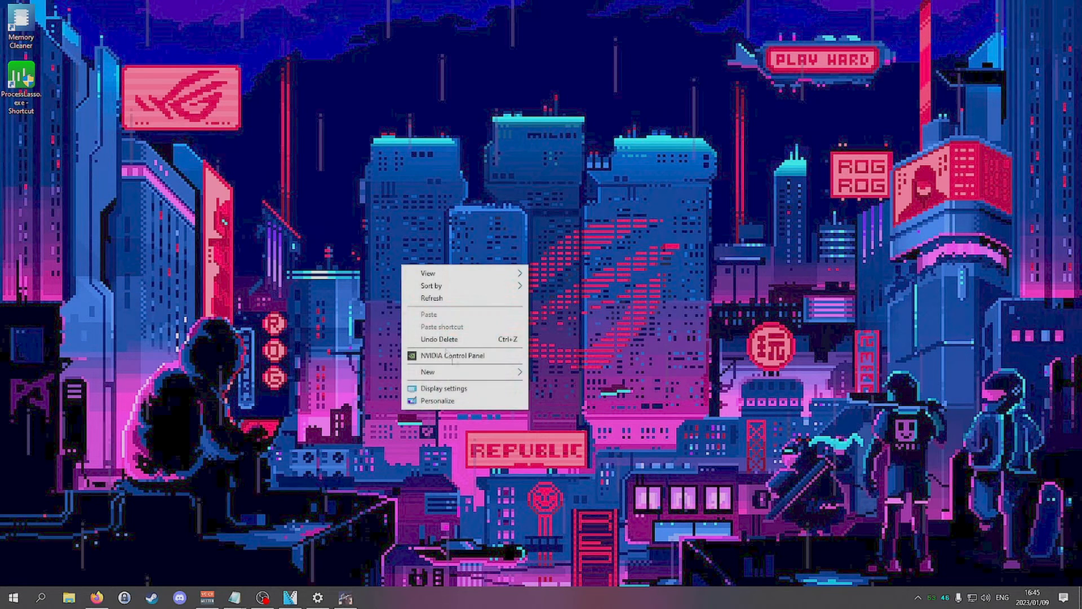
click(459, 357)
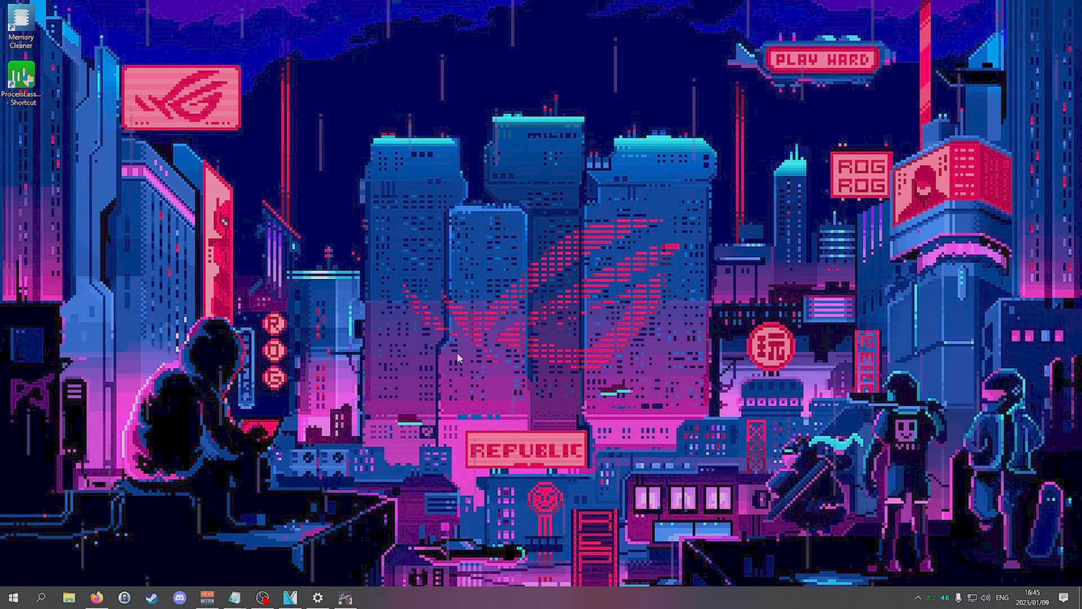
click(374, 597)
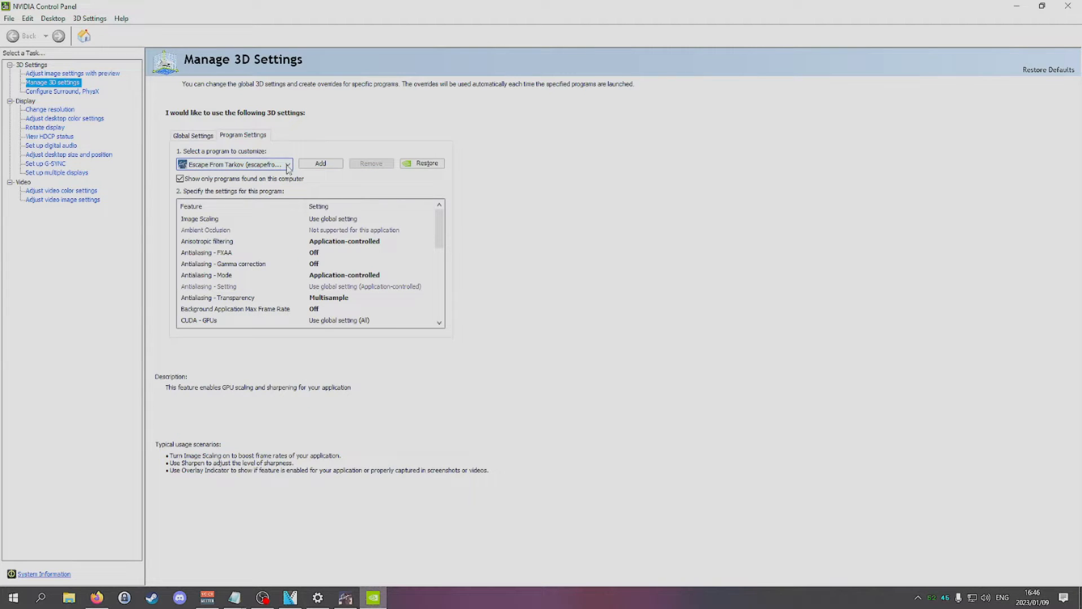
click(320, 166)
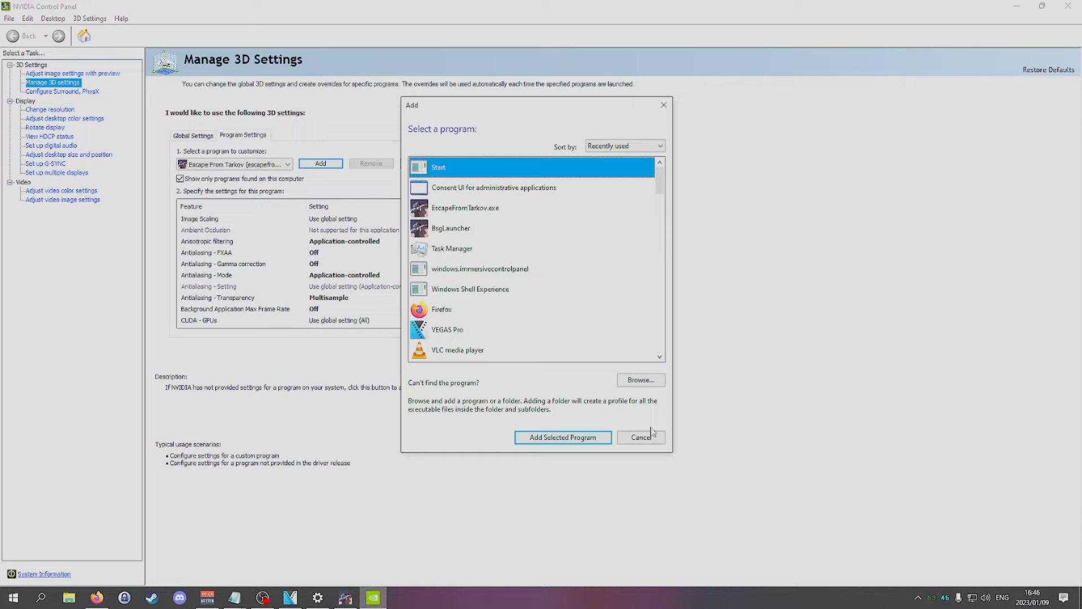
click(640, 438)
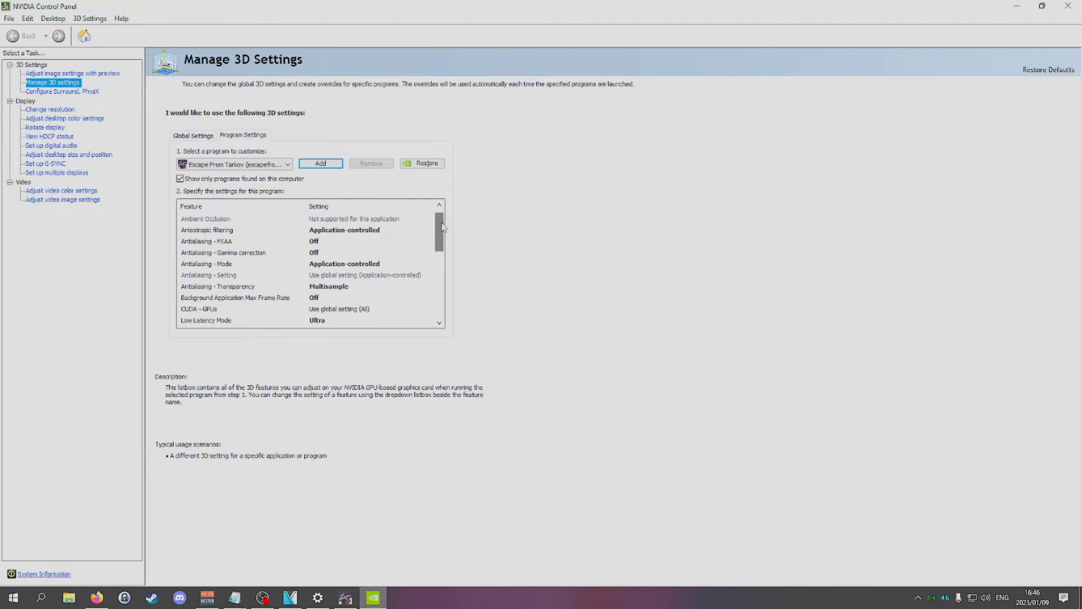
Review the profile's features, keeping Monitor Technology on G-SYNC Compatible alongside ultra low latency and max-performance power
scroll(down, 3)
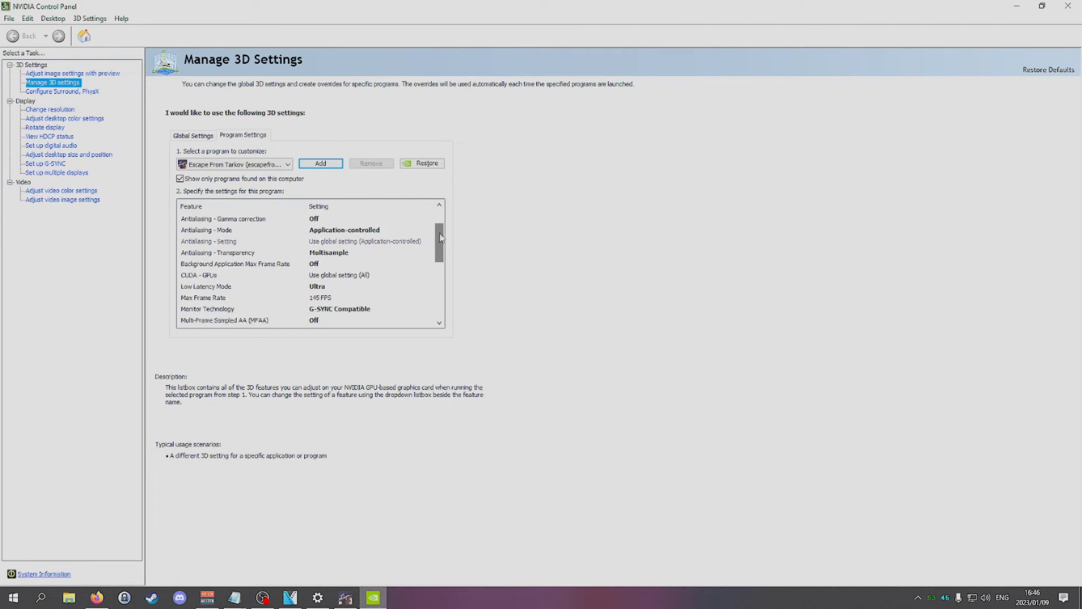
scroll(down, 3)
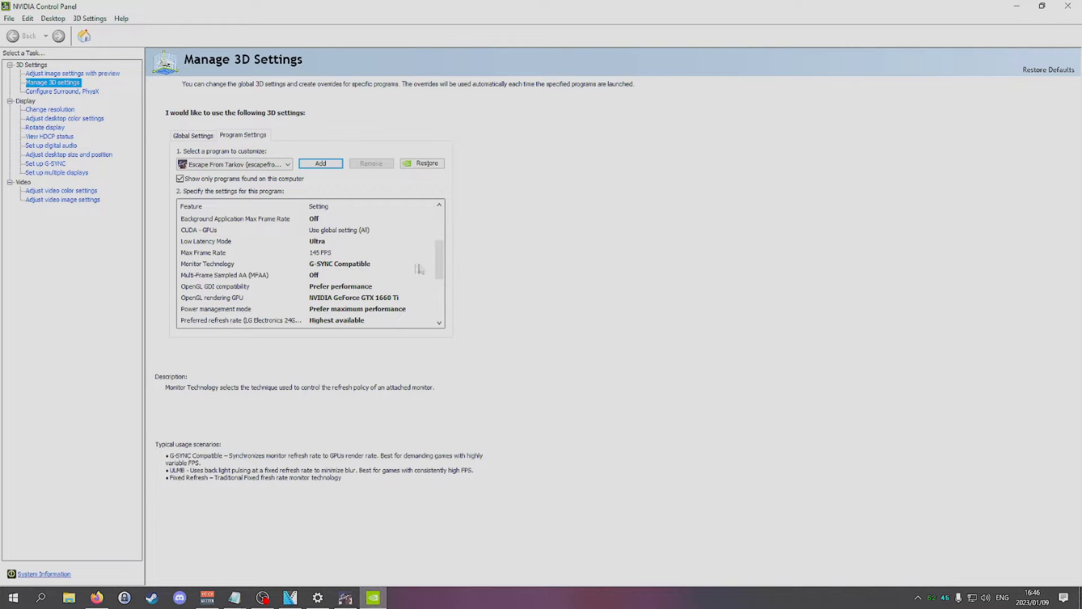
click(203, 251)
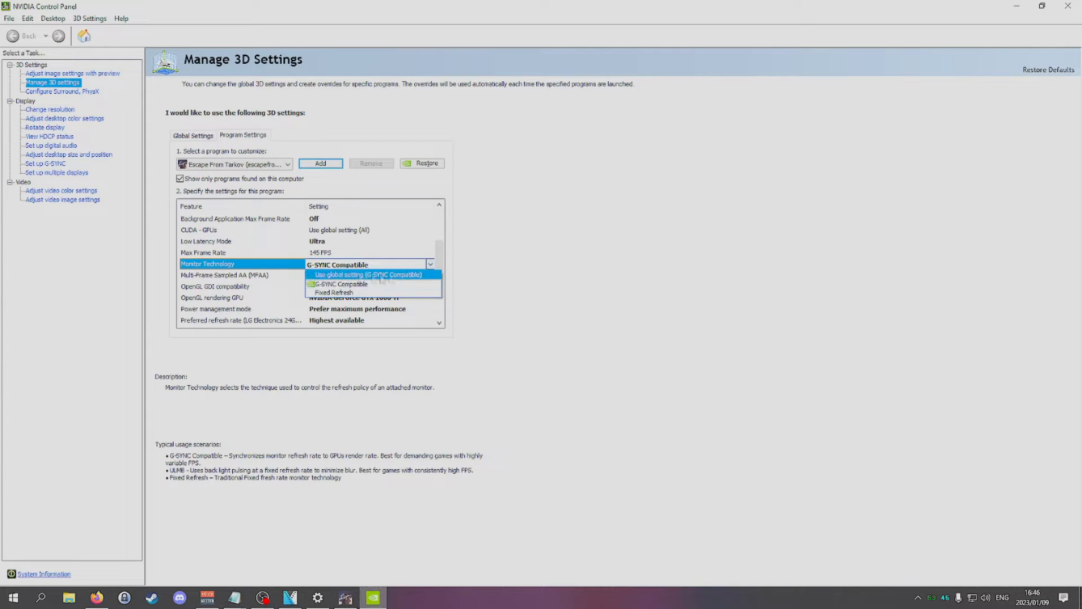
click(340, 284)
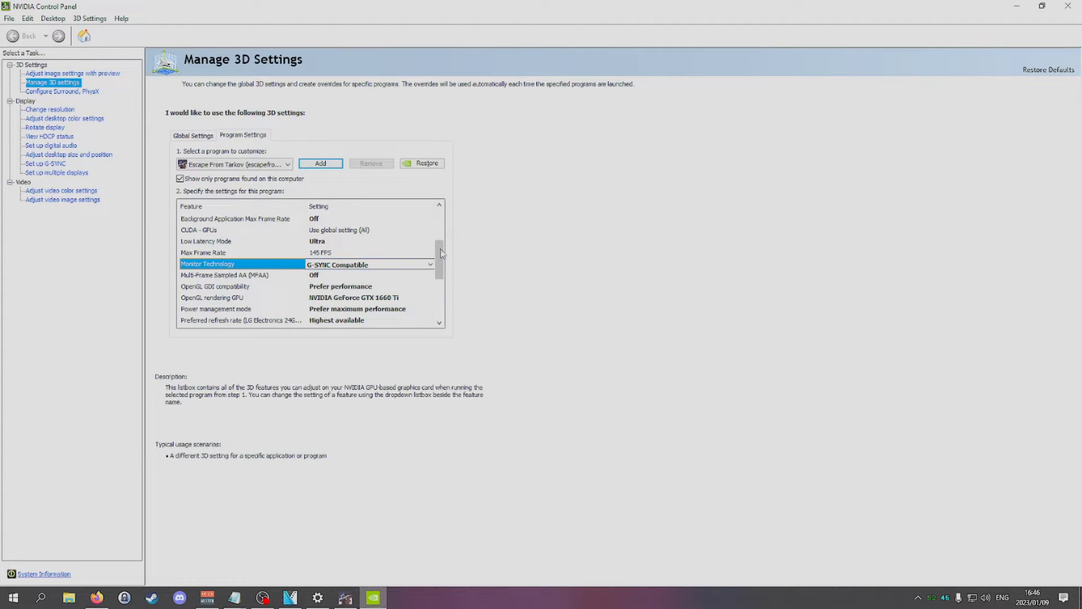
scroll(down, 3)
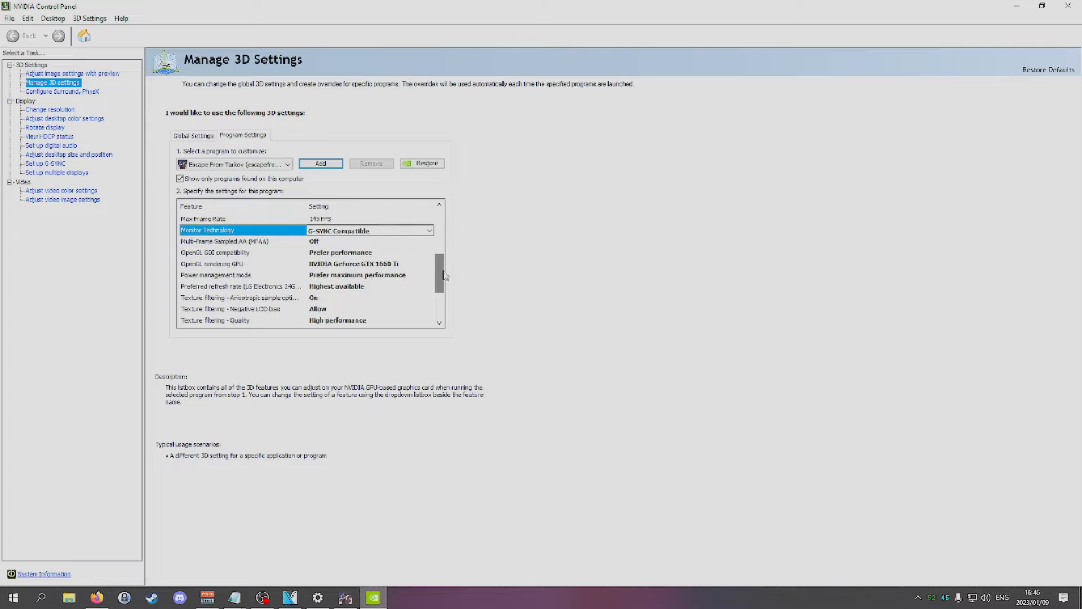
scroll(down, 3)
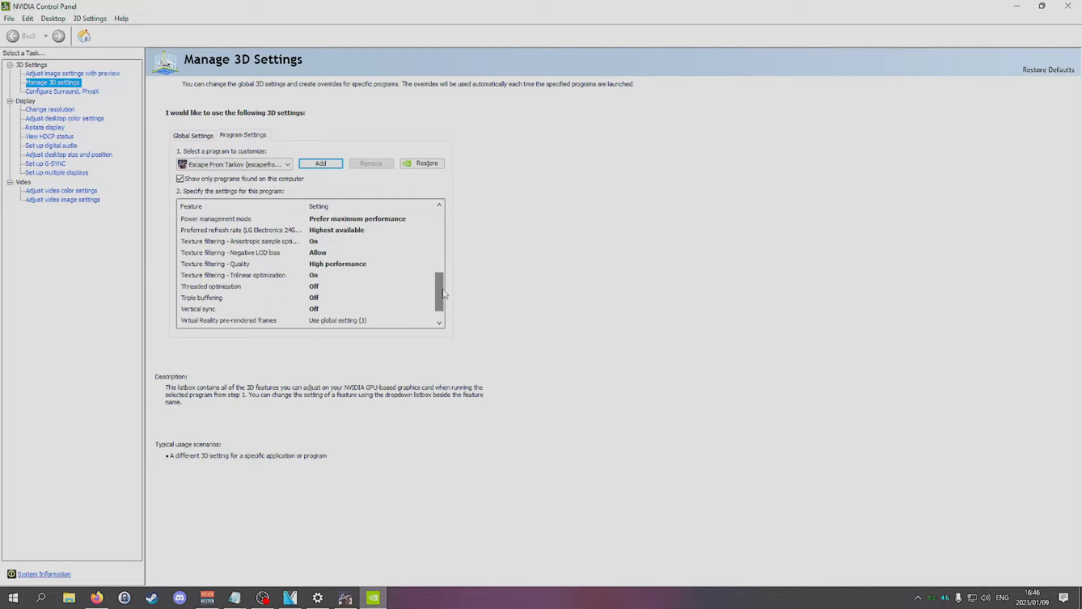
scroll(down, 3)
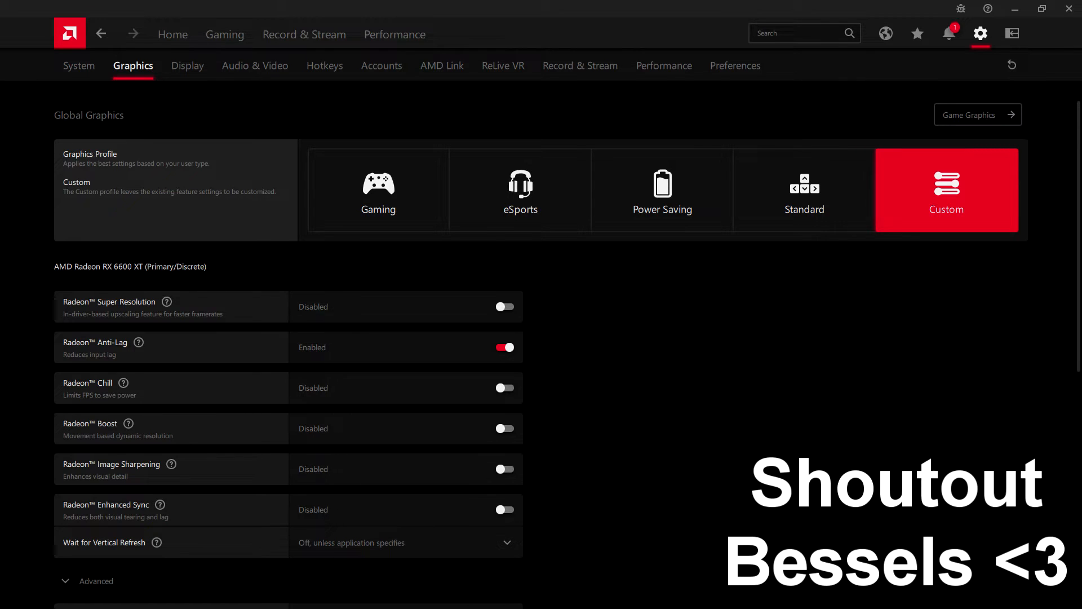
Scroll through the Adrenalin graphics options to reach Radeon Anti-Lag
scroll(down, 3)
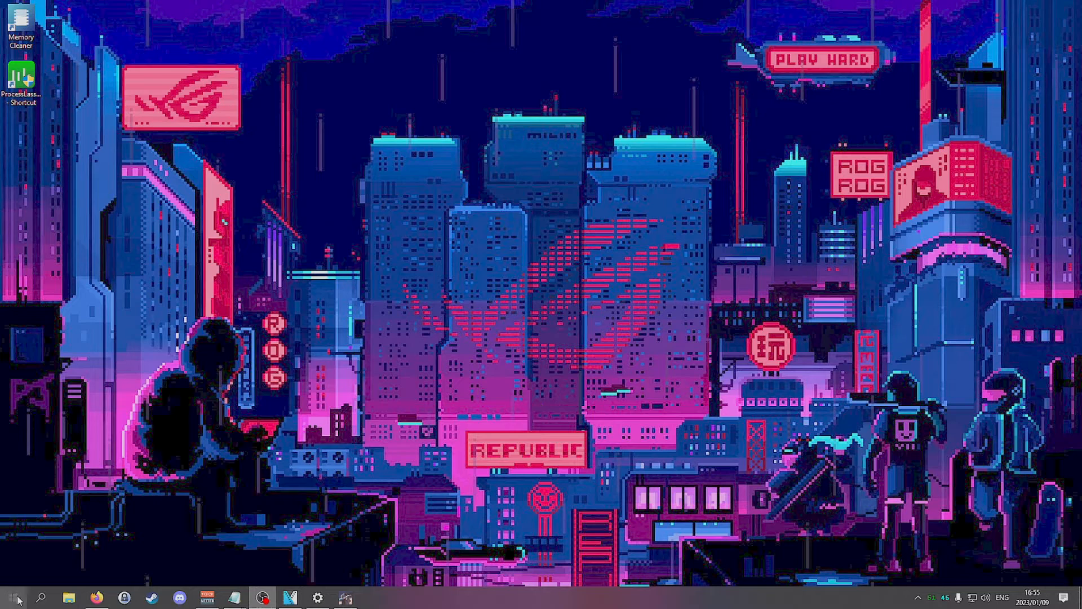
Add EscapeFromTarkov.exe from C:\Battlestate Games\EFT to graphics preferences and set it to High performance
text(graphics settings)
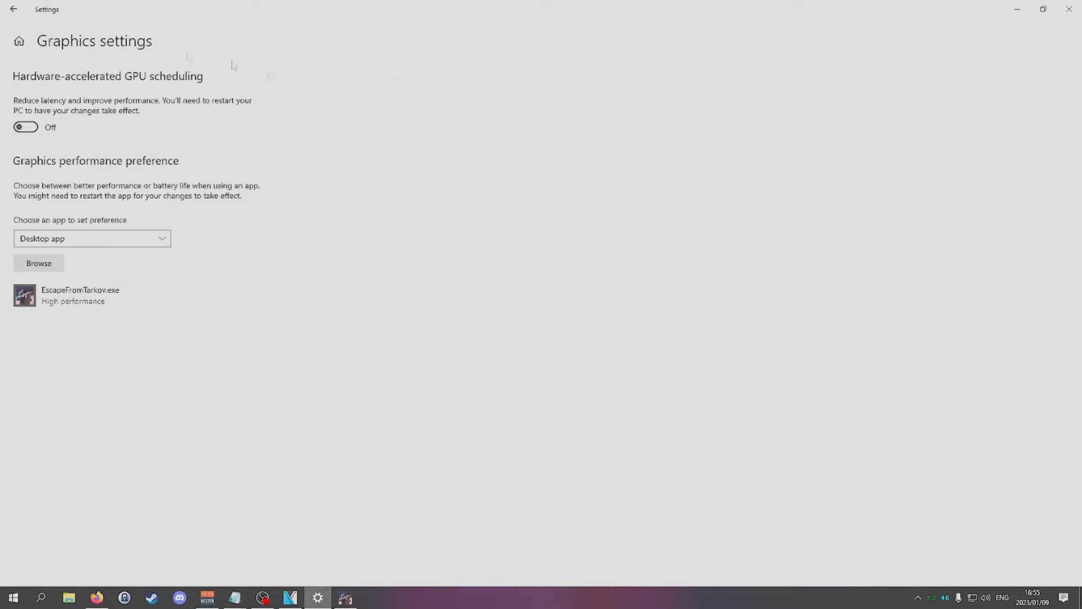
mouse_move(450, 165)
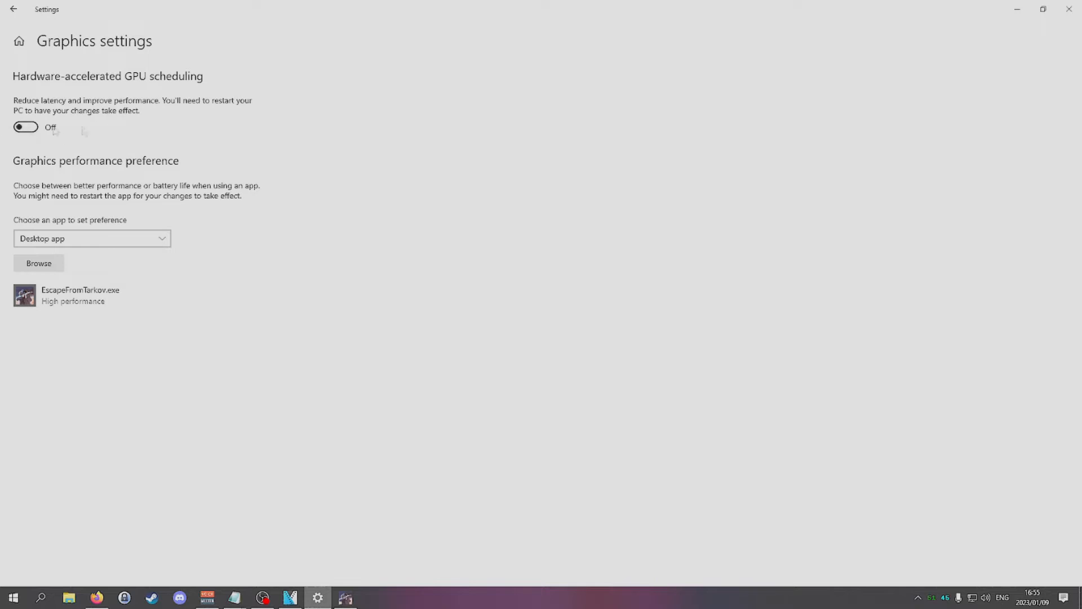
mouse_move(124, 173)
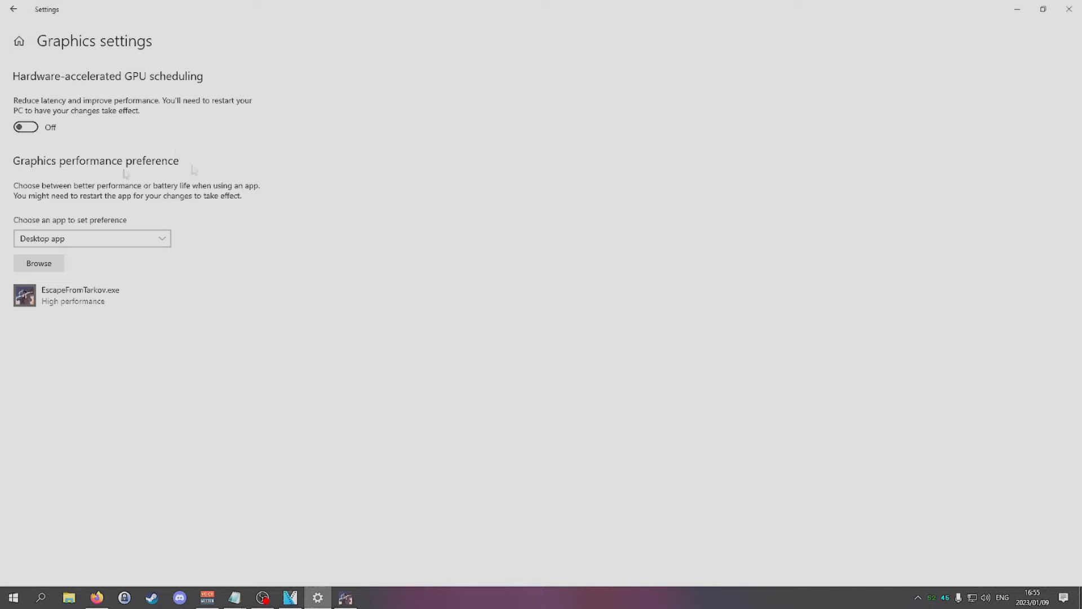
mouse_move(475, 173)
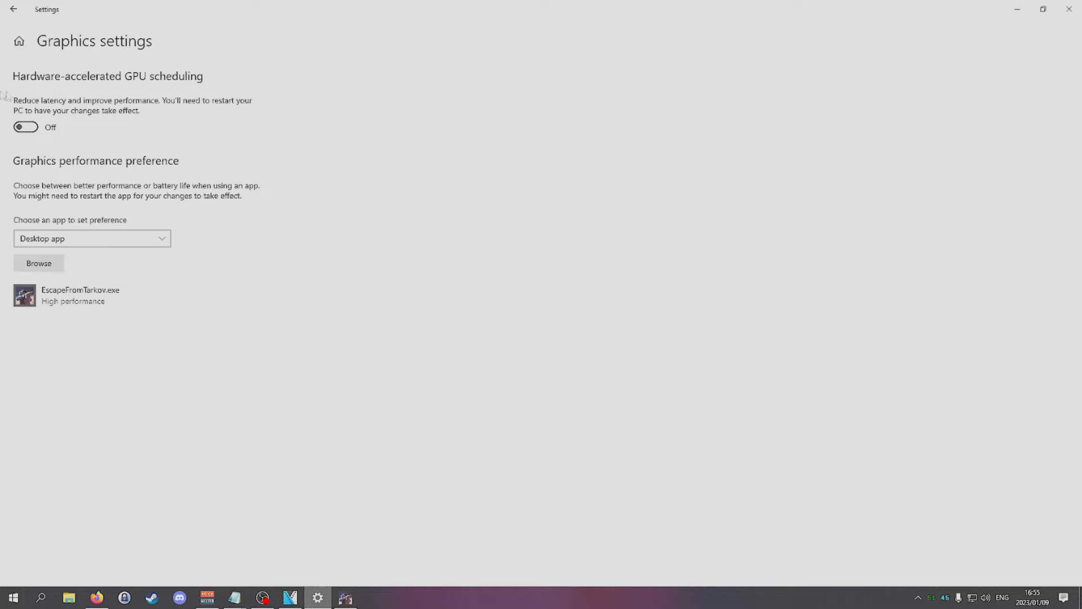
mouse_move(393, 193)
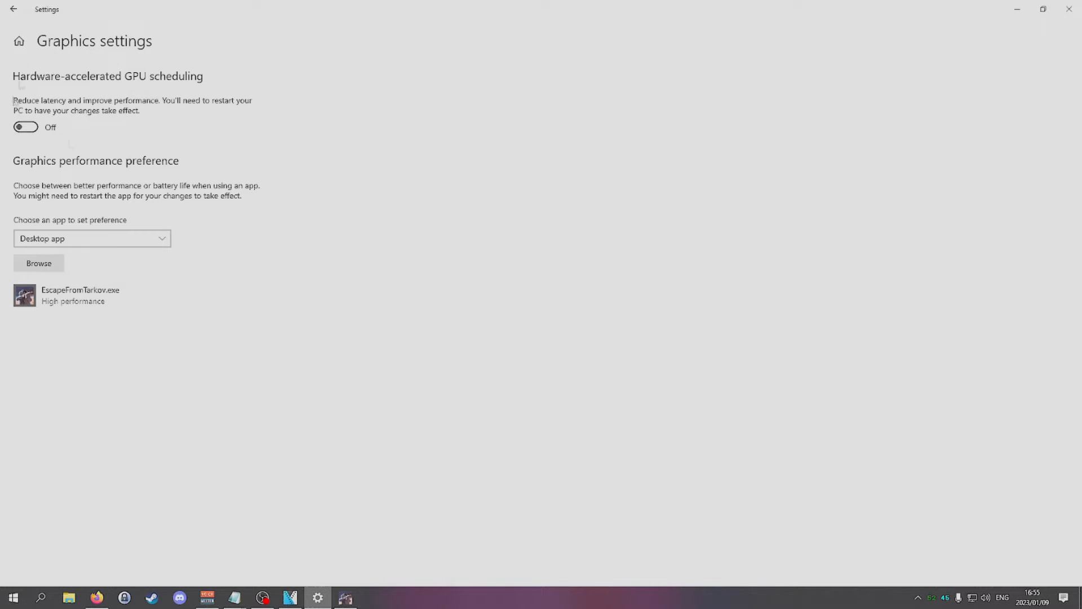
click(91, 238)
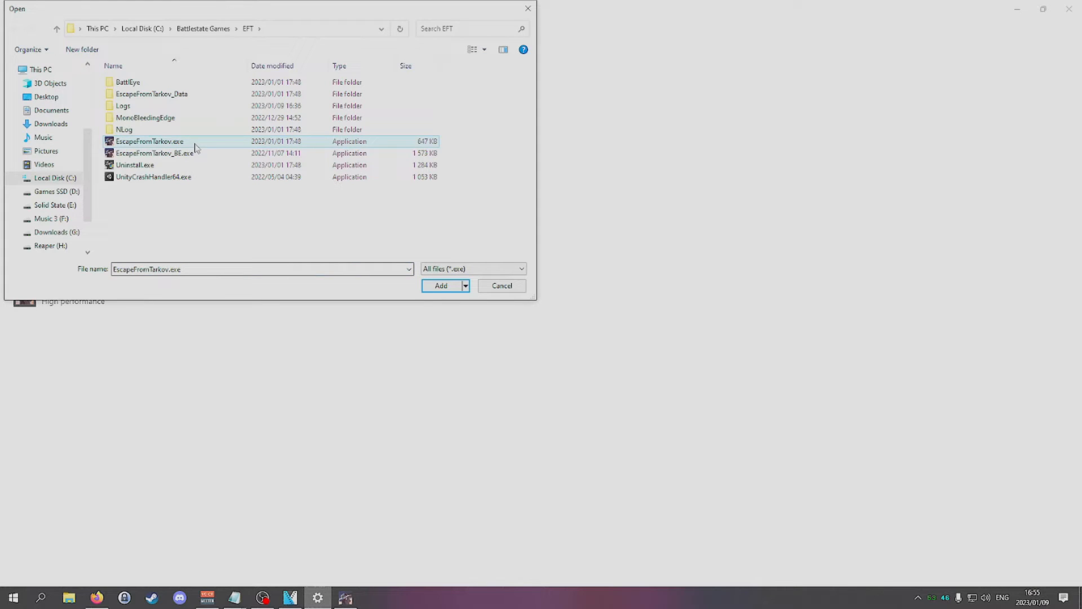
mouse_move(154, 152)
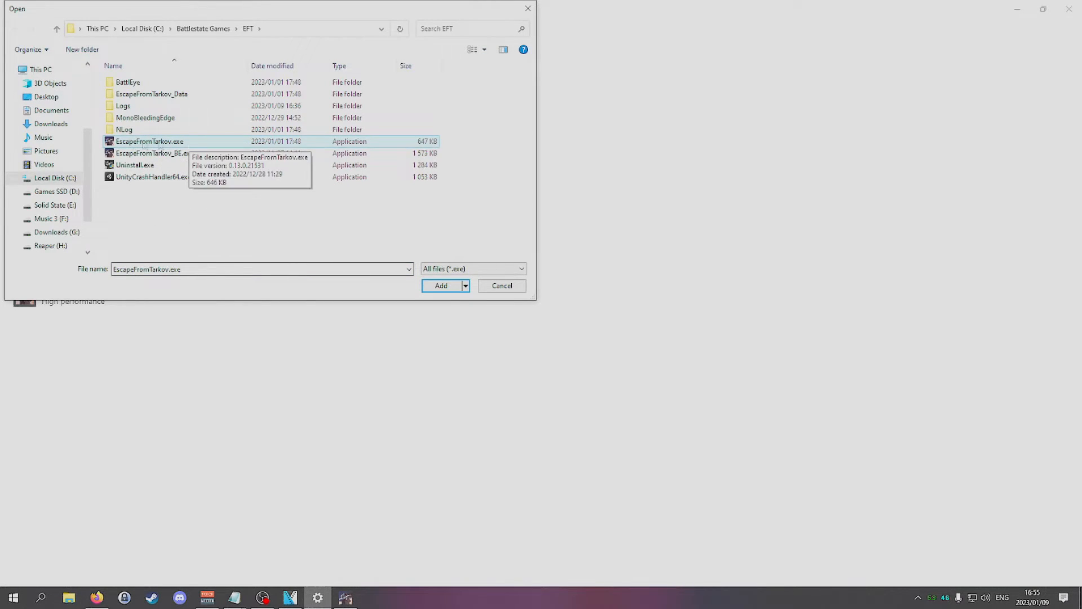
click(441, 285)
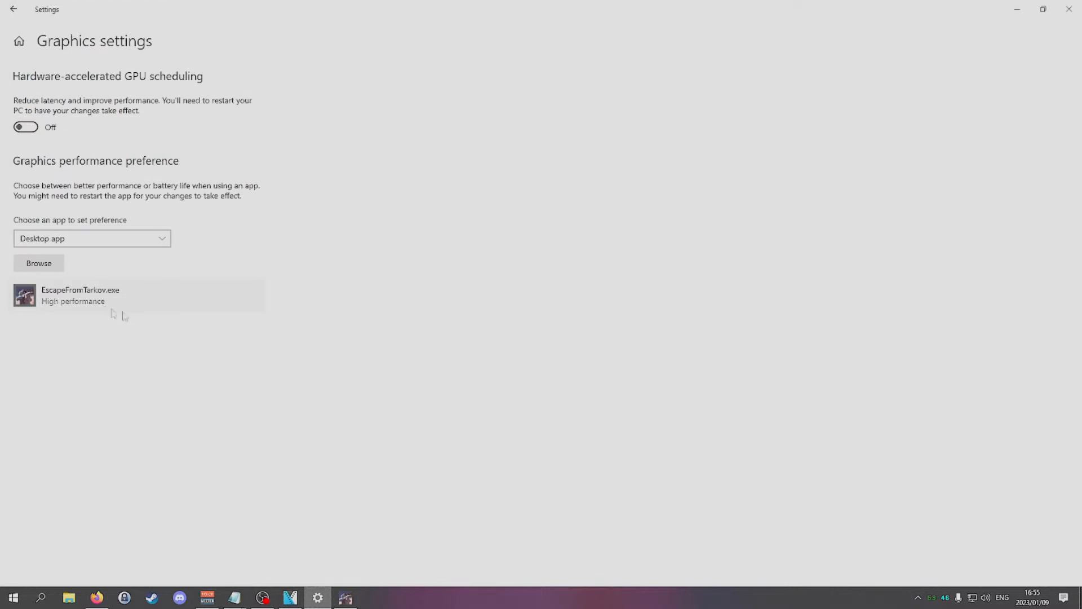
click(79, 295)
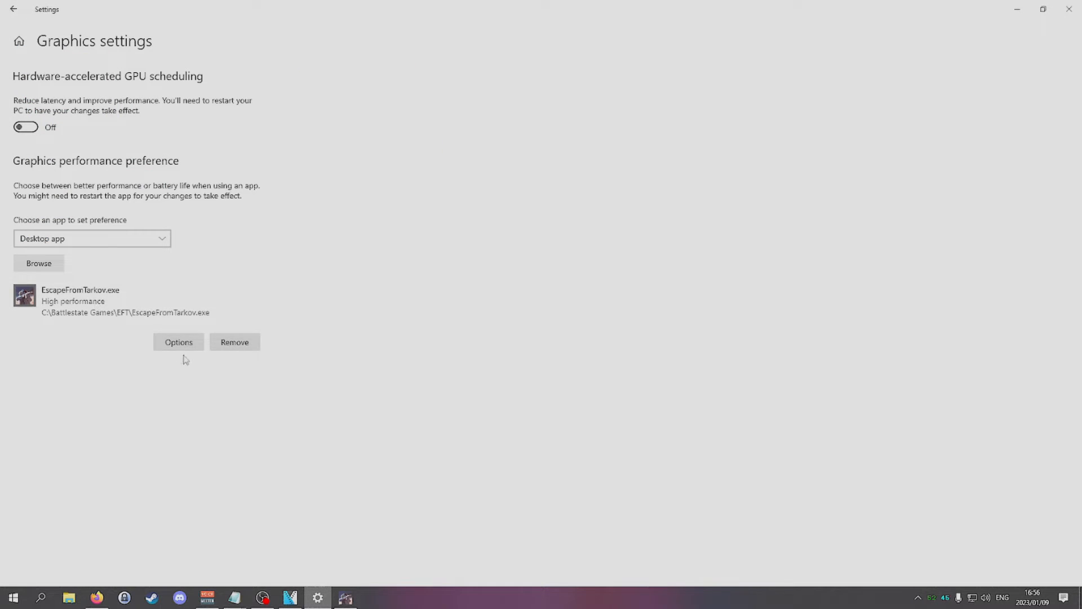
click(178, 342)
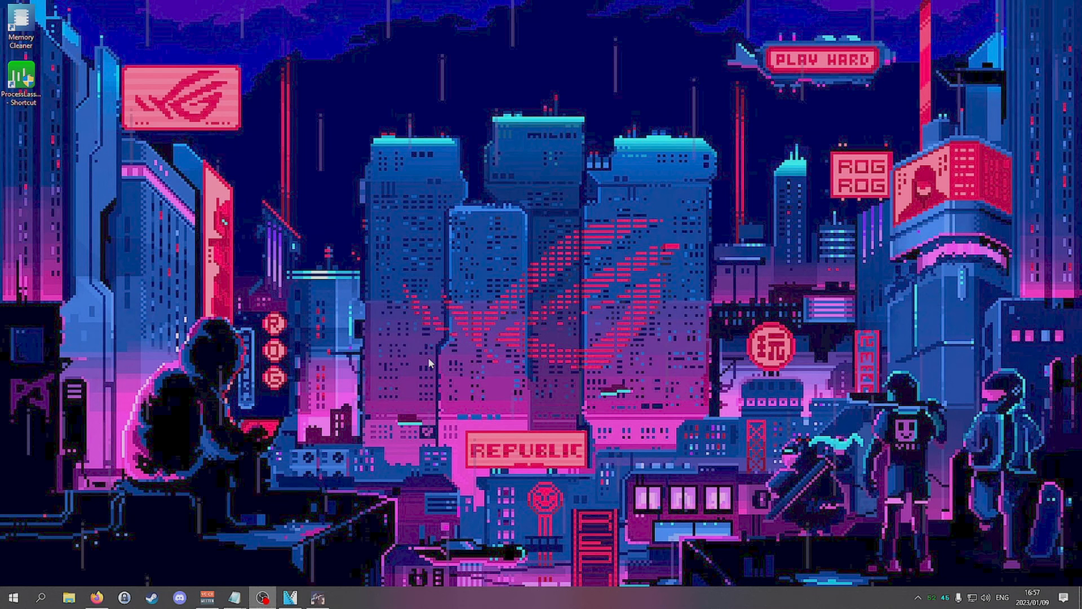
Switch Xbox Game Bar off and untick opening it with a controller button
click(11, 598)
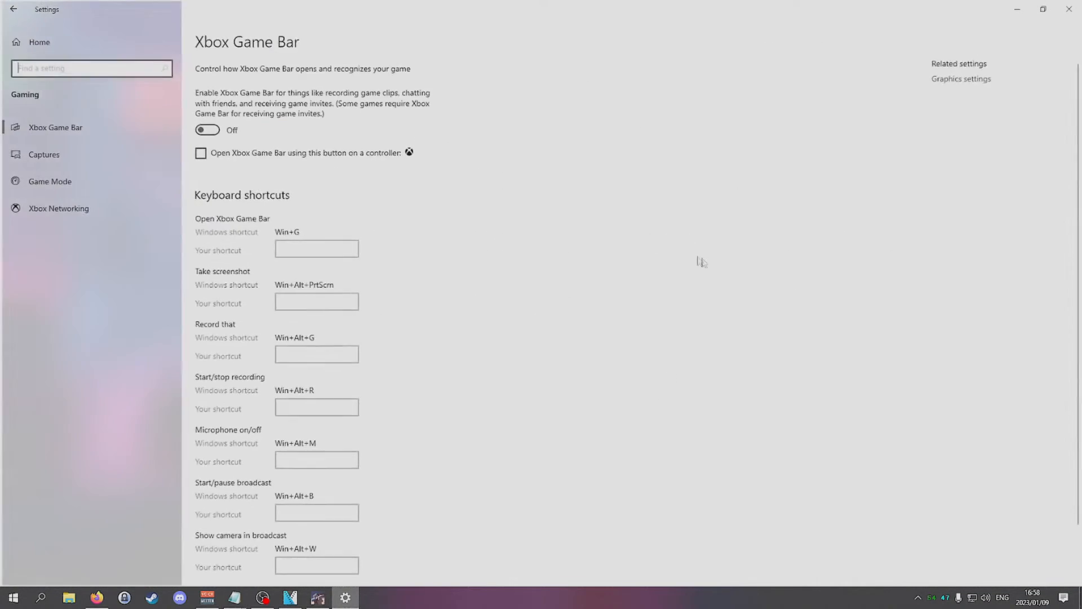
click(206, 130)
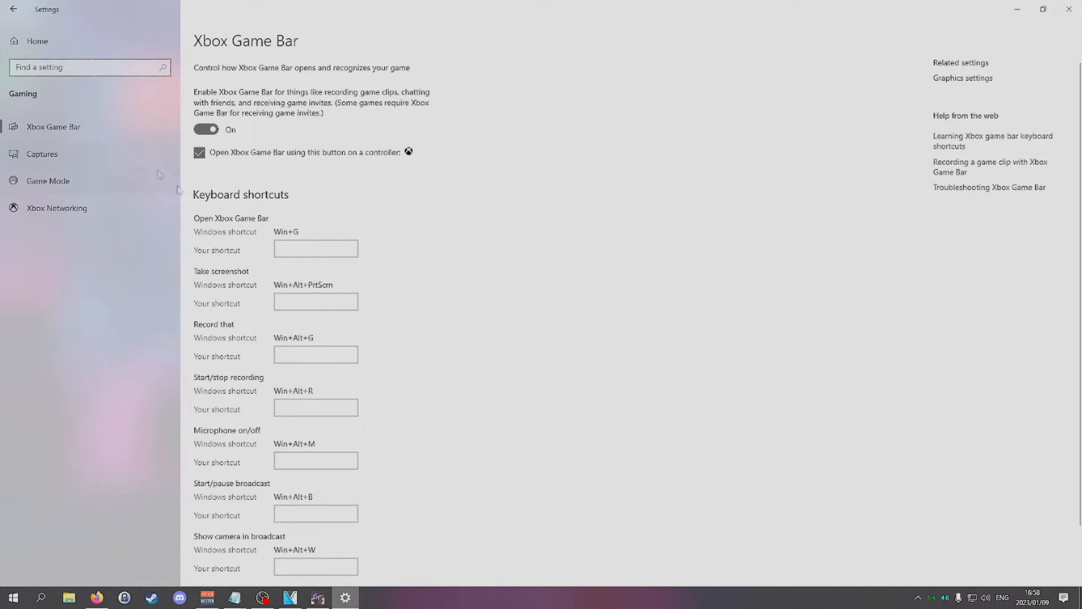
click(205, 128)
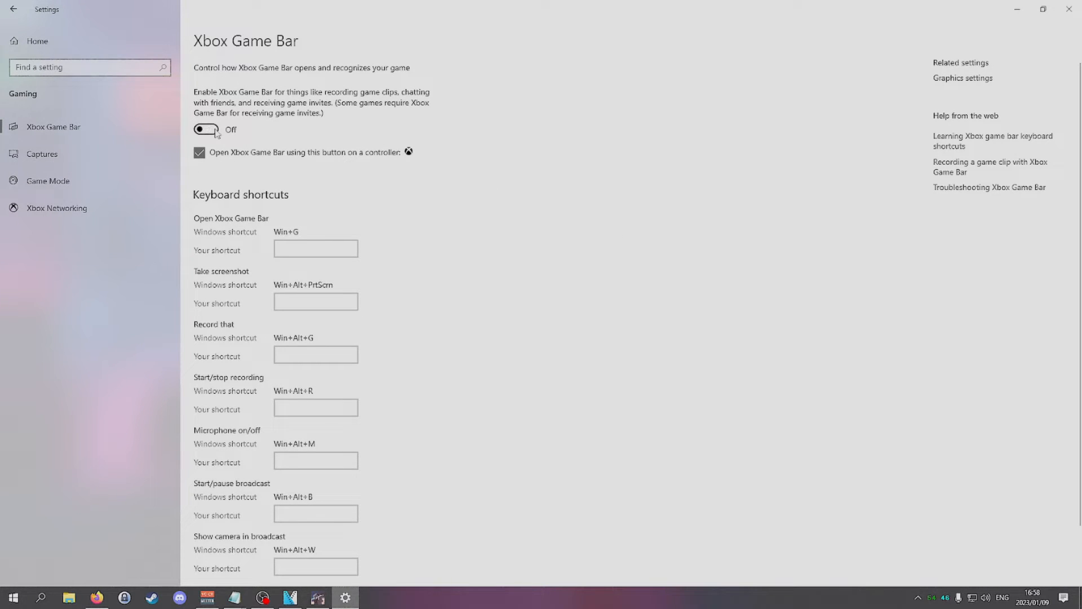
click(199, 152)
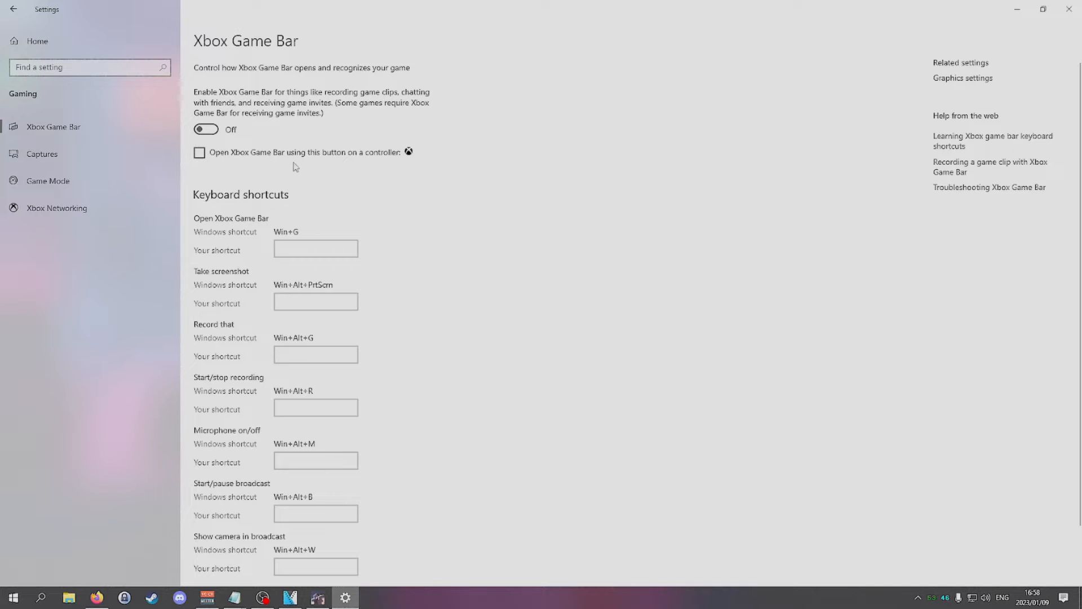
click(48, 180)
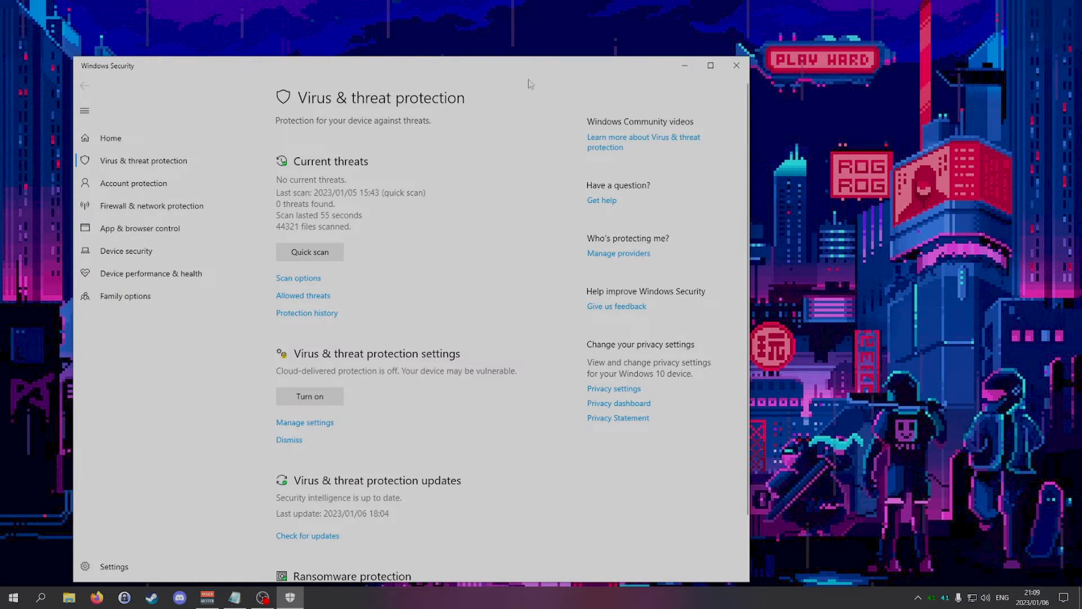
Add the C:\Battlestate Games folder as an antivirus exclusion
click(710, 66)
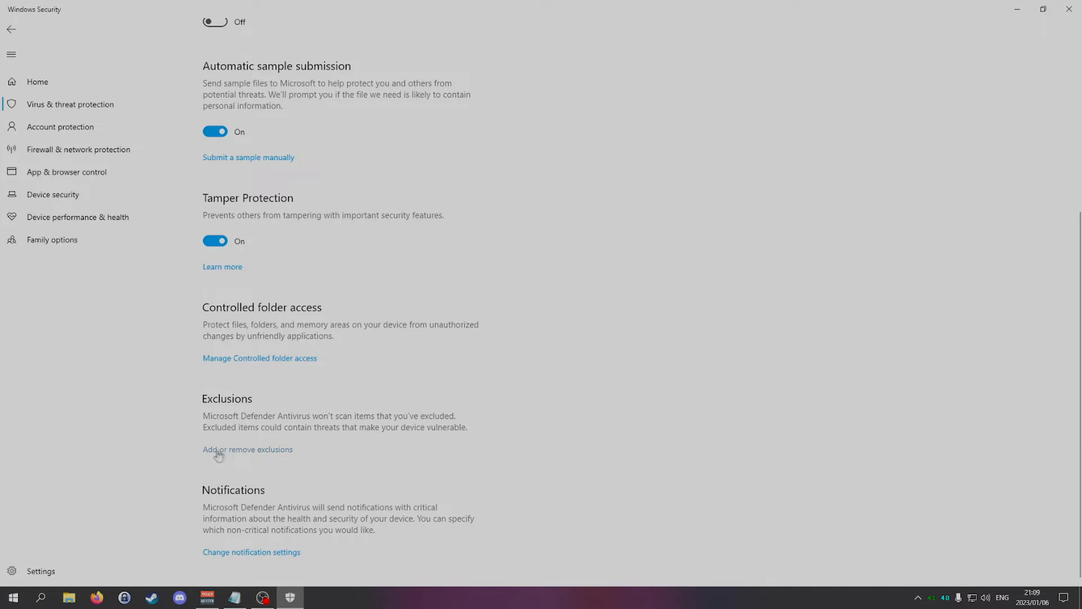
click(247, 450)
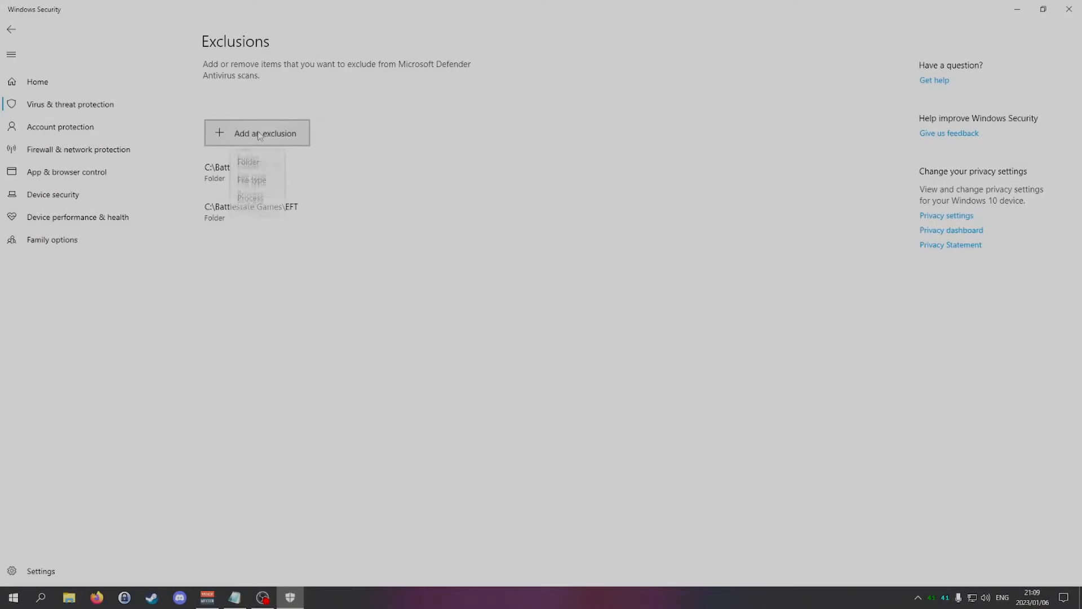
click(248, 161)
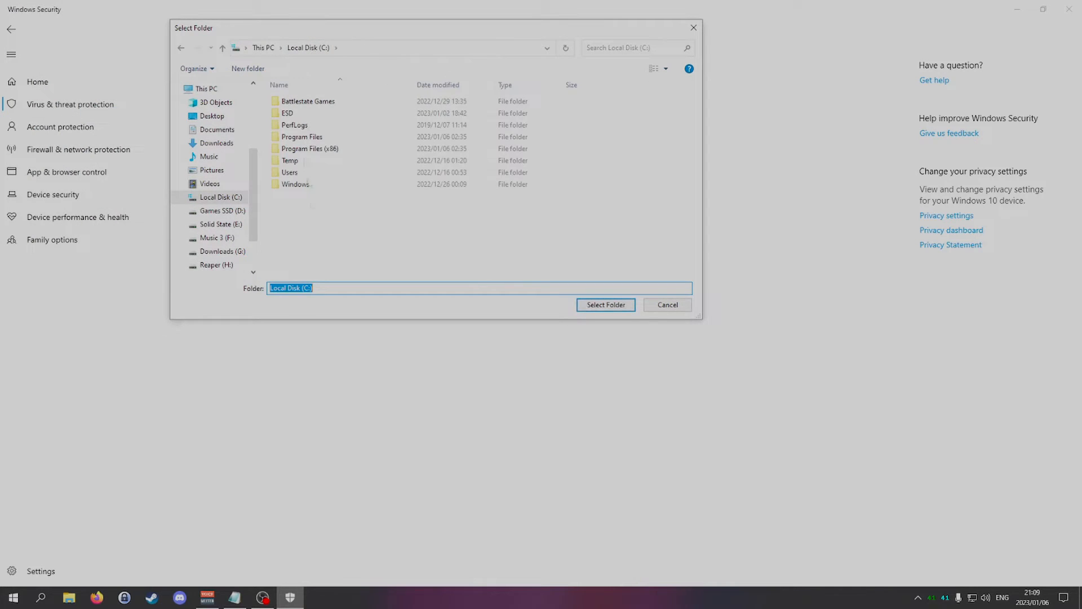
click(307, 100)
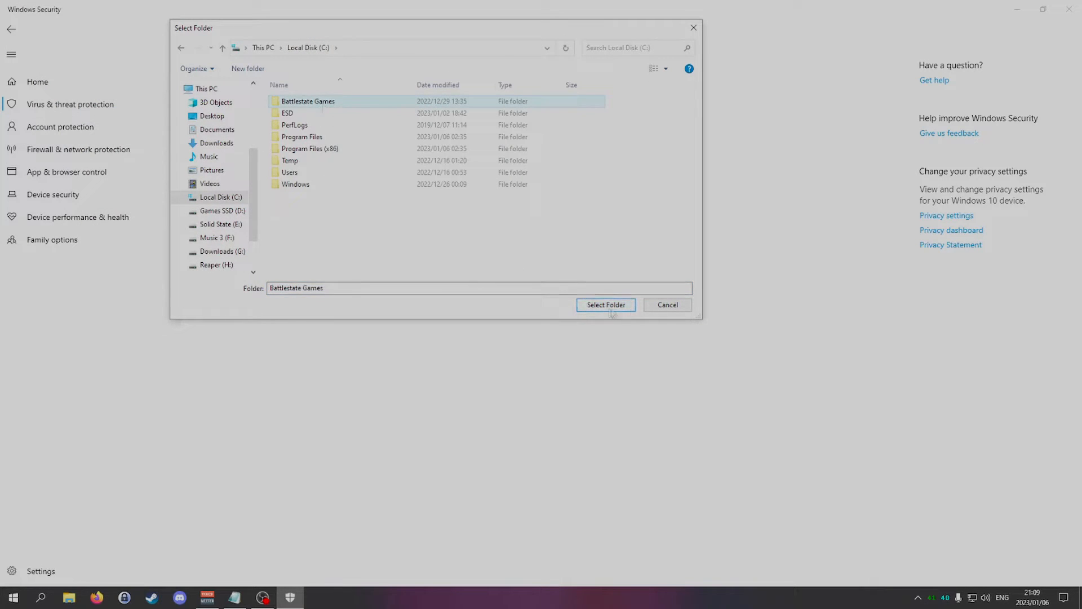
click(606, 305)
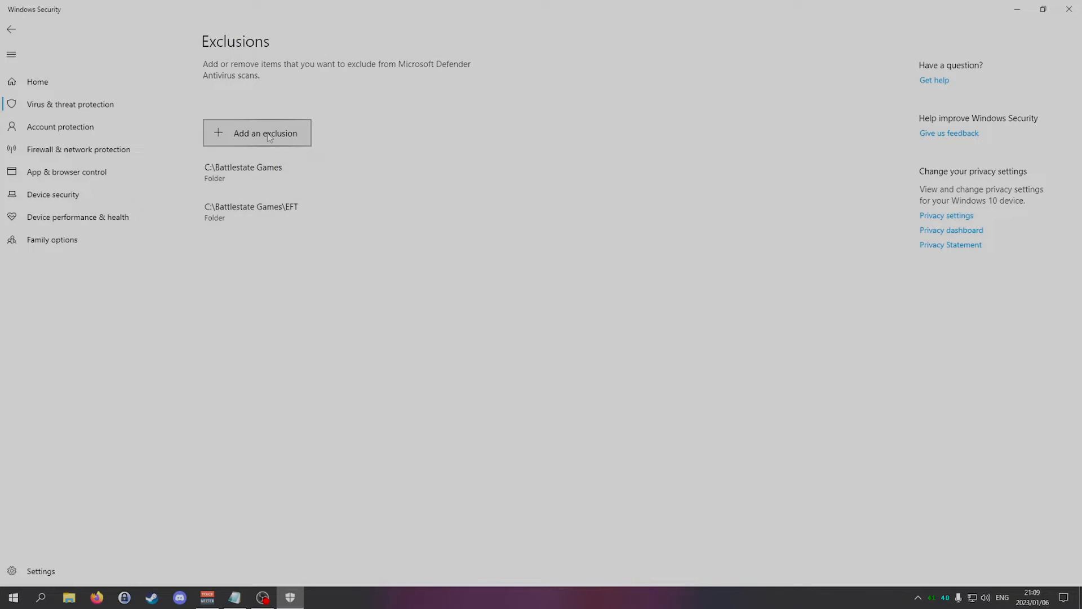
Add the EFT game folder inside Battlestate Games as a second exclusion
click(257, 134)
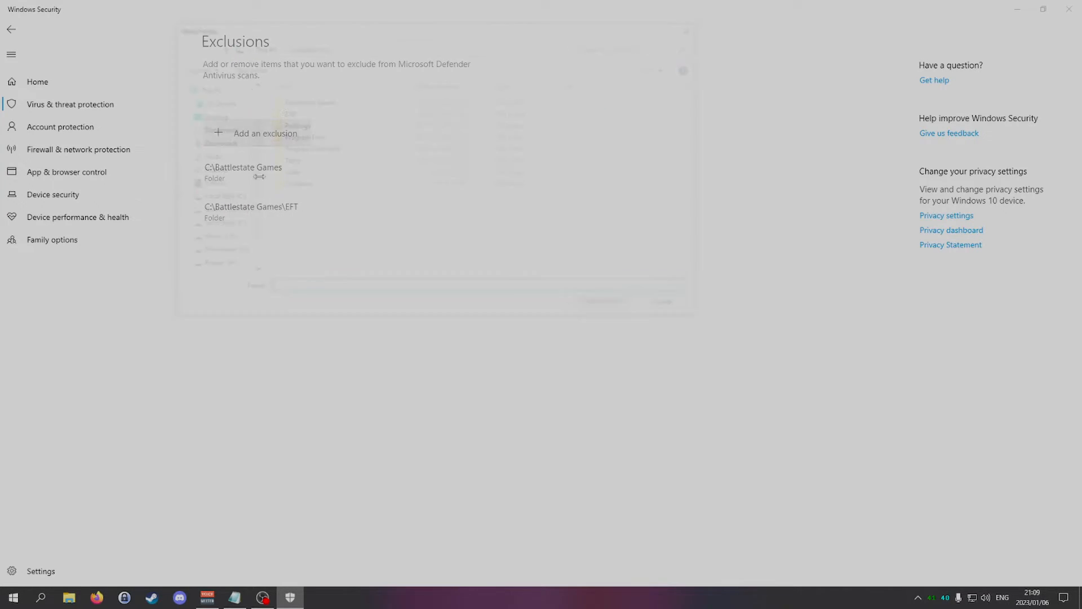
click(265, 133)
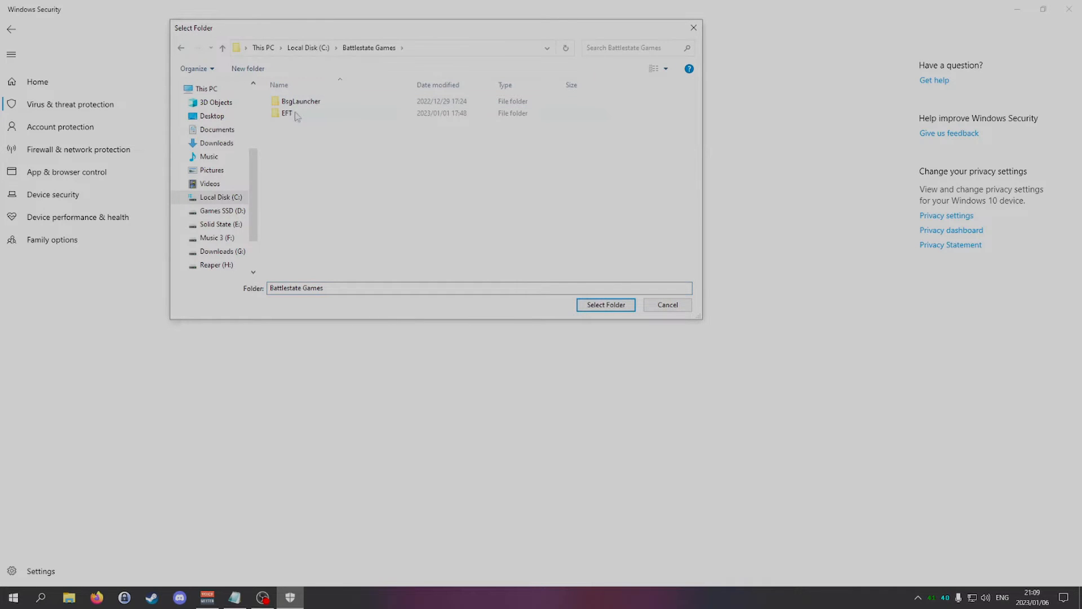
click(604, 305)
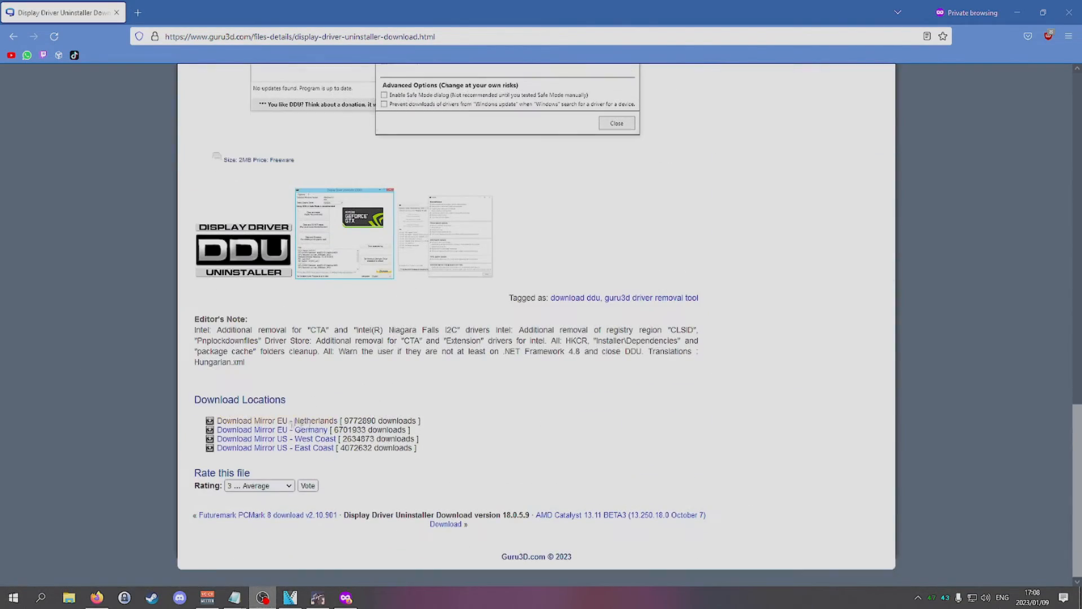
mouse_move(296, 422)
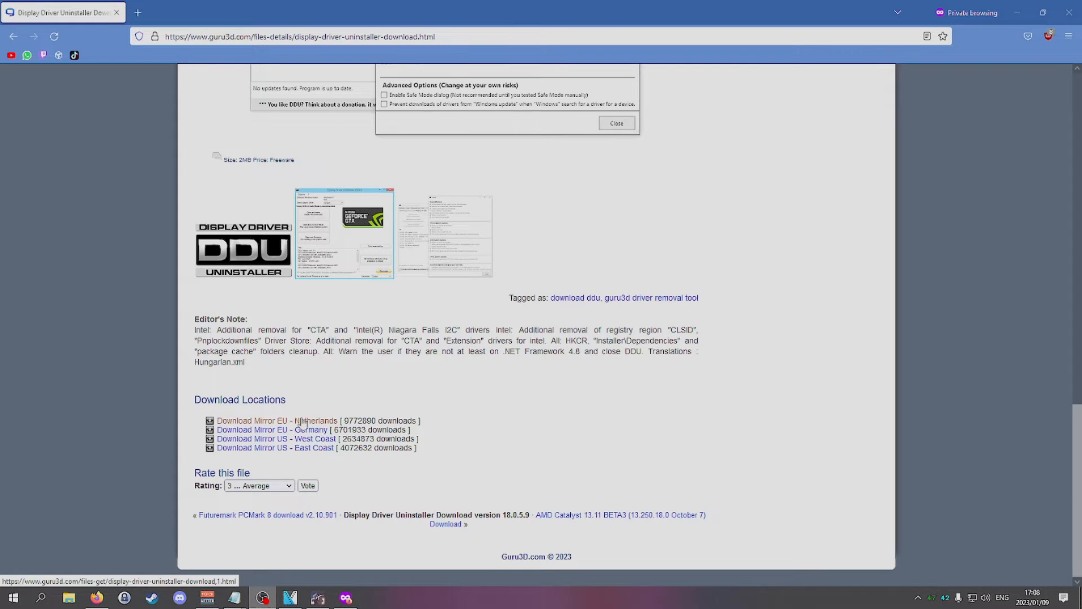
Download the DDU archive from the Guru3D 'Mirror EU - Netherlands' link
click(277, 421)
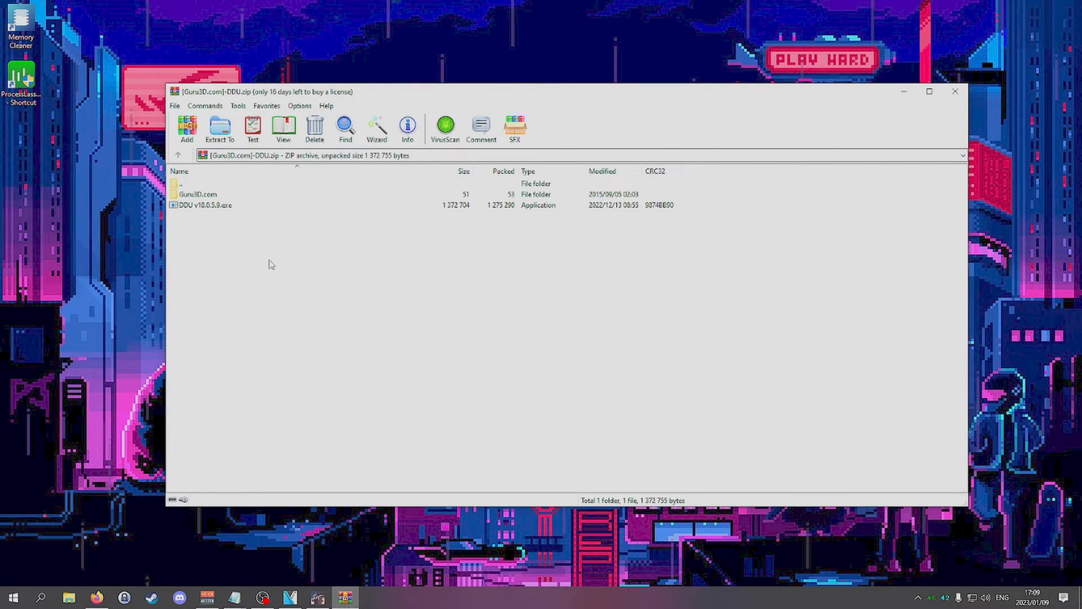
Run the DDU v18.0.5.9 self-extractor and extract its files to the desktop
double_click(205, 206)
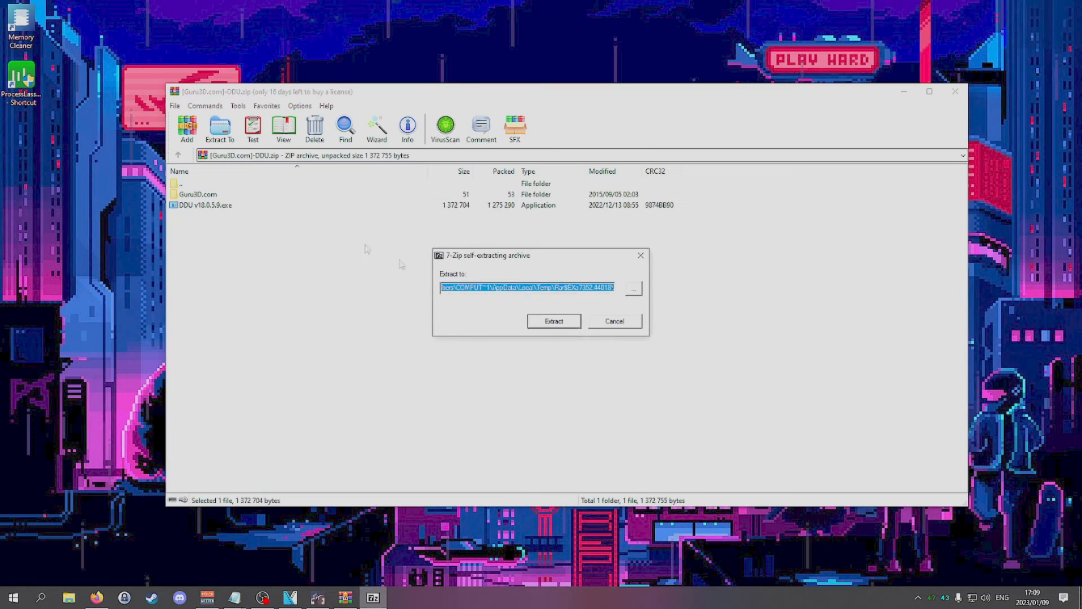
click(632, 287)
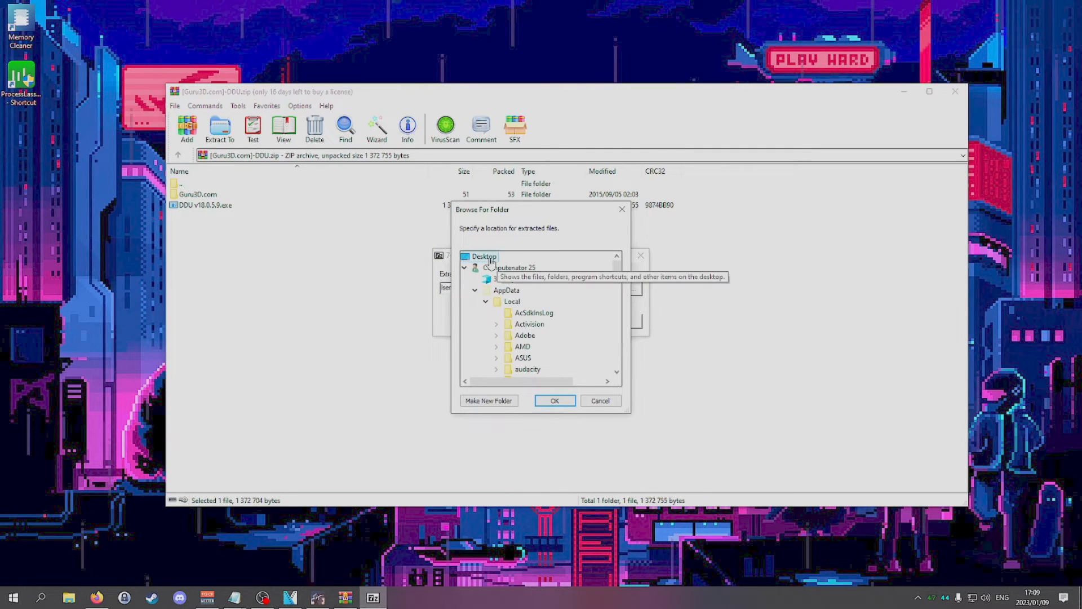
click(555, 400)
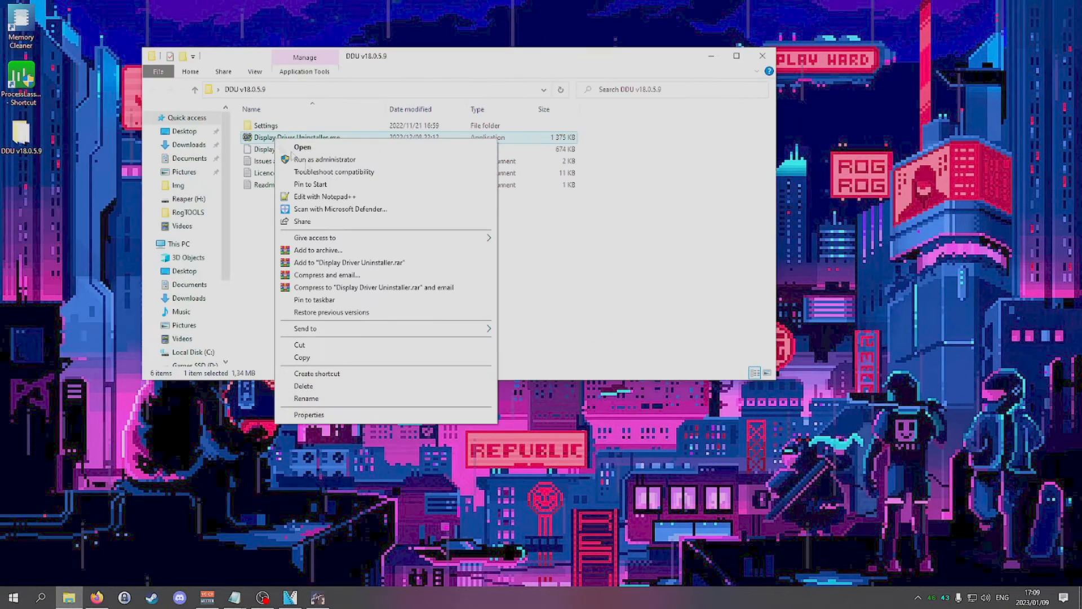
Launch Display Driver Uninstaller as administrator and dismiss the first-launch notices, options and safe mode warning
click(302, 146)
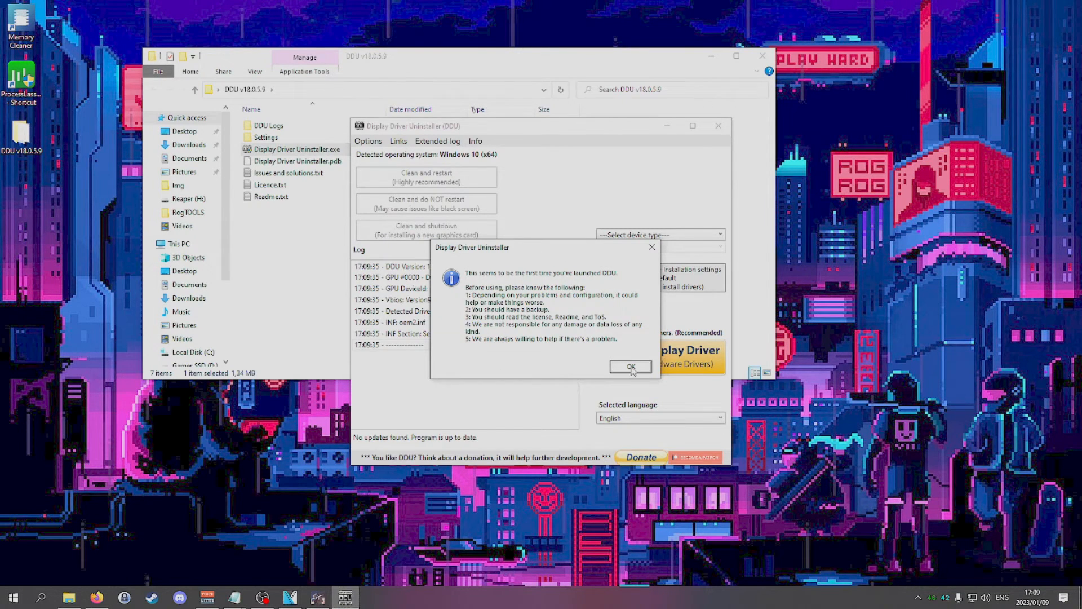
click(629, 367)
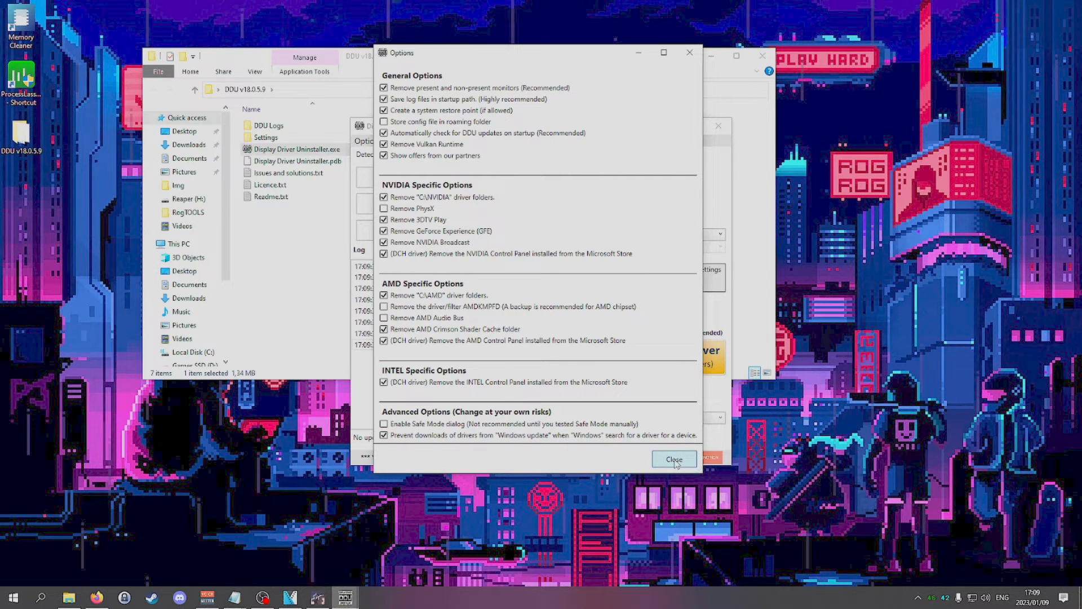
click(673, 459)
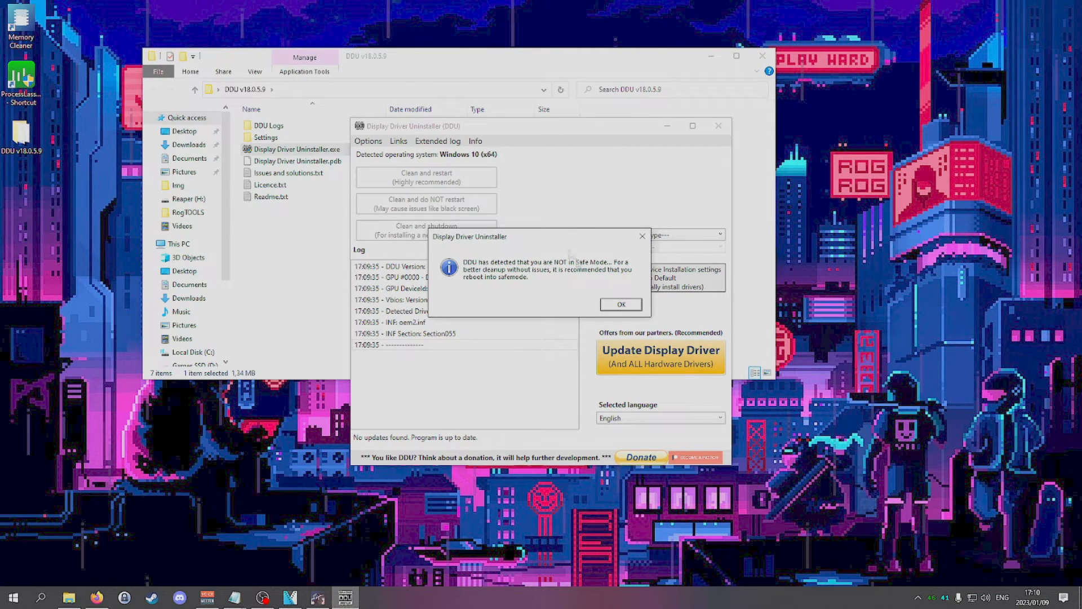
mouse_move(569, 238)
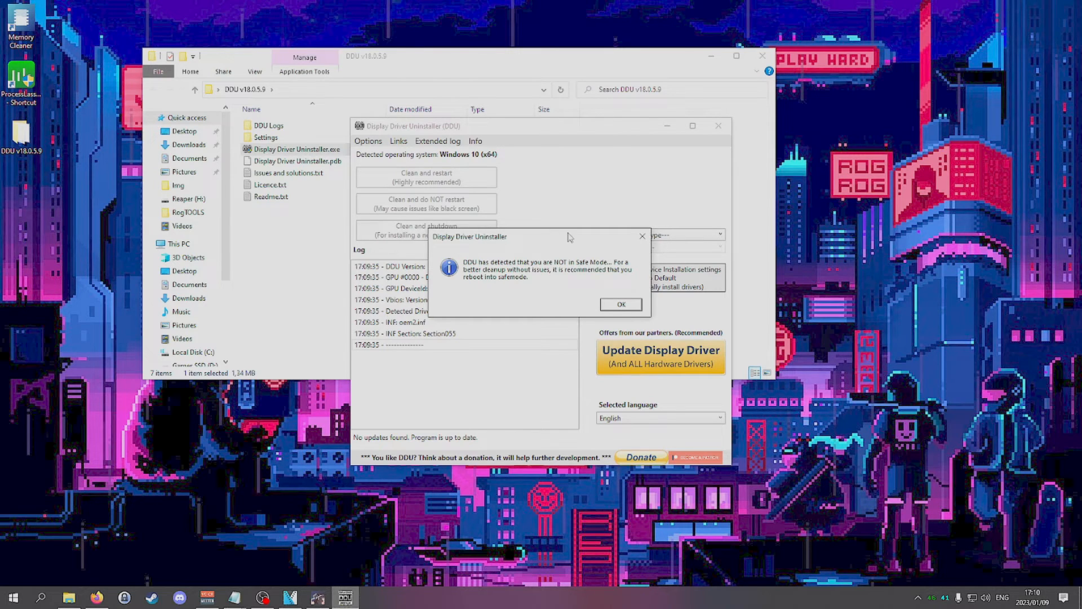
drag(539, 236, 539, 239)
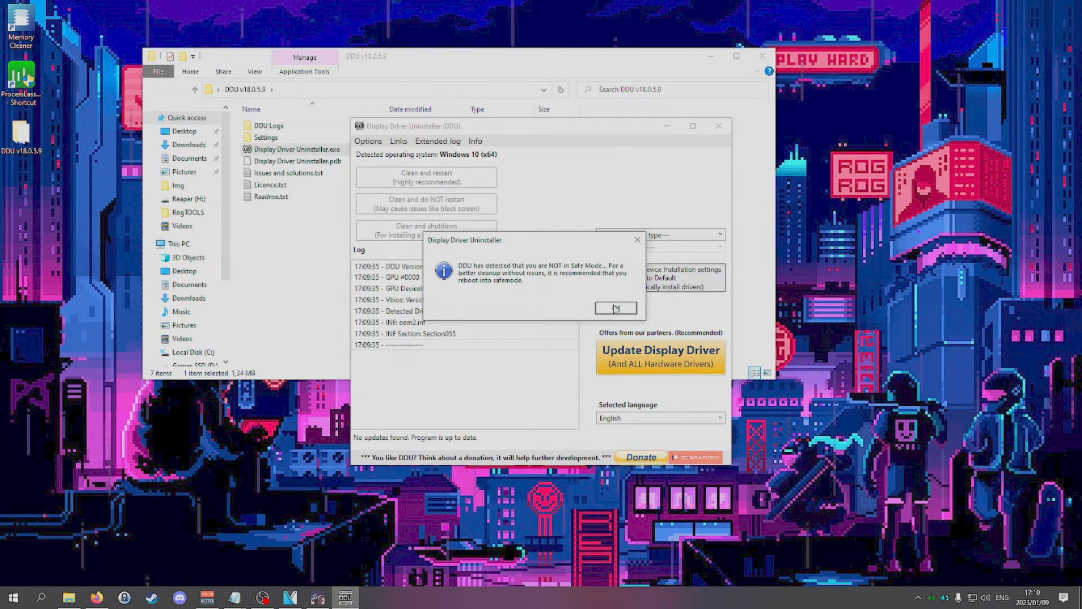
click(614, 308)
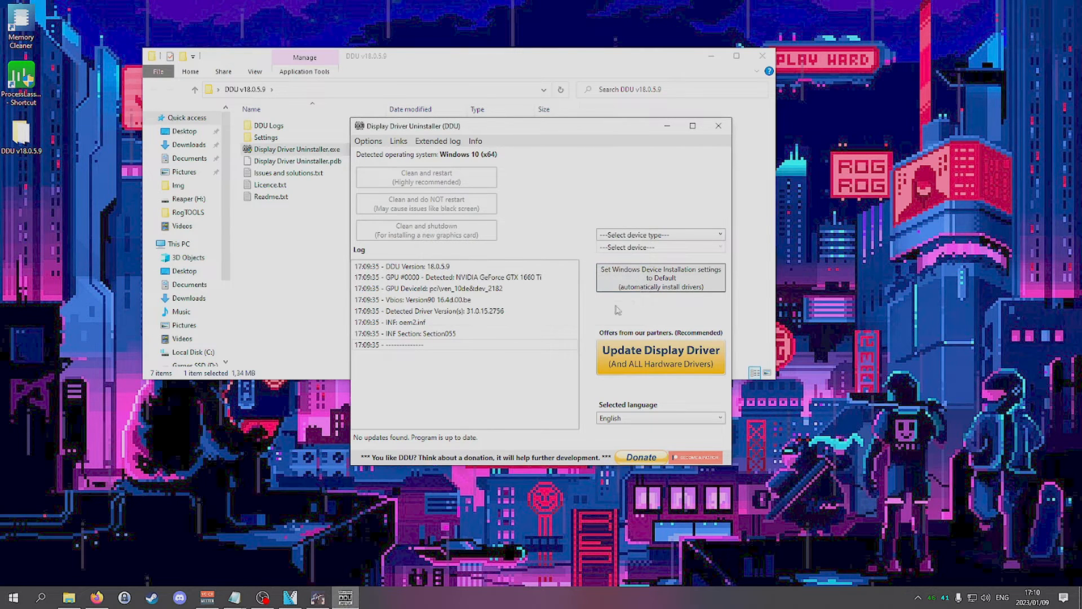
Choose GPU as the device type to clean
click(658, 234)
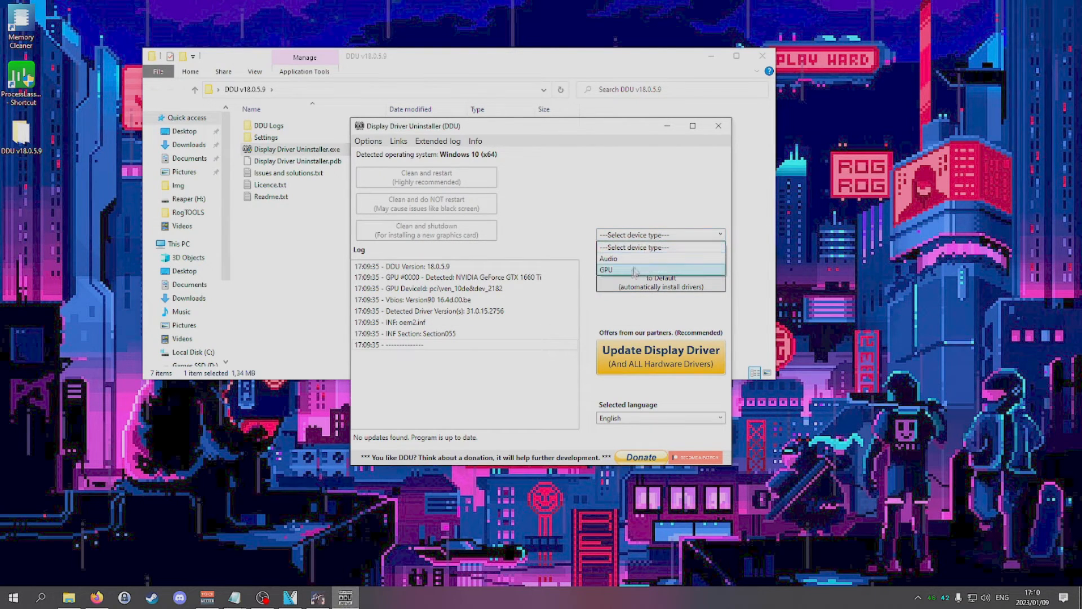
click(607, 269)
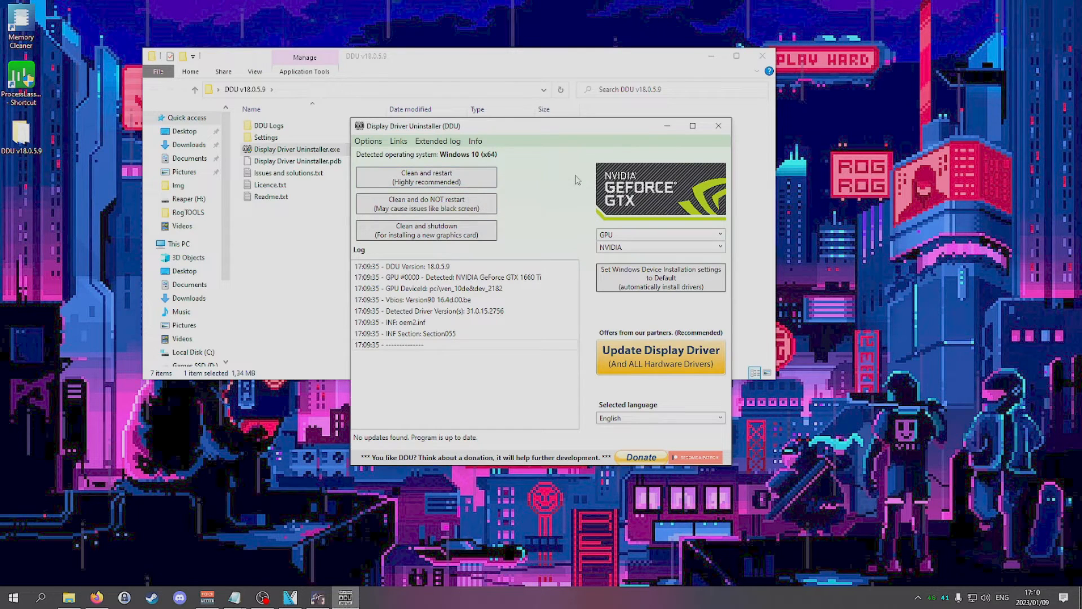
mouse_move(488, 374)
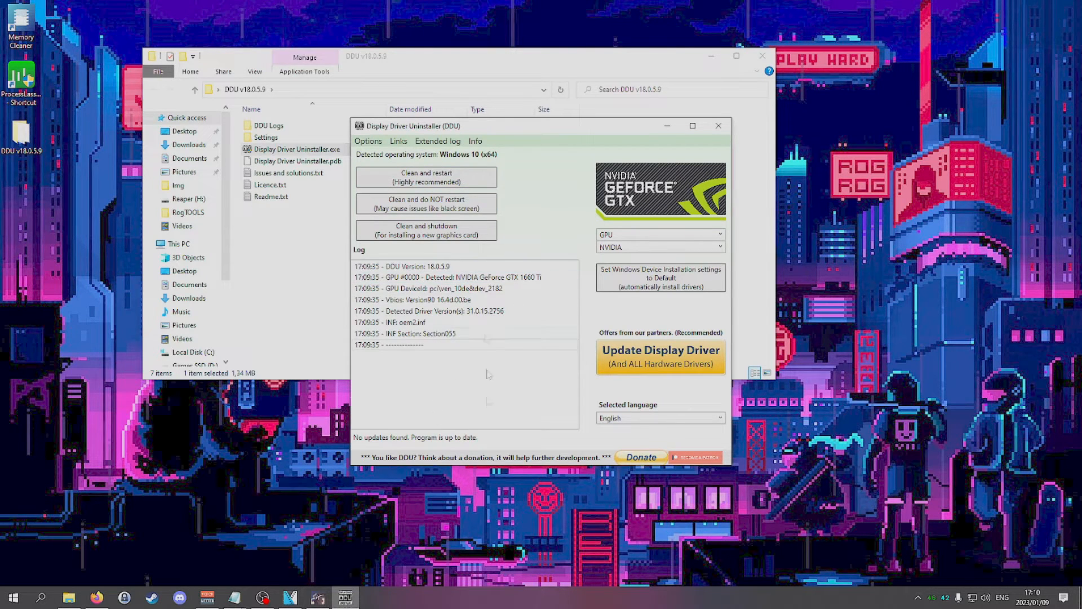
mouse_move(579, 151)
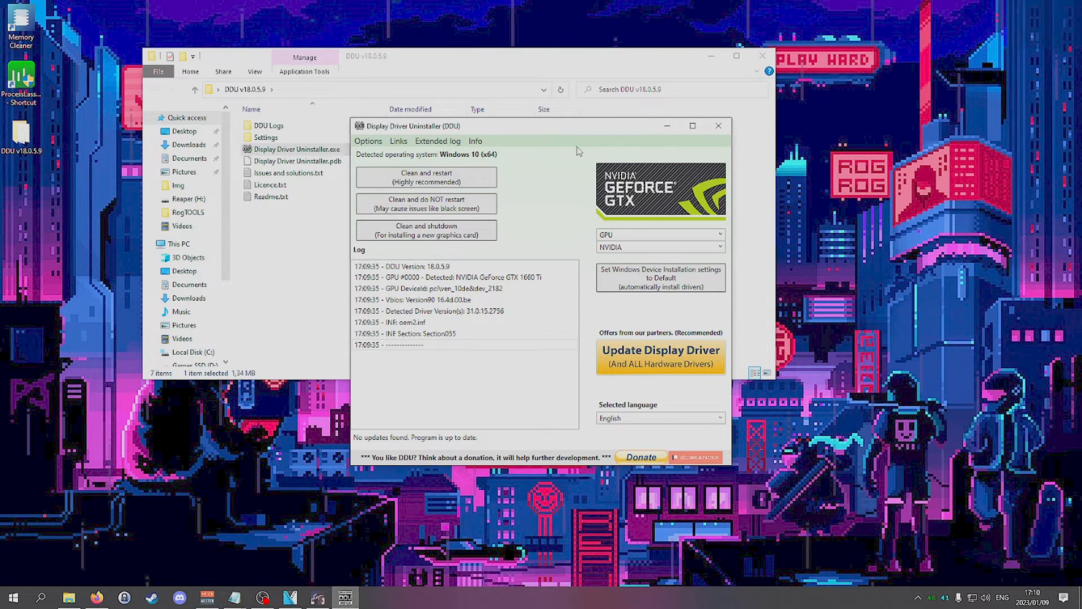
mouse_move(712, 322)
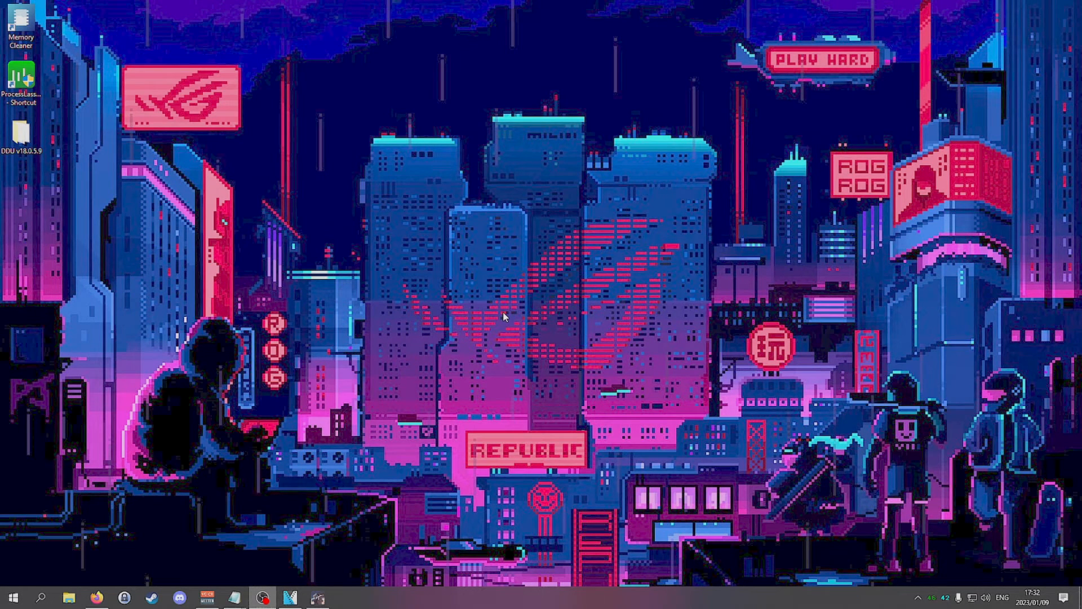
mouse_move(485, 303)
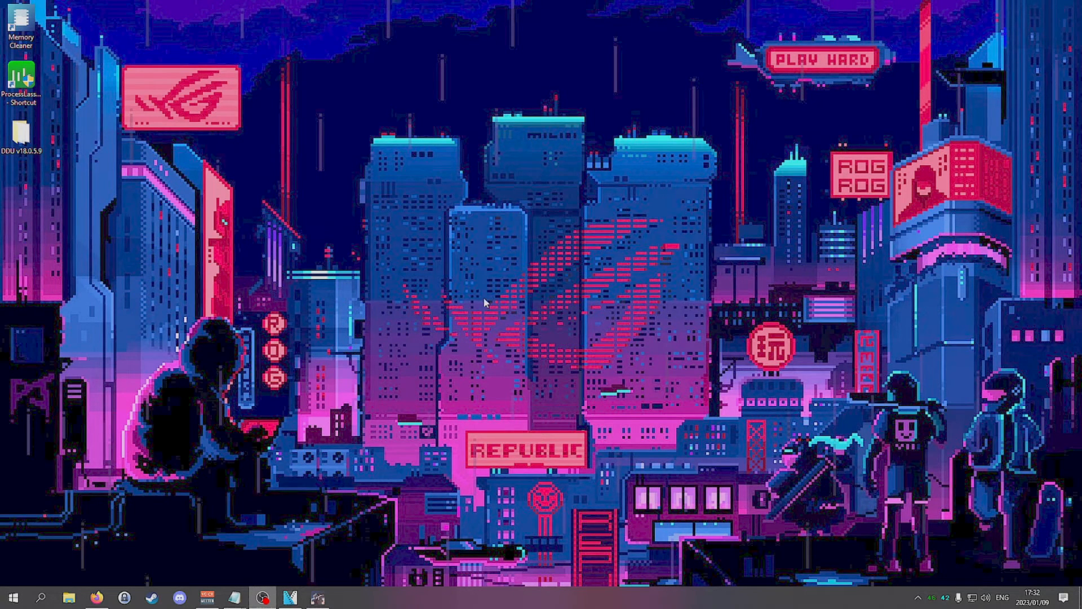
Reach Advanced display settings from the desktop menu, showing the monitor's 59.94 Hz refresh rate
right_click(485, 302)
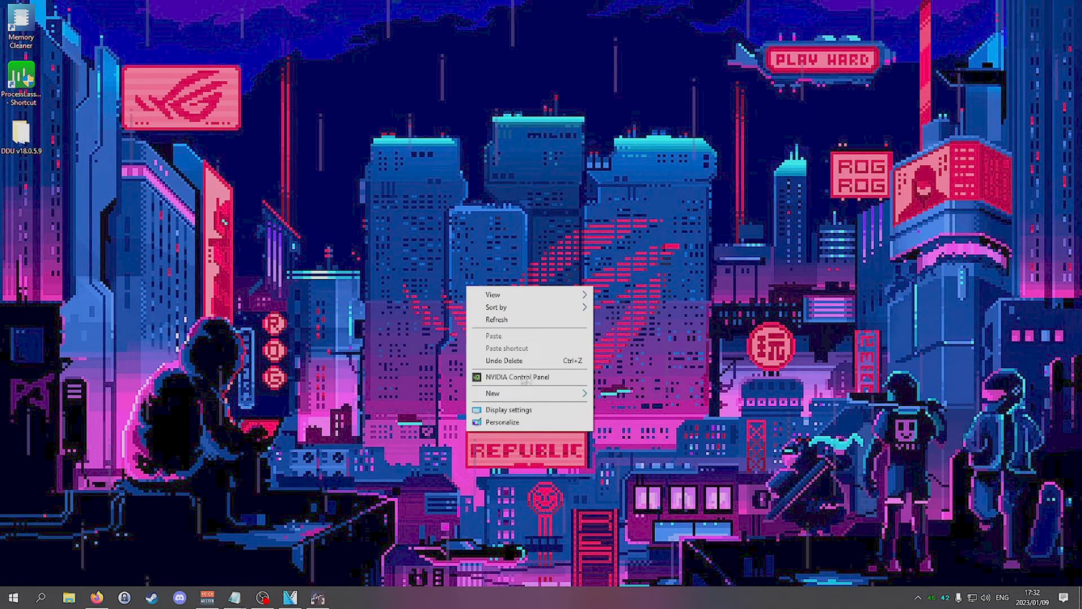
click(402, 254)
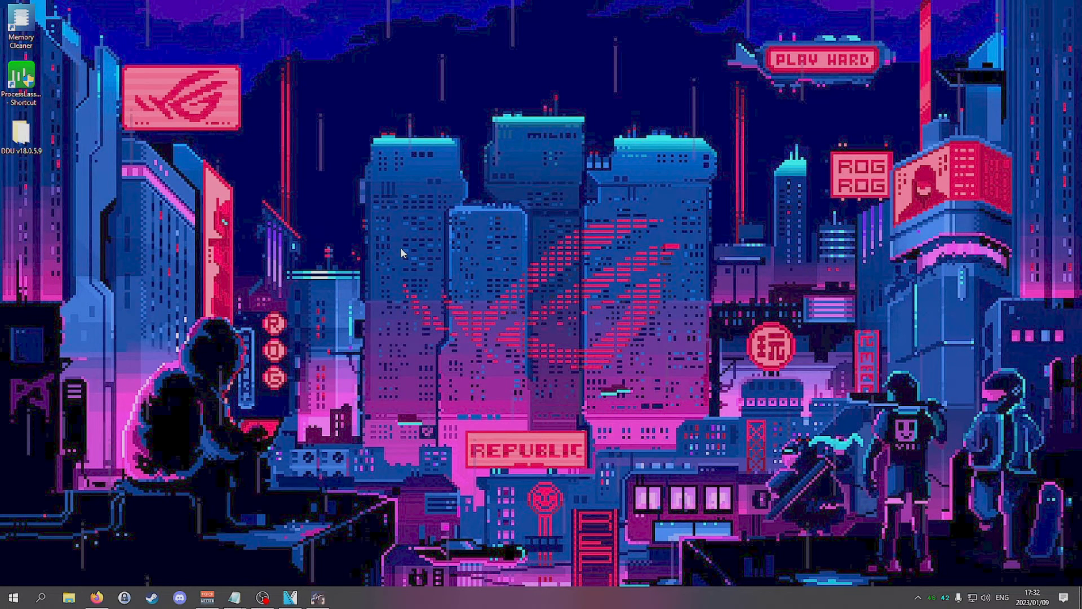
mouse_move(448, 259)
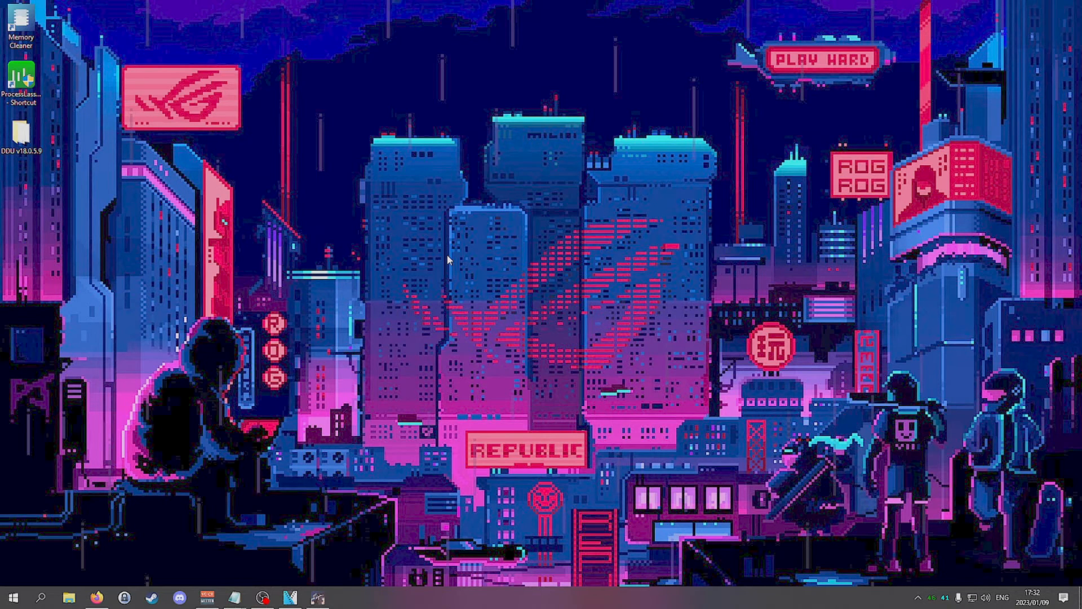
right_click(466, 258)
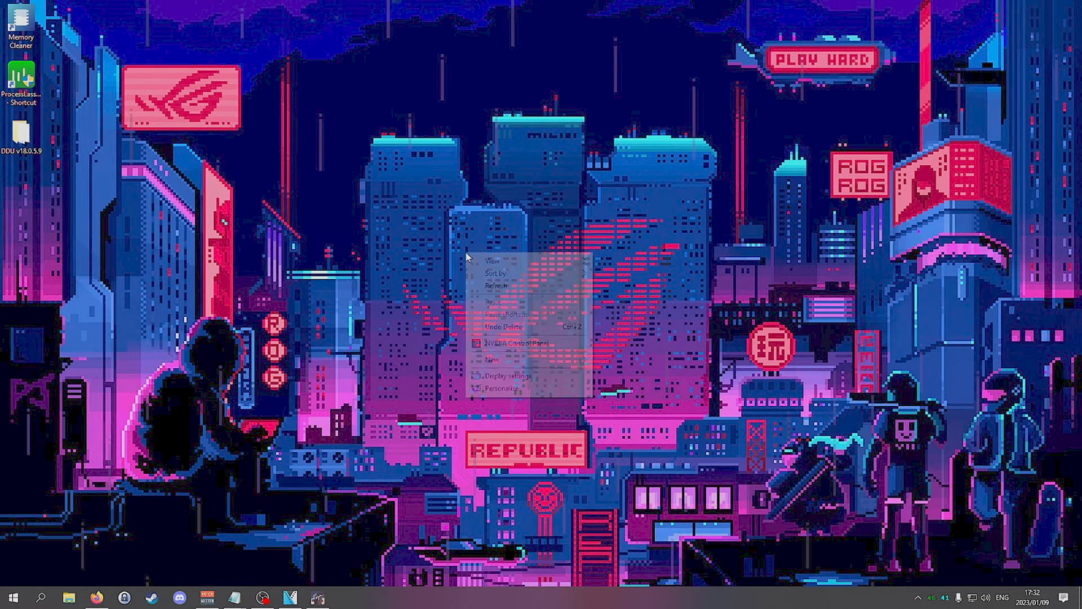
click(508, 374)
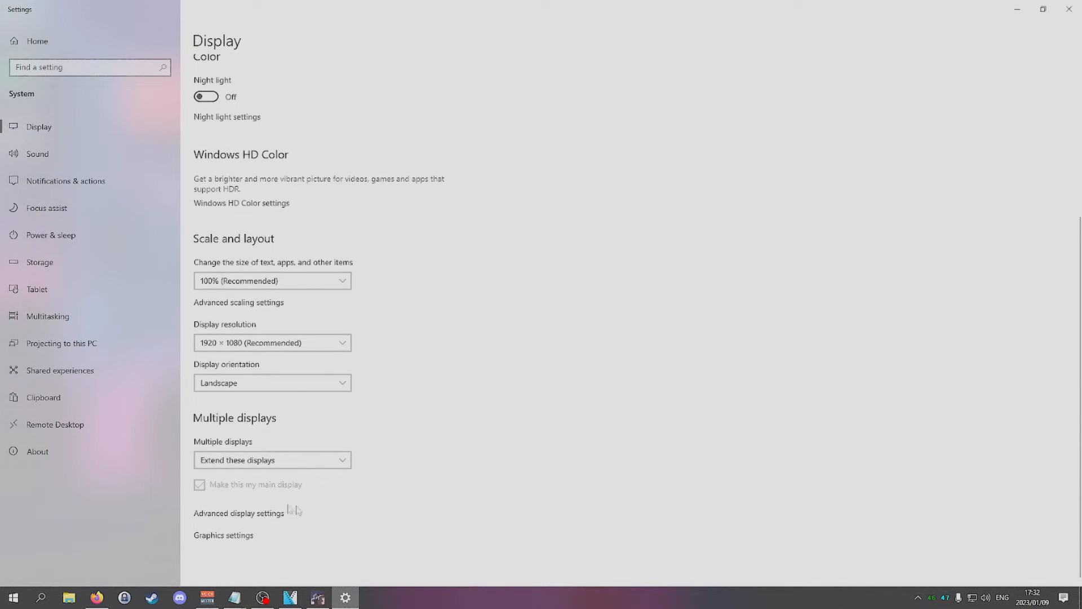
click(239, 513)
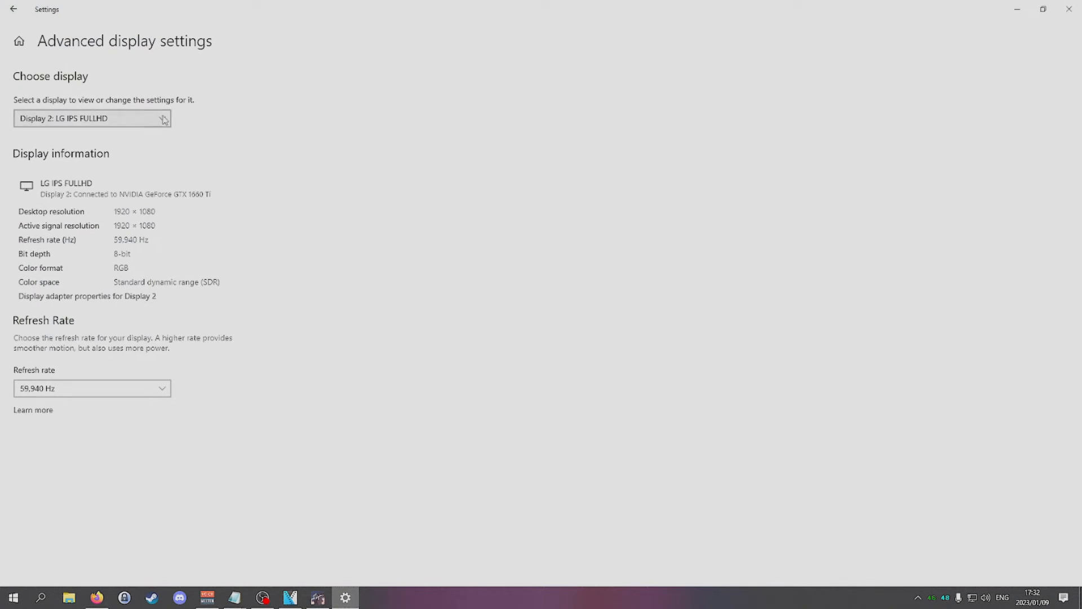
click(91, 118)
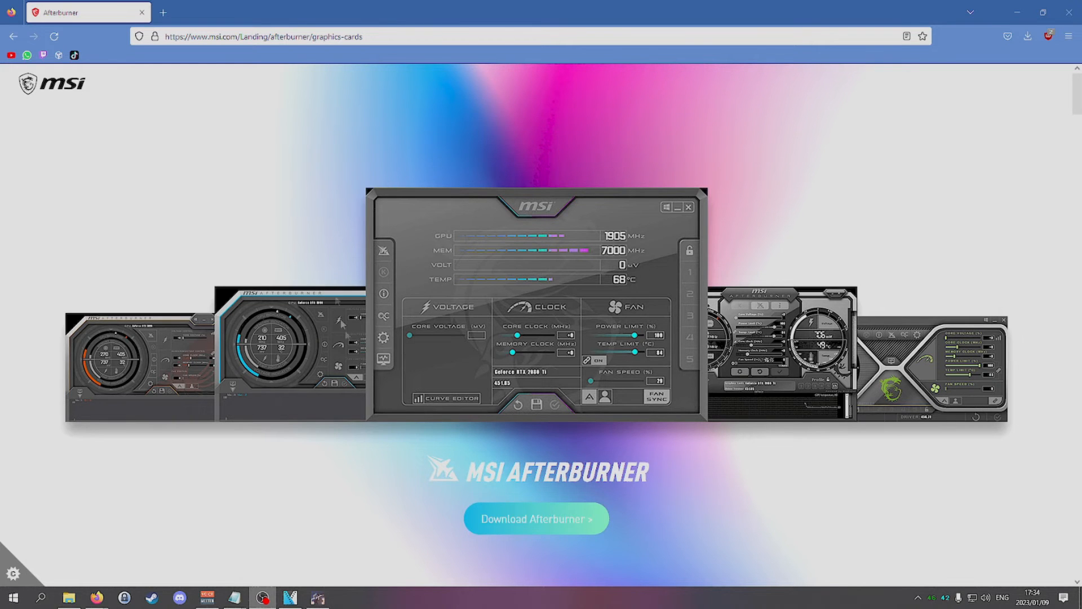
mouse_move(300, 158)
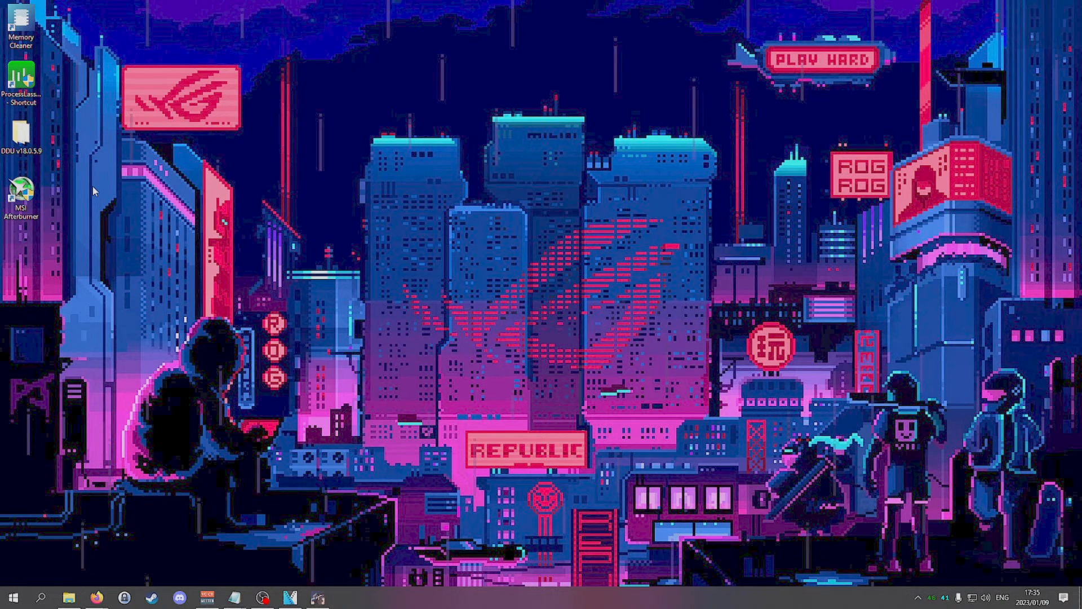
mouse_move(20, 187)
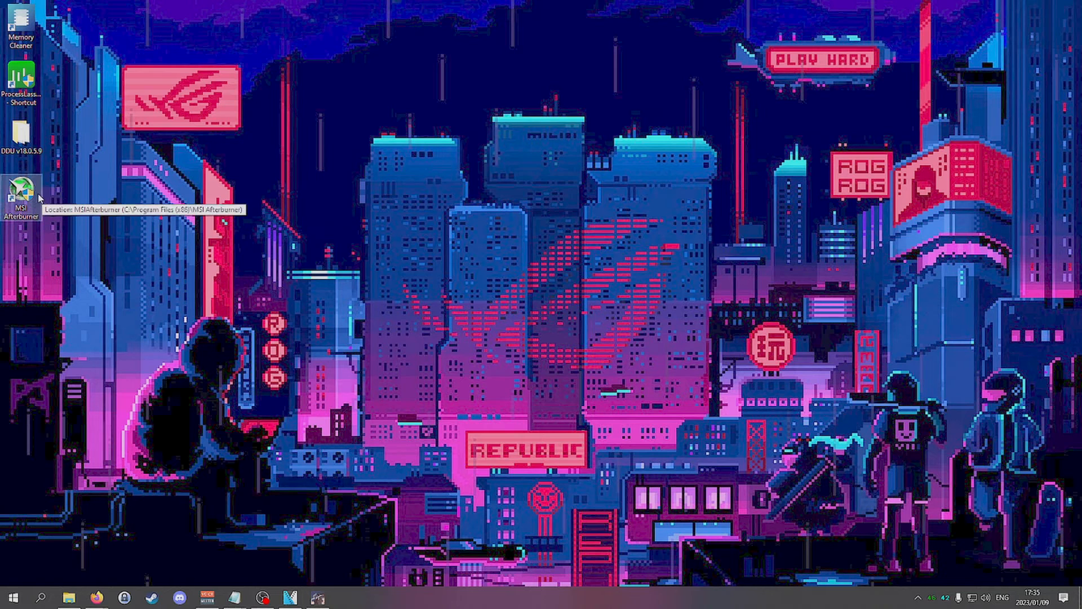
Launch MSI Afterburner and start choosing monitoring graphs, toggling Memory usage on the on-screen display
double_click(21, 193)
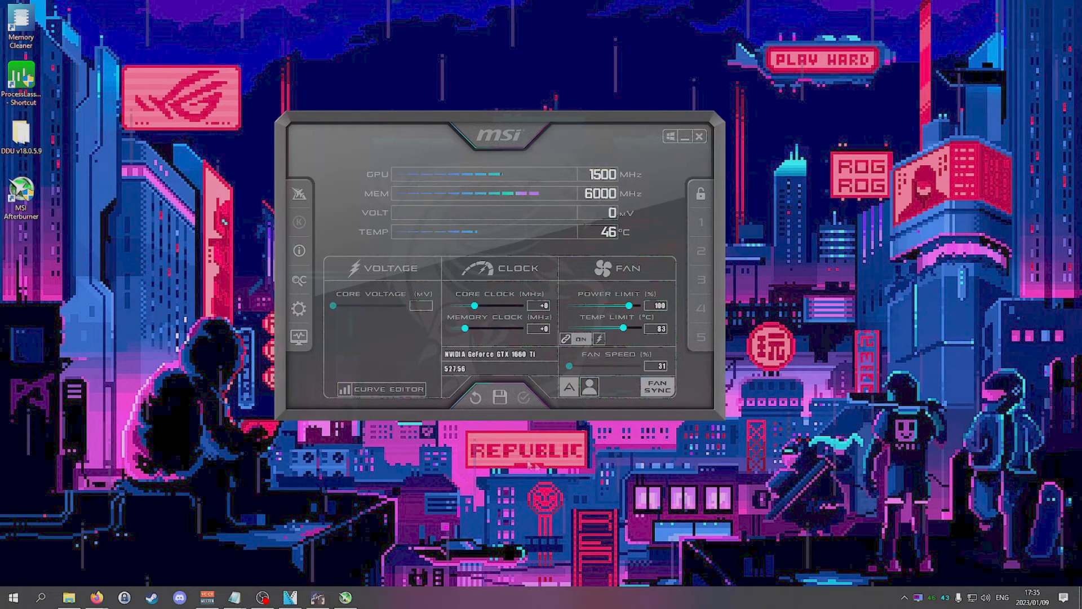
click(299, 309)
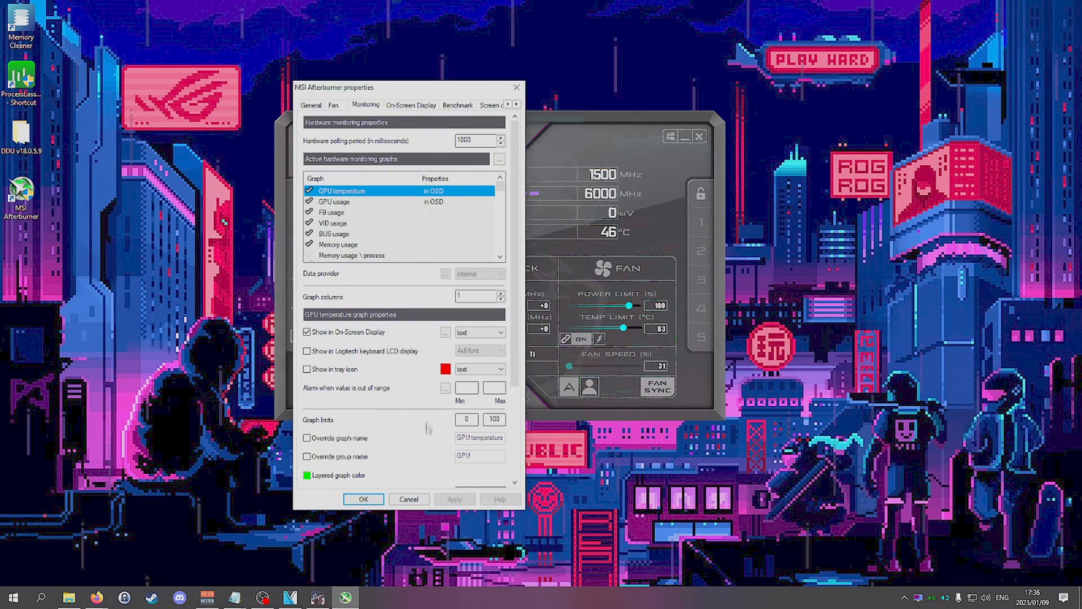
click(339, 244)
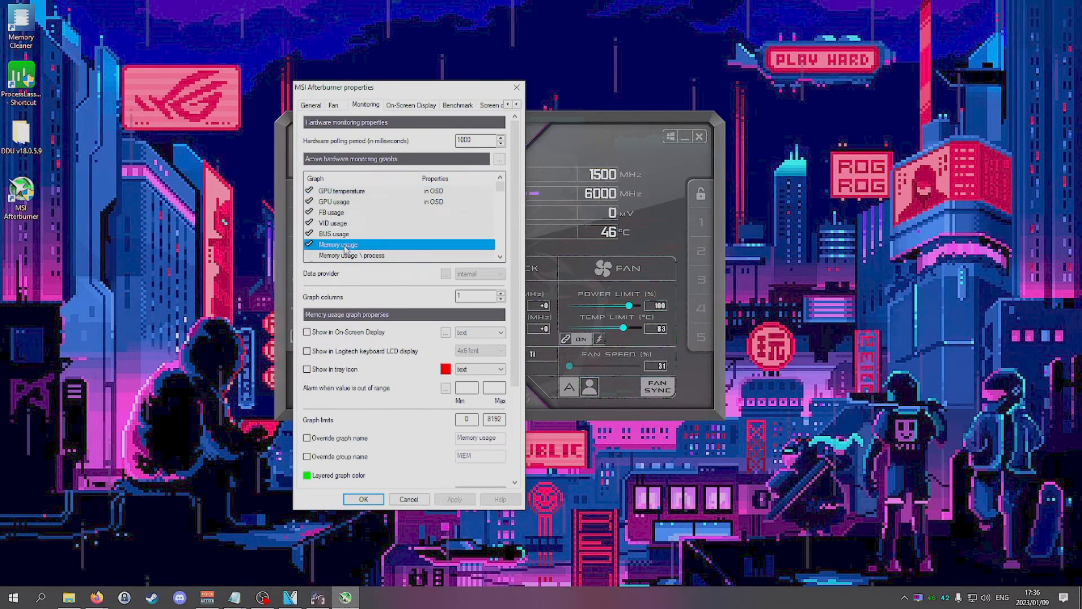
click(307, 332)
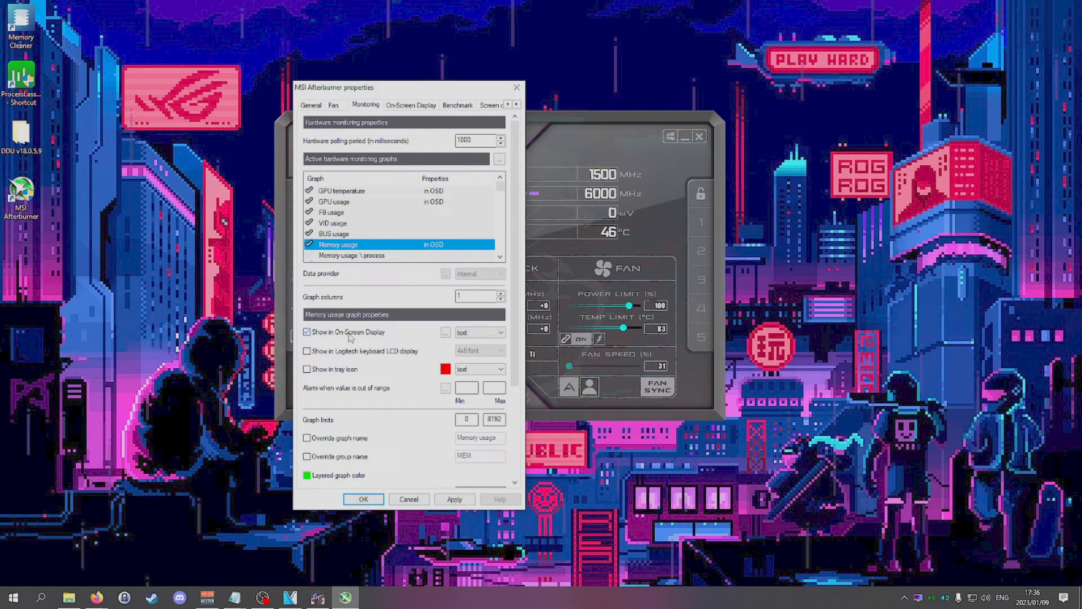
click(306, 331)
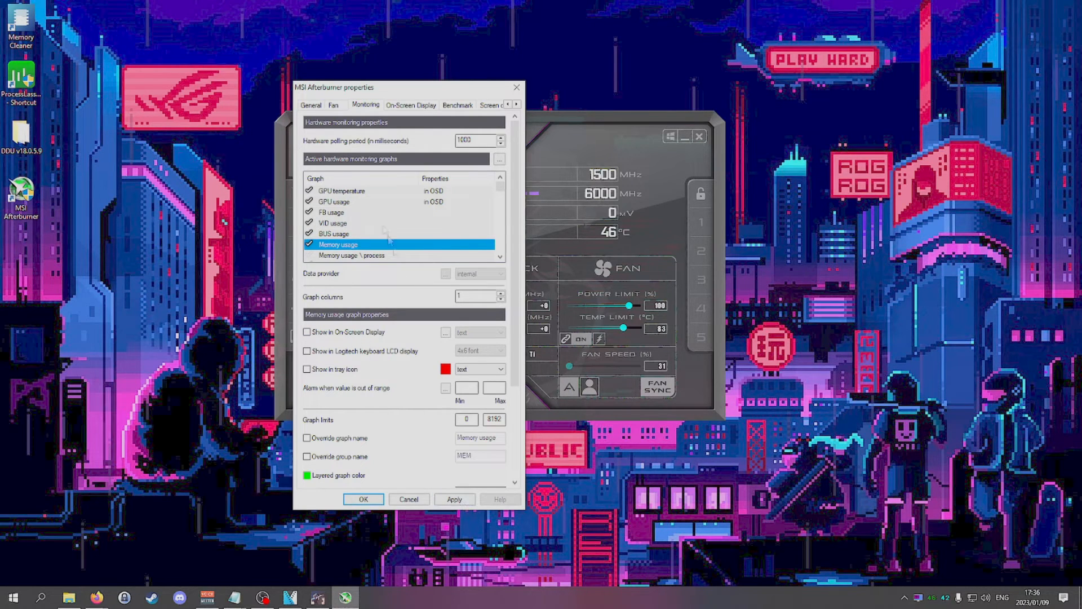
click(333, 200)
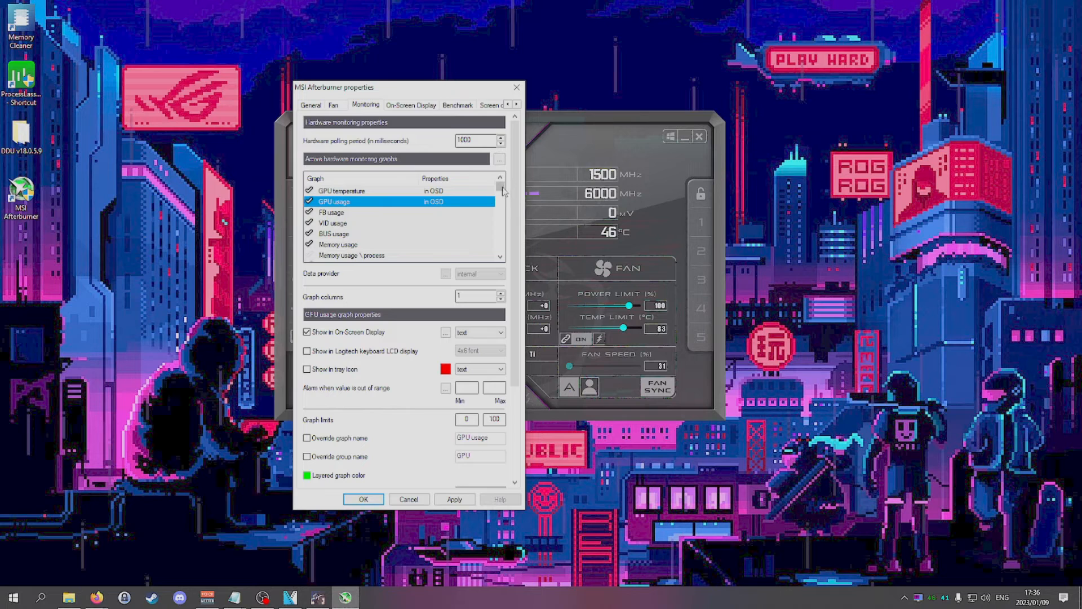
Pick further monitoring entries such as framerate, CPU clock and RAM usage for the overlay
scroll(down, 3)
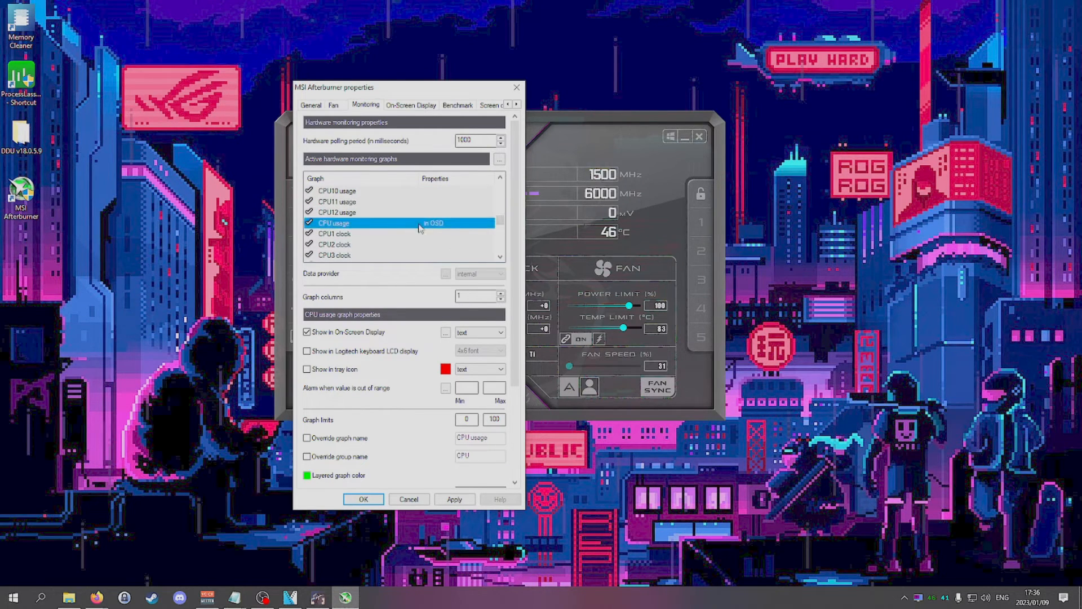
scroll(down, 3)
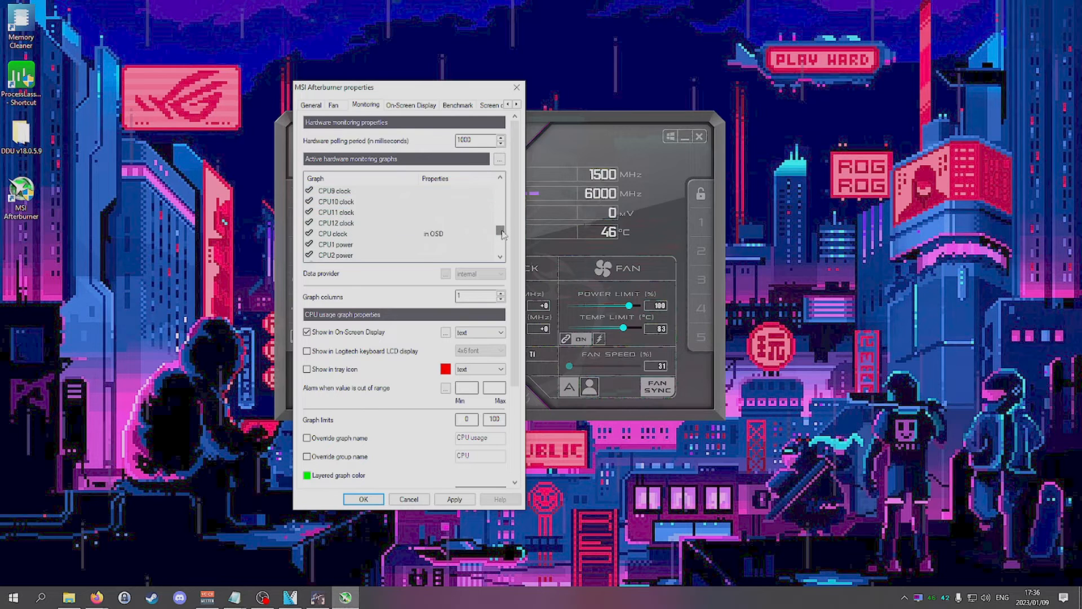
click(334, 222)
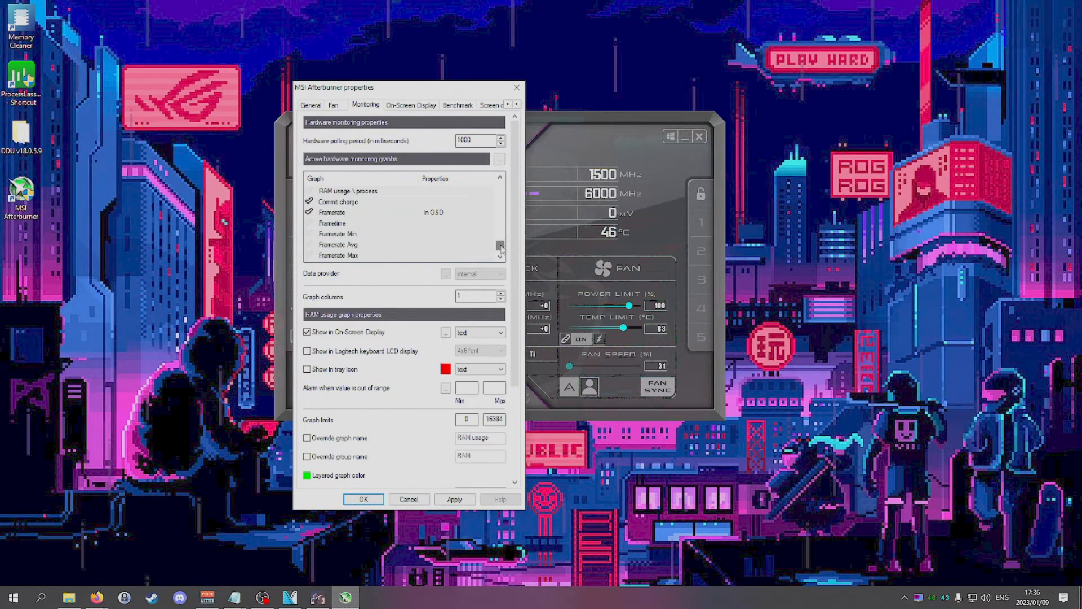
click(345, 212)
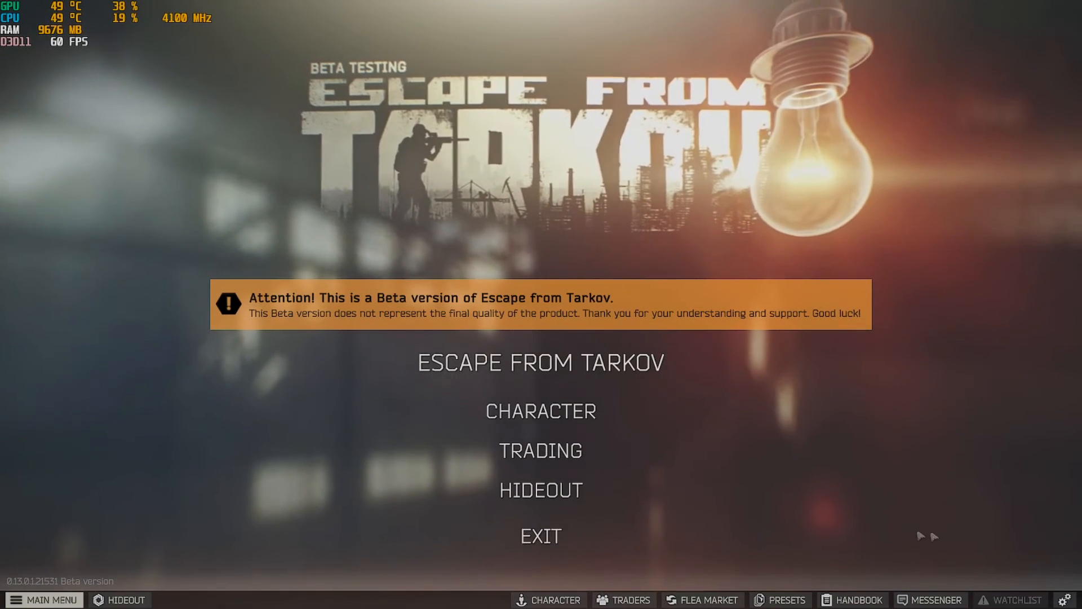
click(1068, 599)
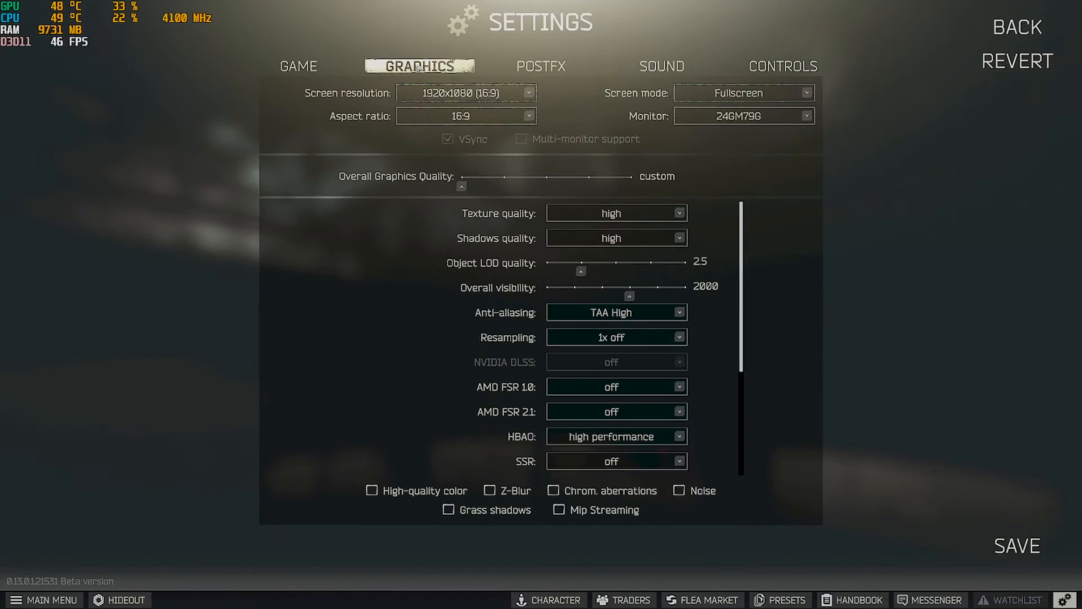
click(743, 92)
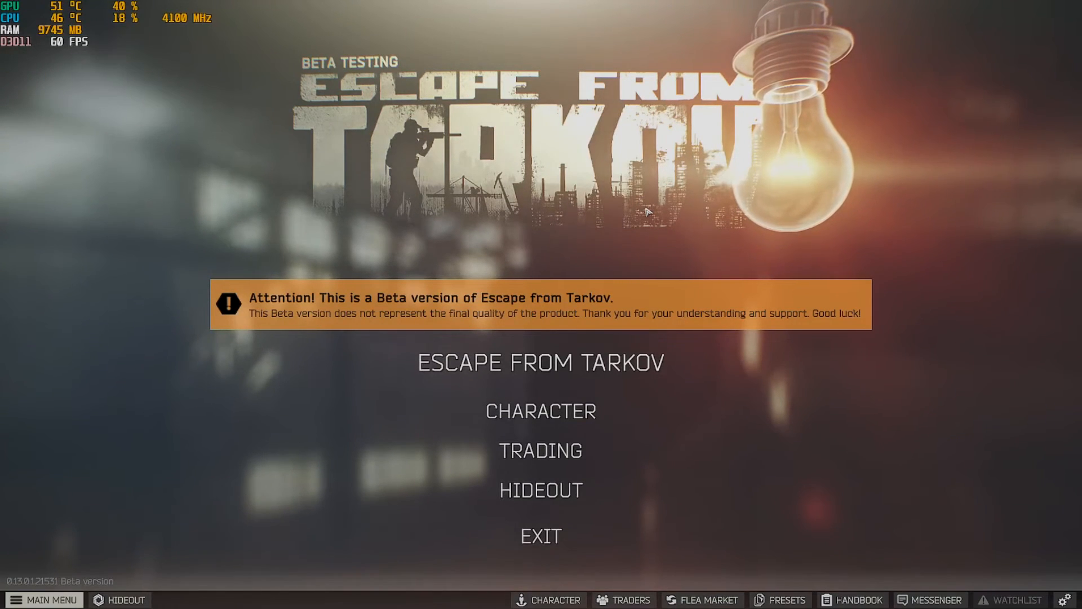
click(1066, 599)
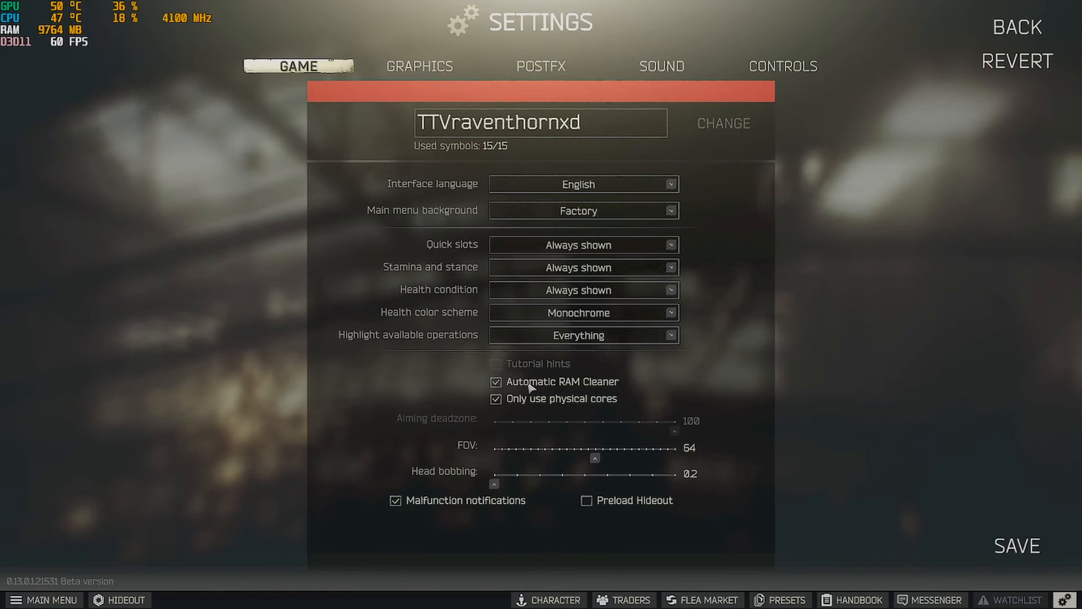
mouse_move(563, 406)
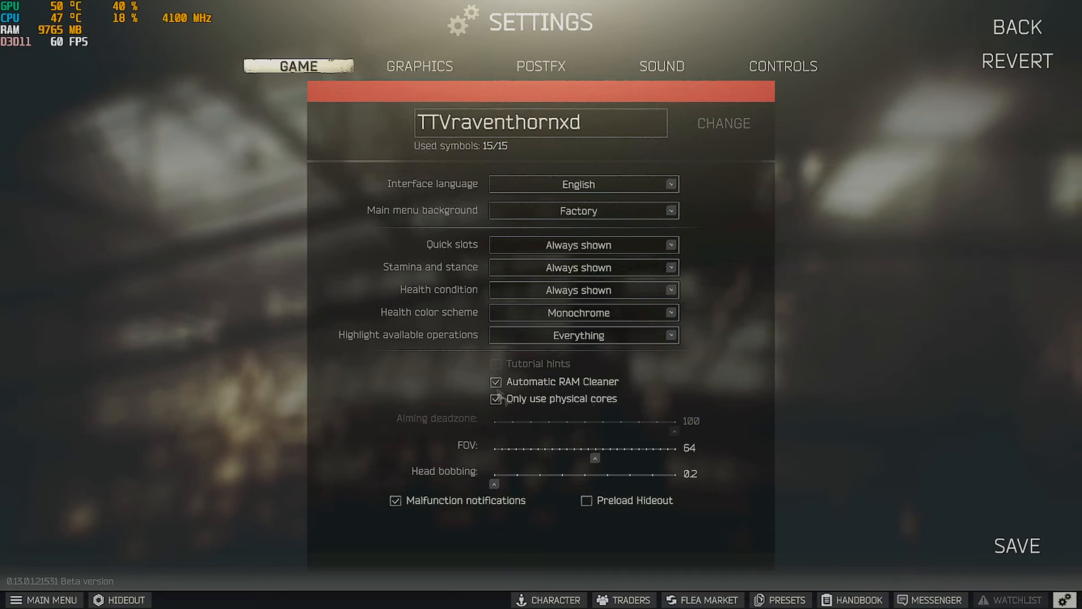
mouse_move(252, 351)
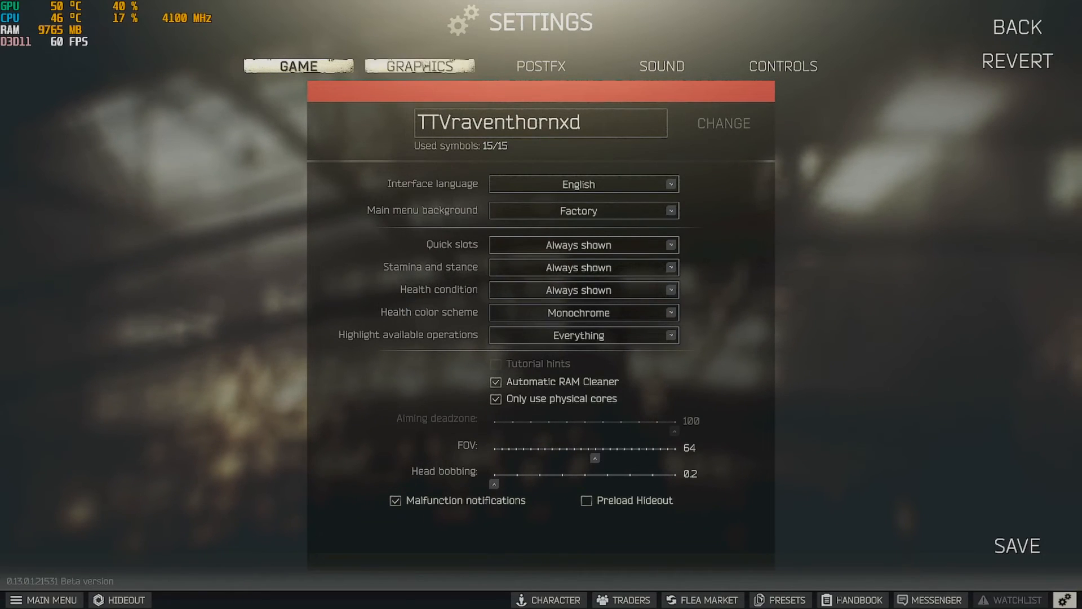
Move from the Game tab to the Graphics settings page
click(420, 65)
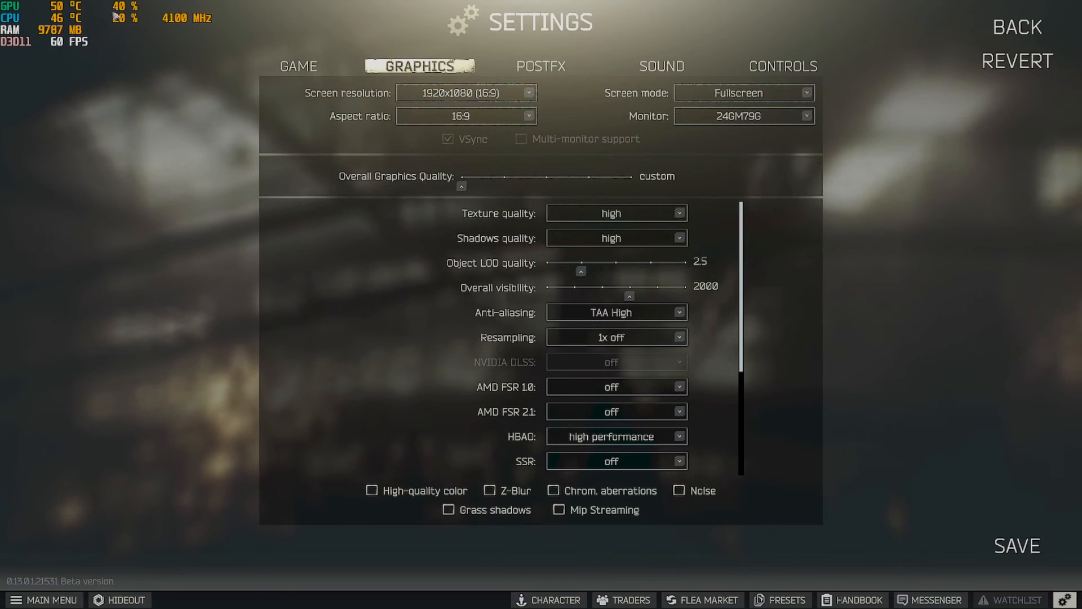
mouse_move(156, 195)
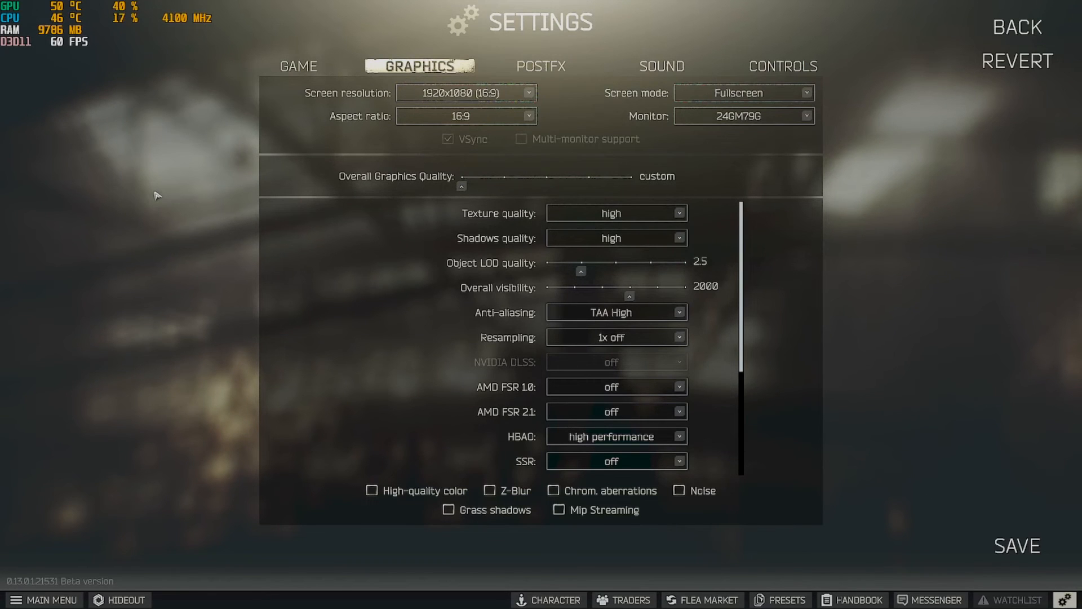
Turn on VSync, NVIDIA Reflex Low Latency and Mip Streaming in the graphics settings
scroll(down, 3)
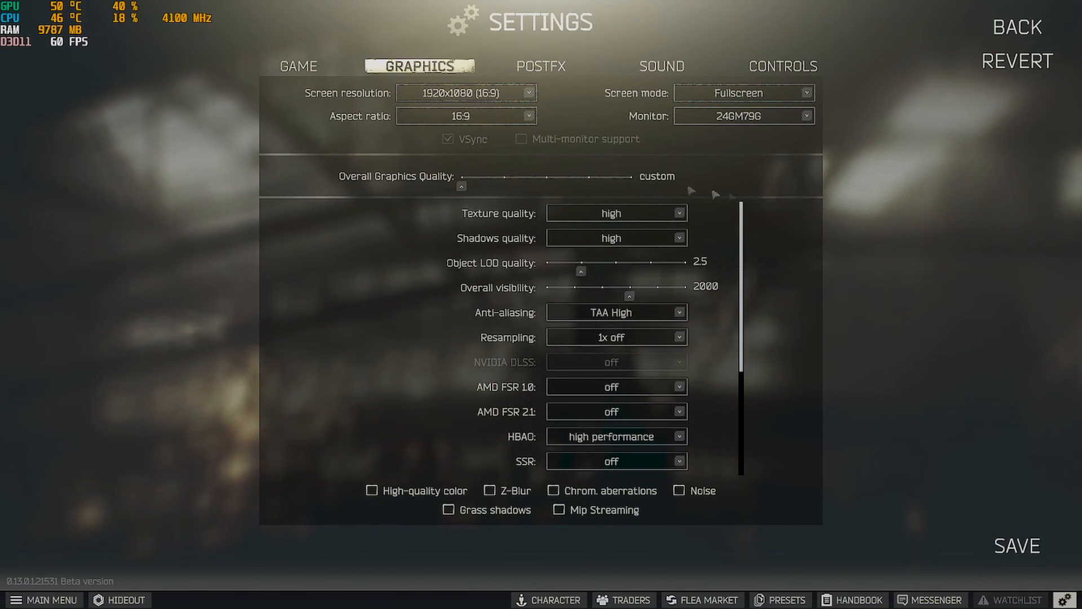
mouse_move(298, 285)
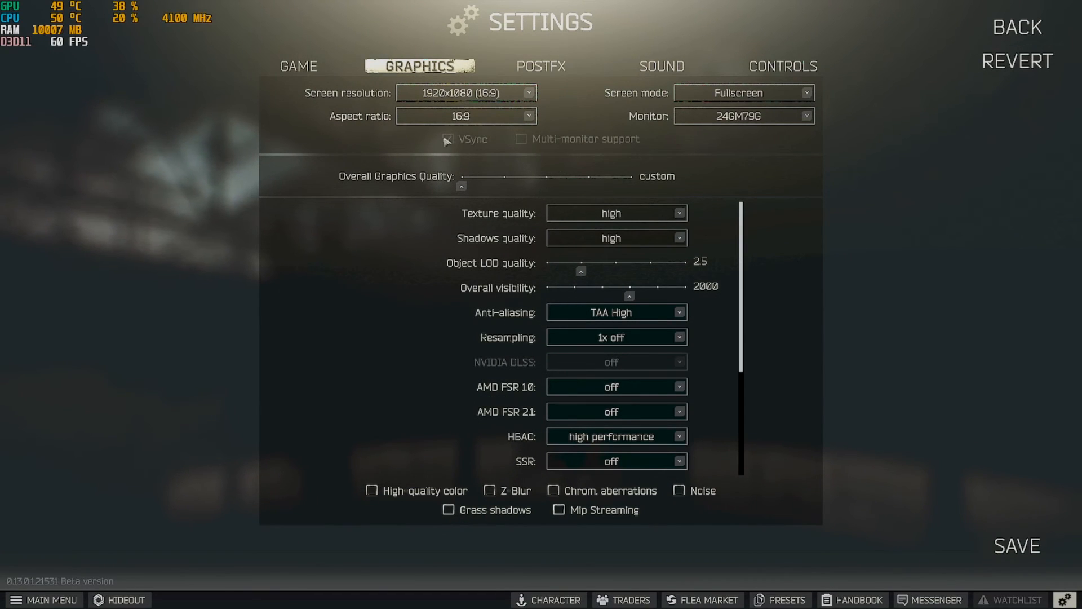
click(448, 139)
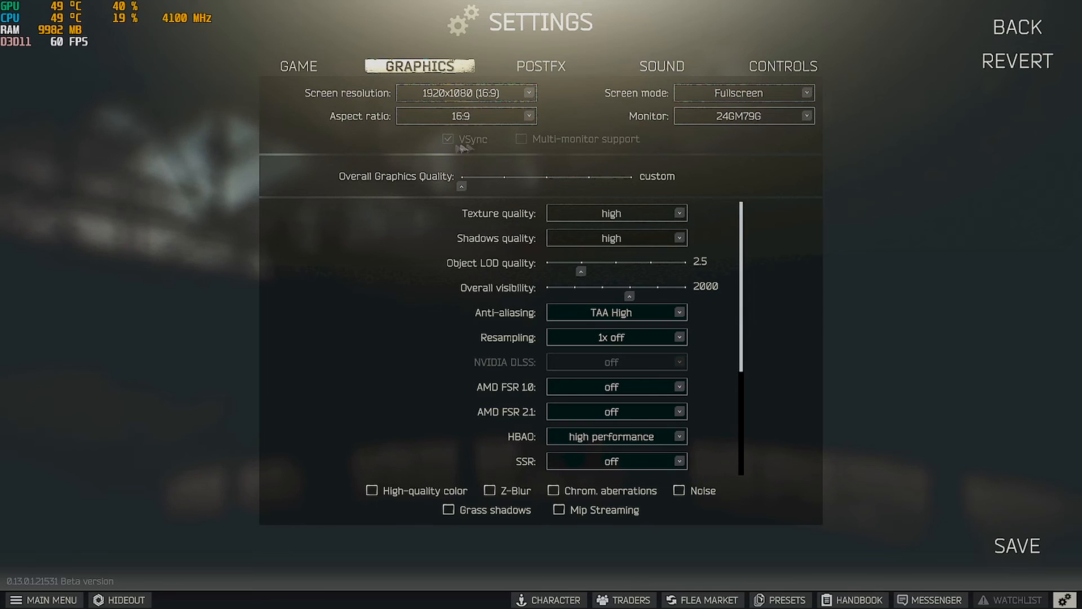
scroll(down, 3)
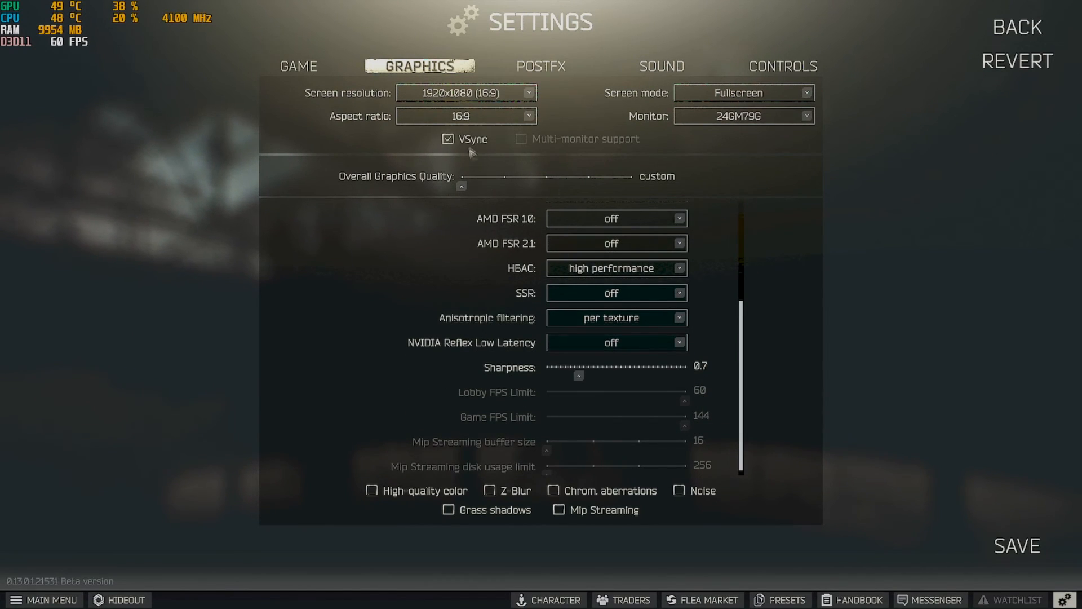
click(616, 342)
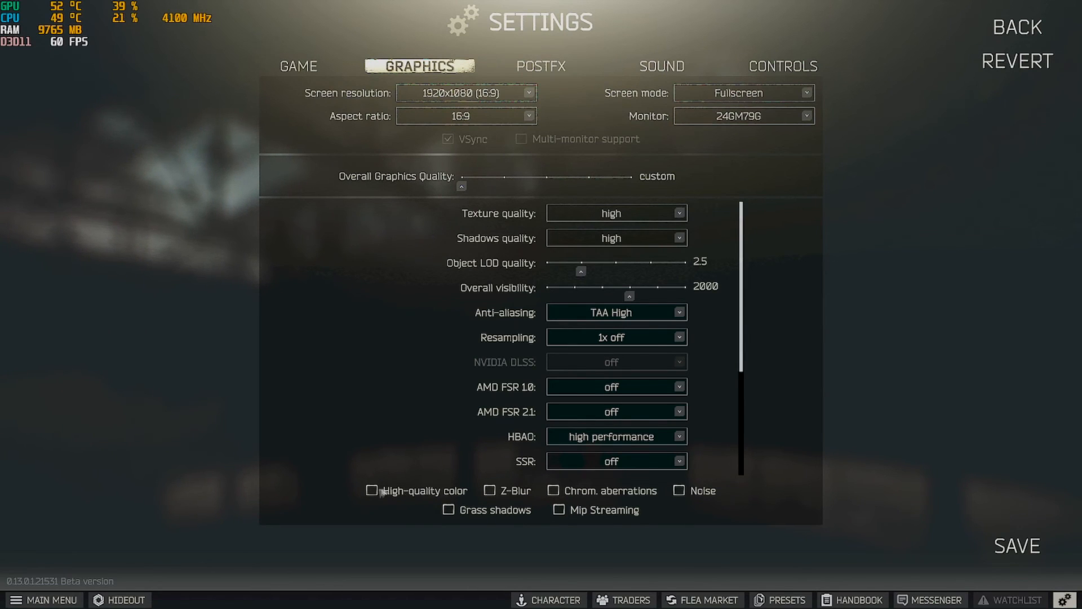
mouse_move(264, 418)
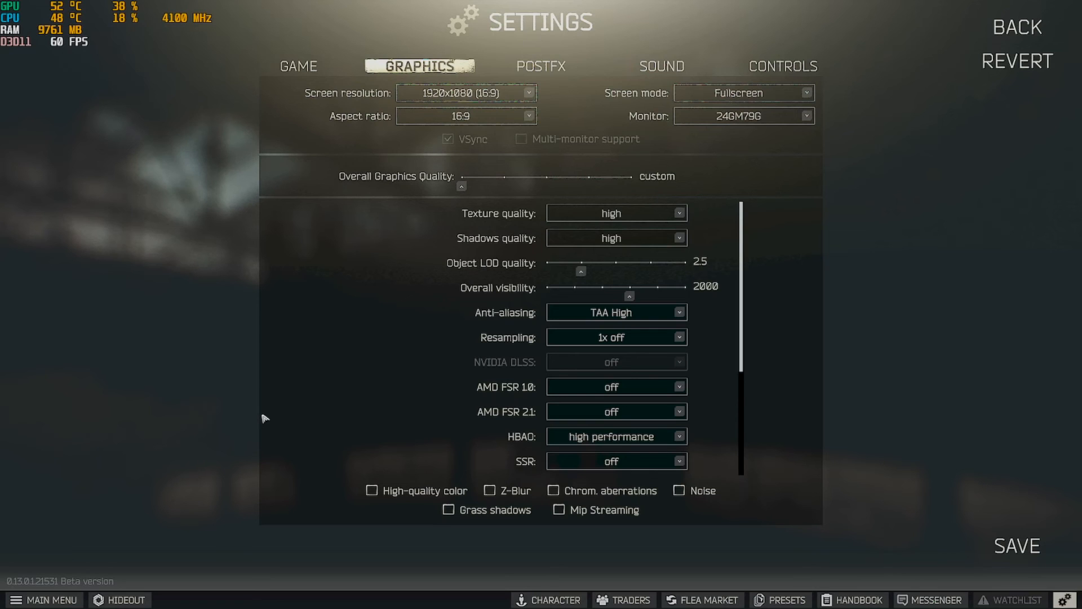
mouse_move(377, 501)
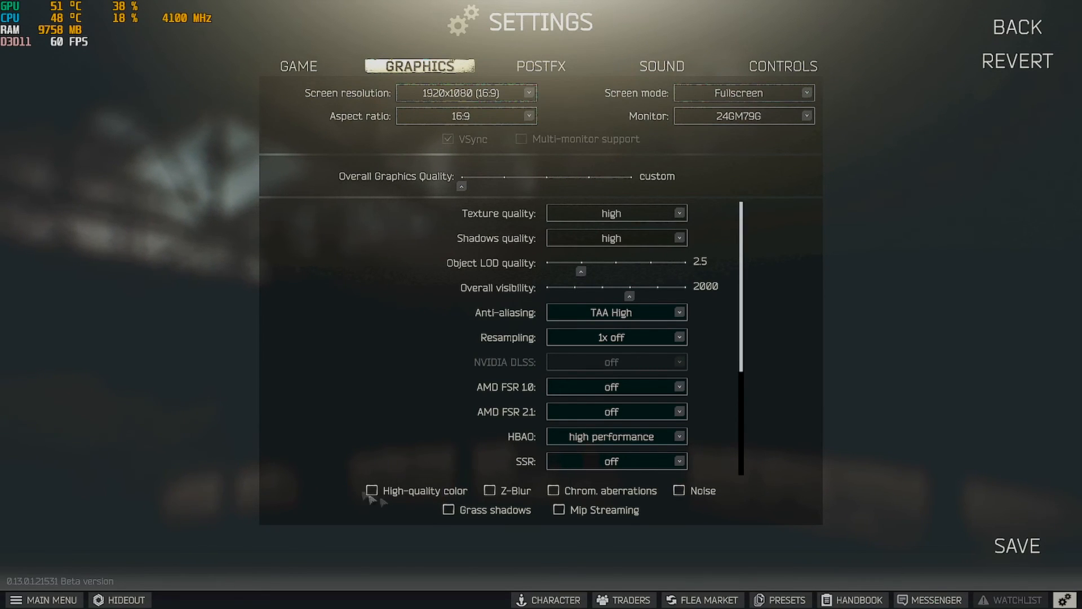
mouse_move(473, 491)
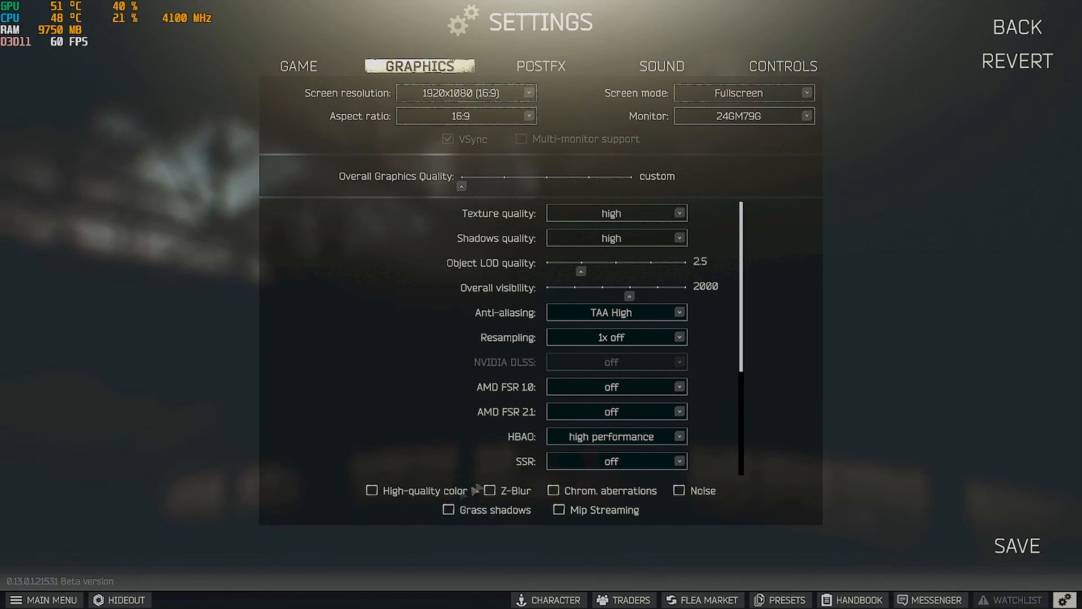
scroll(down, 3)
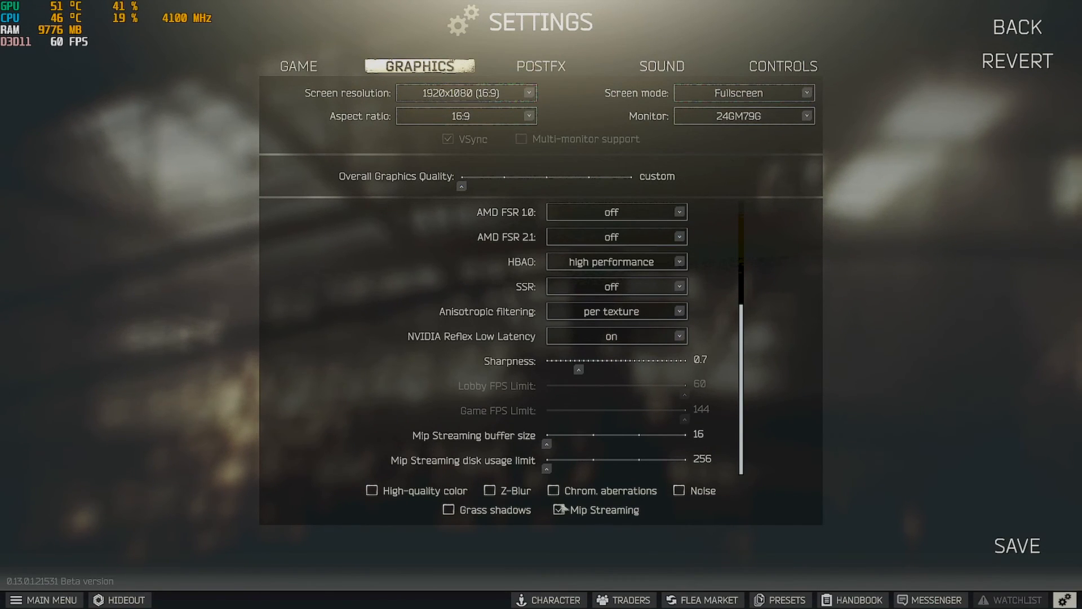
mouse_move(247, 385)
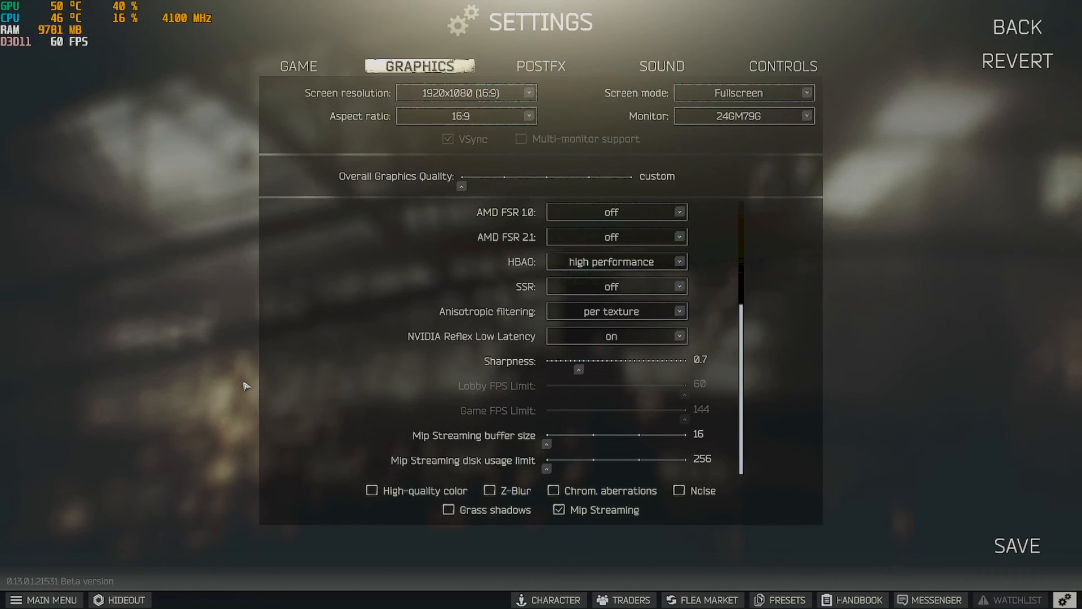
mouse_move(242, 374)
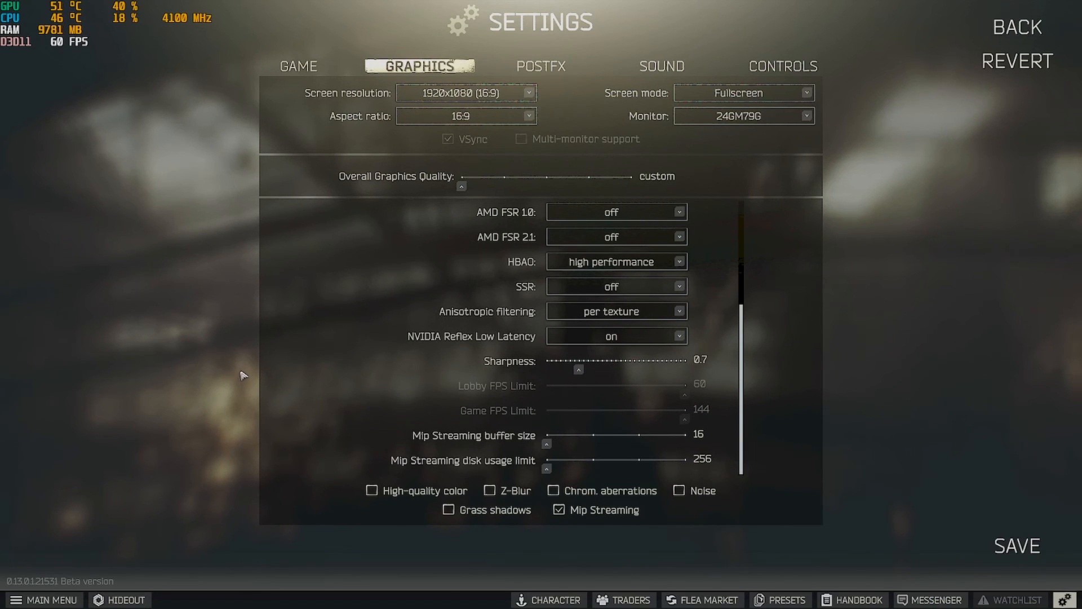
mouse_move(548, 467)
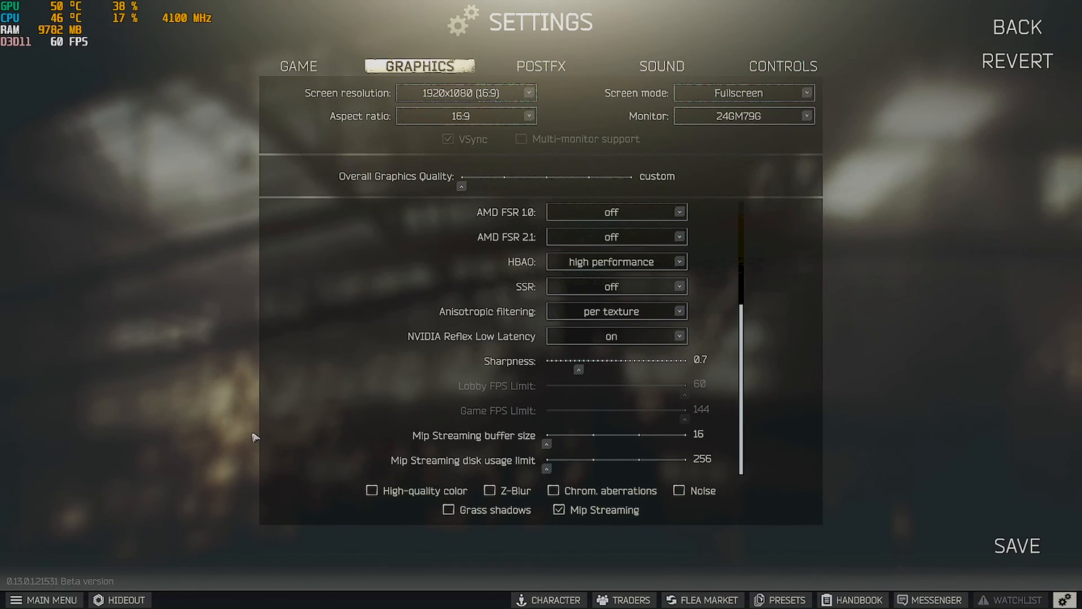
mouse_move(565, 473)
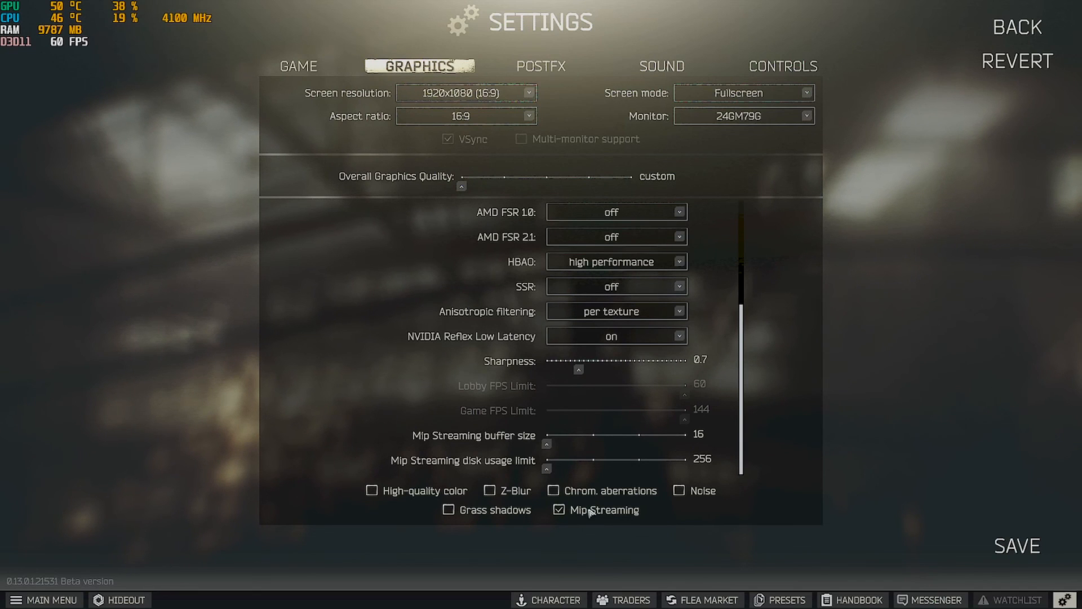
click(661, 65)
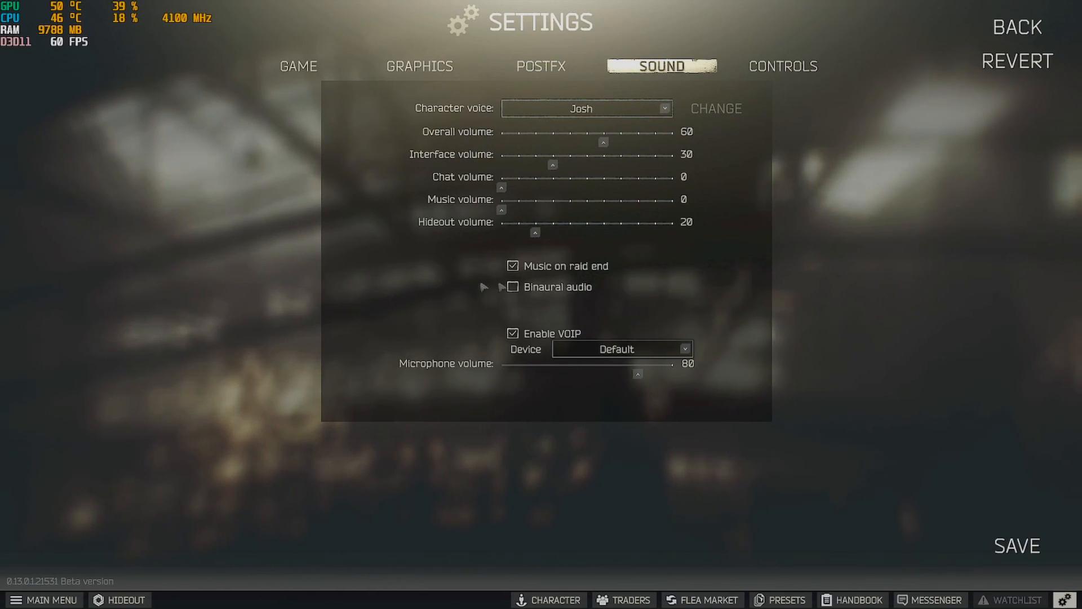
mouse_move(511, 247)
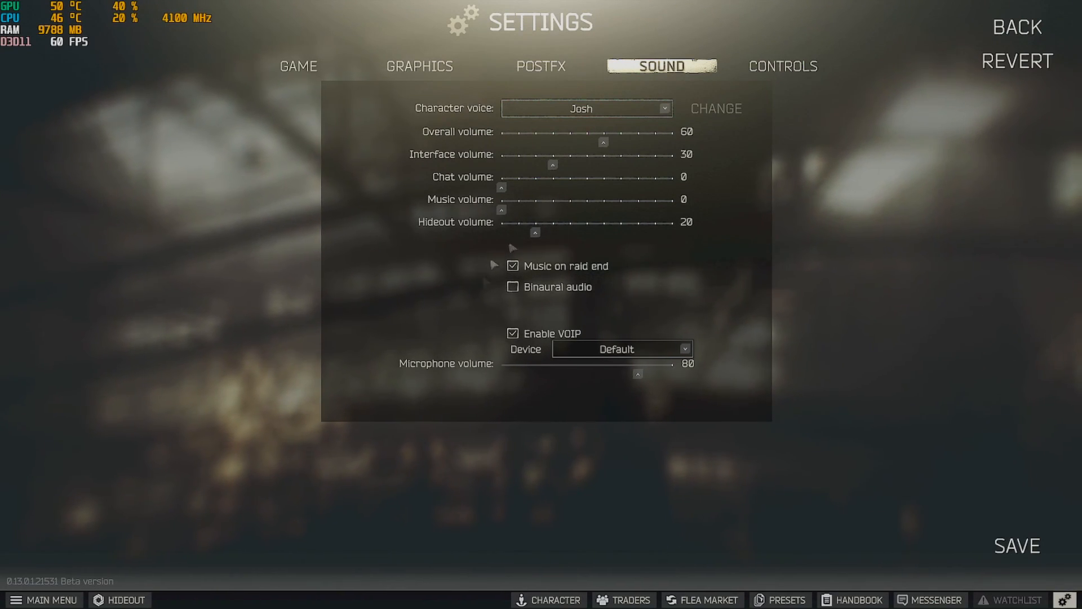